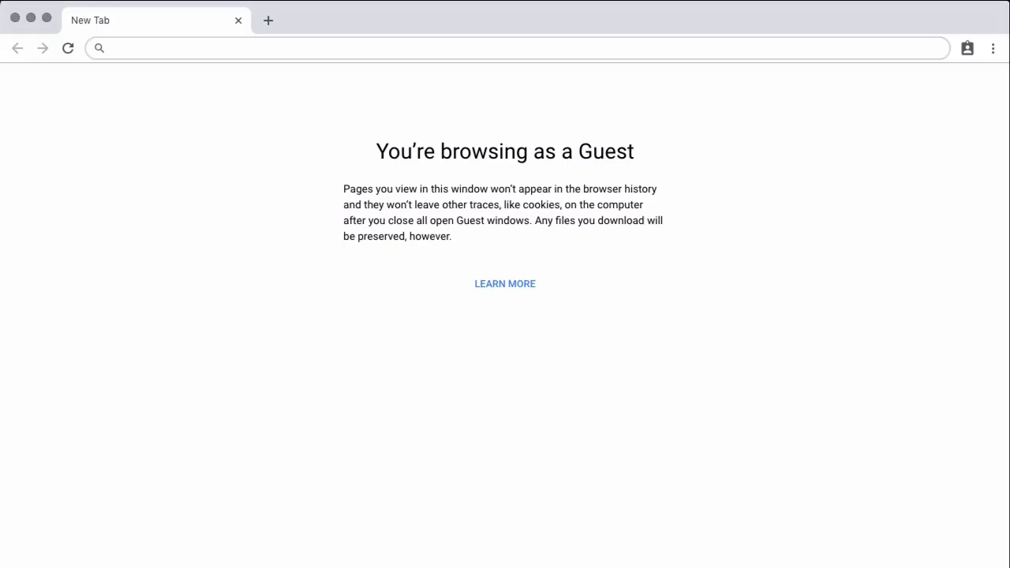
Step: Search Google for 'thunkable' and go to the thunkable.com result
type("thu")
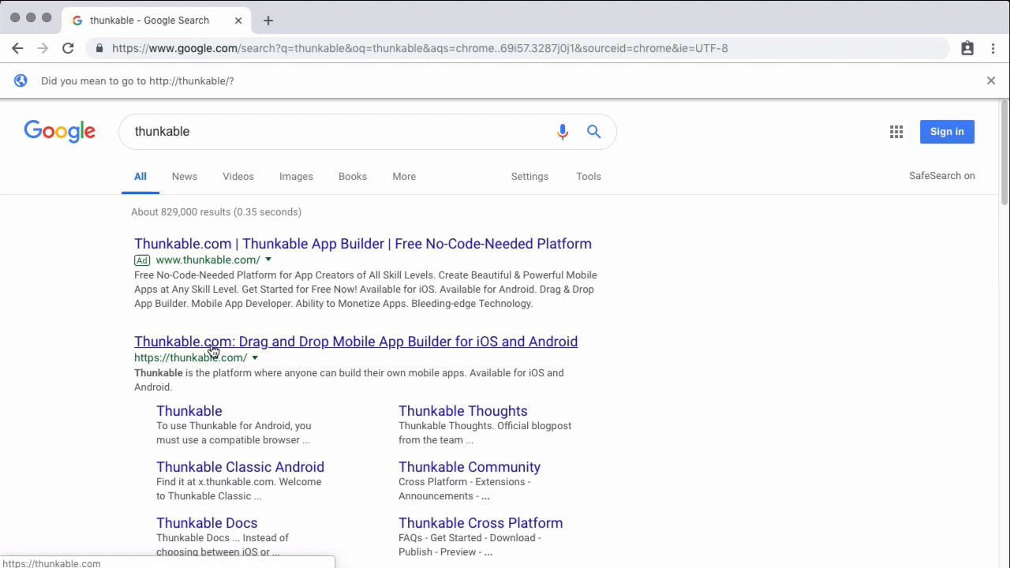
left_click(355, 341)
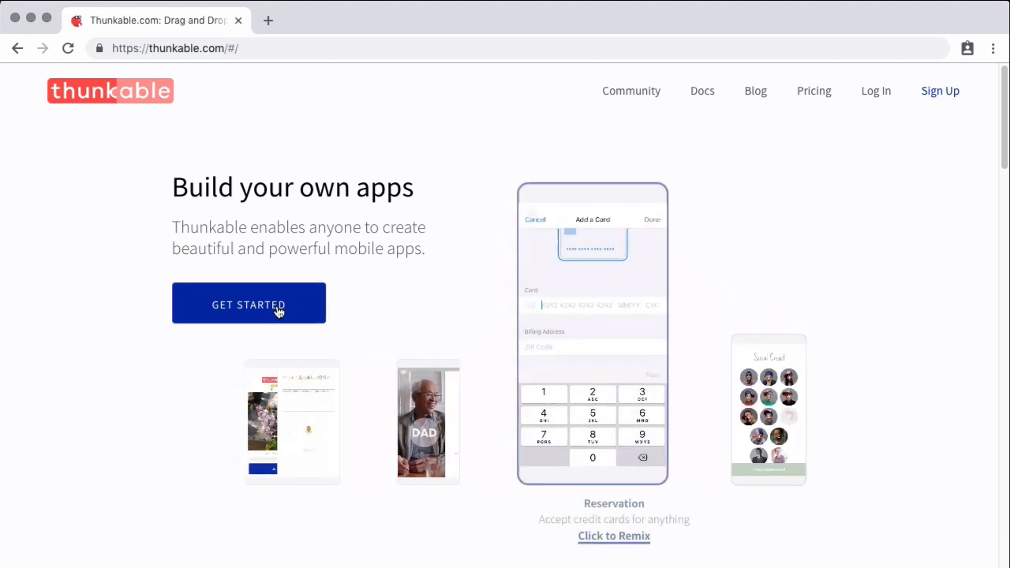
Step: Use Get Started on the Thunkable homepage to reach the login page
left_click(250, 303)
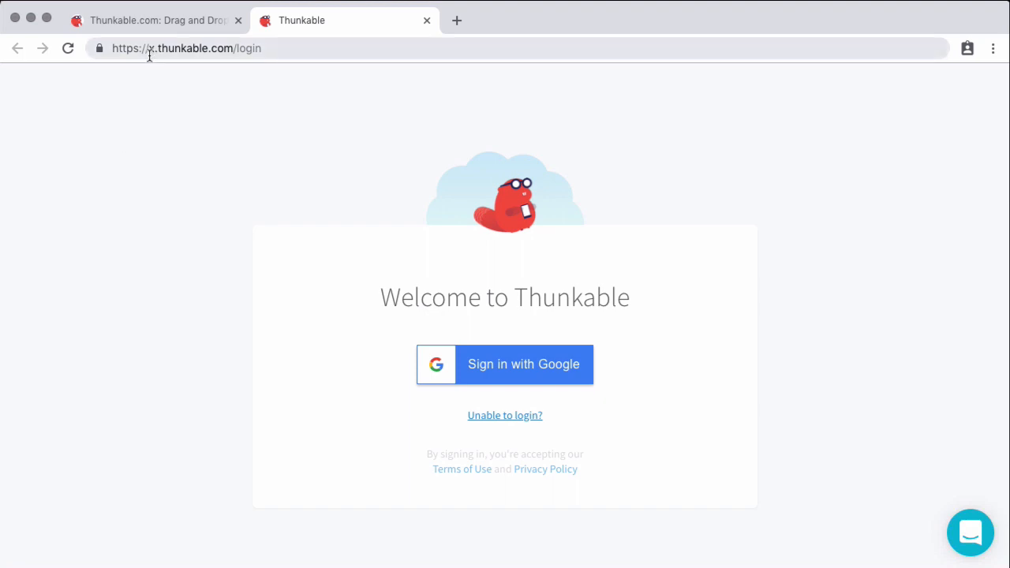
mouse_move(182, 97)
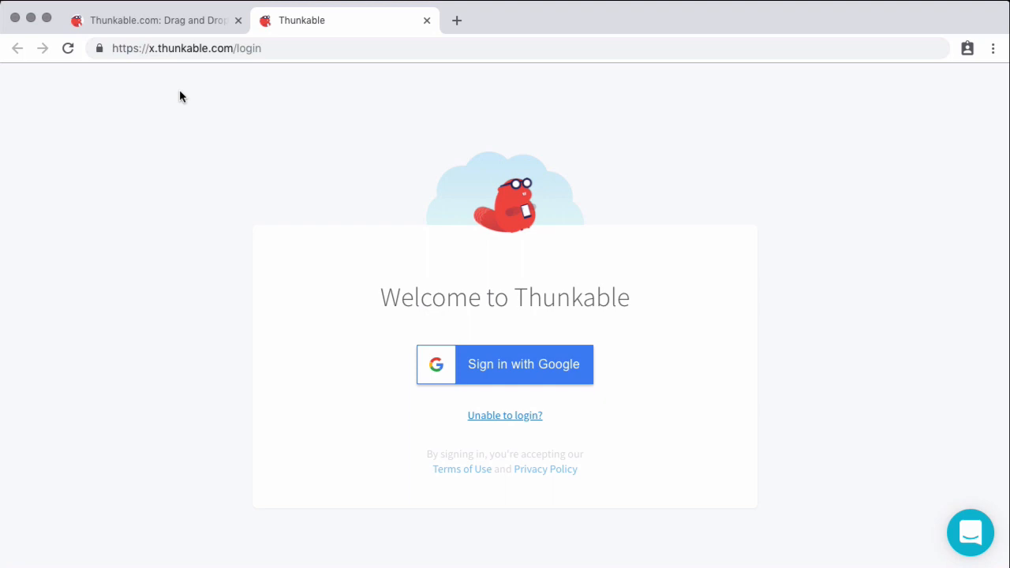
mouse_move(177, 94)
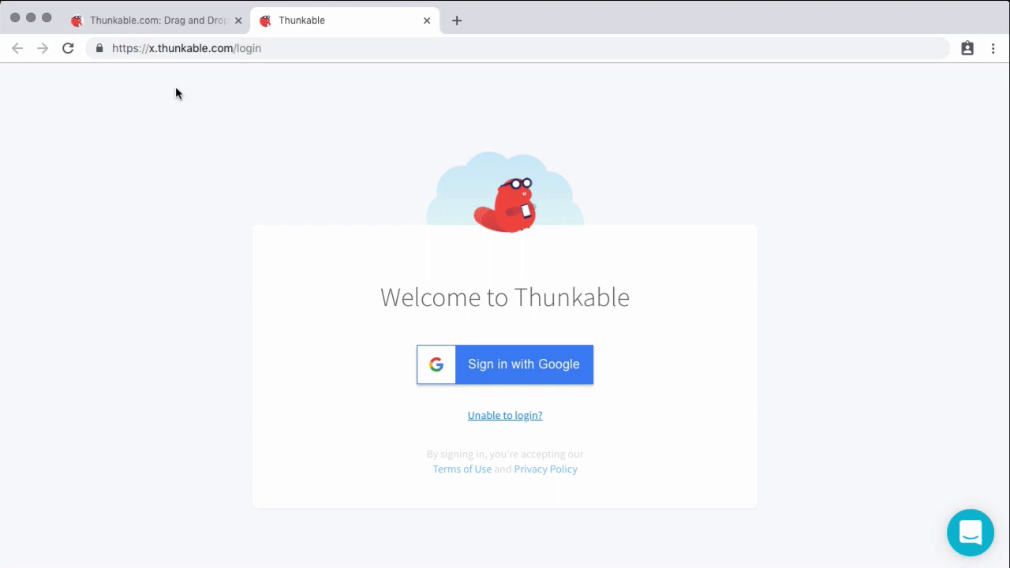
mouse_move(267, 47)
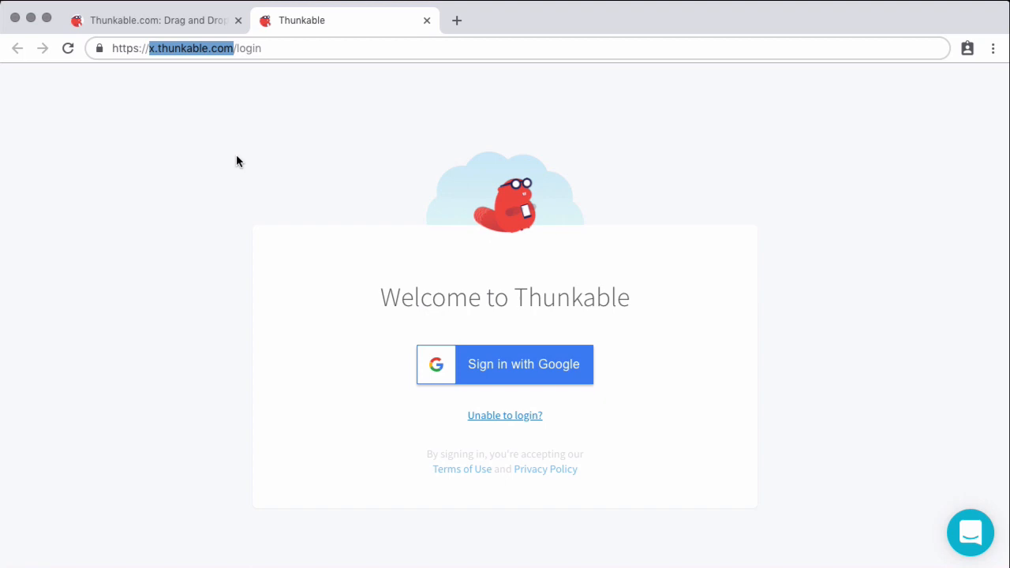
mouse_move(228, 153)
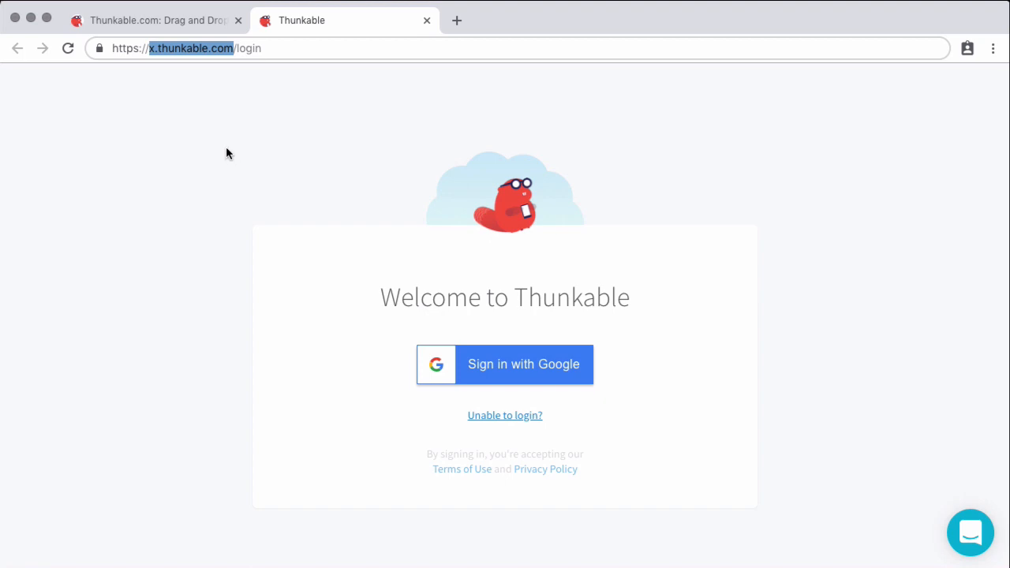
mouse_move(240, 168)
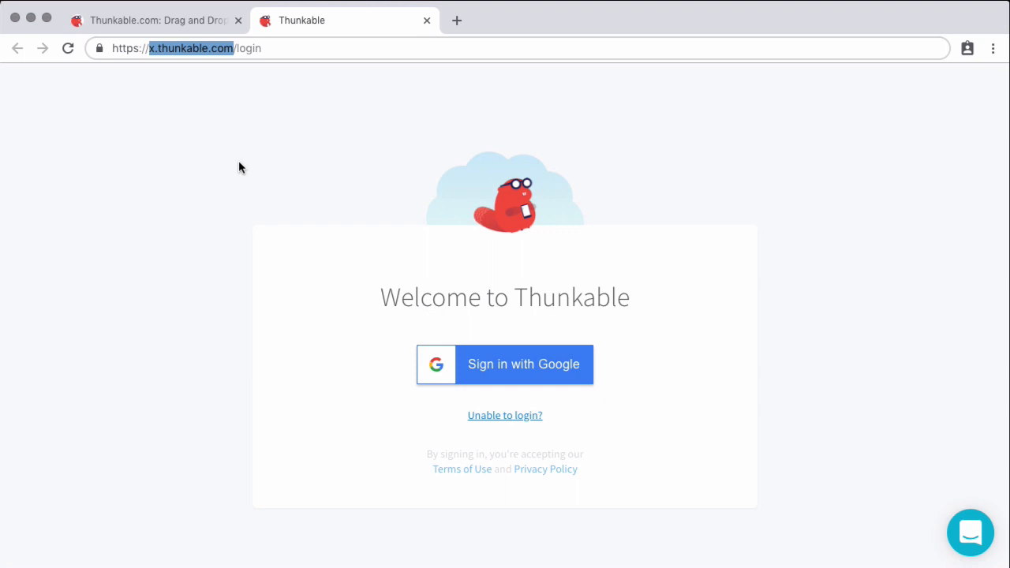
mouse_move(382, 306)
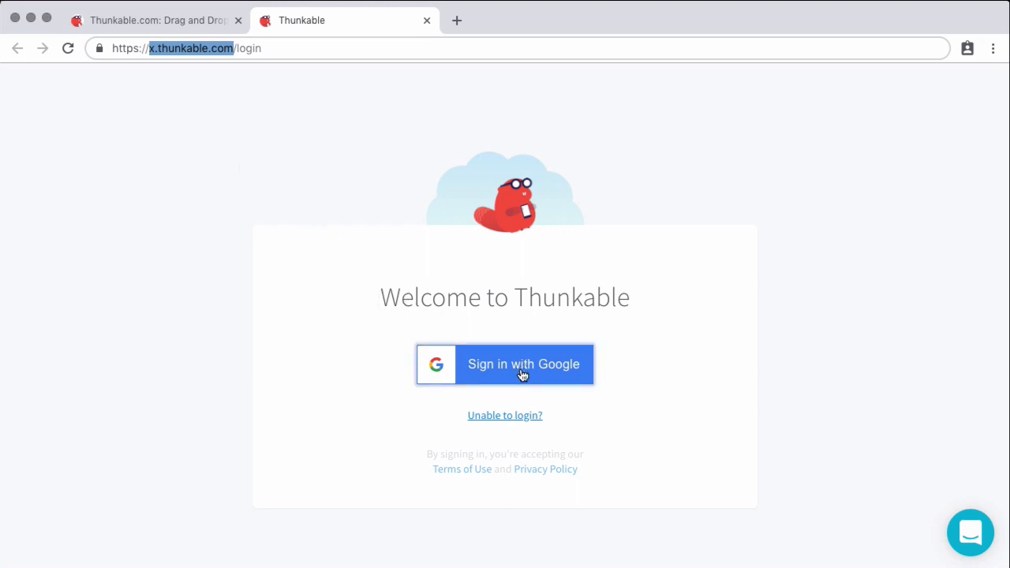
Step: Choose 'Sign in with Google' to bring up the Google Accounts sign-in window
left_click(524, 363)
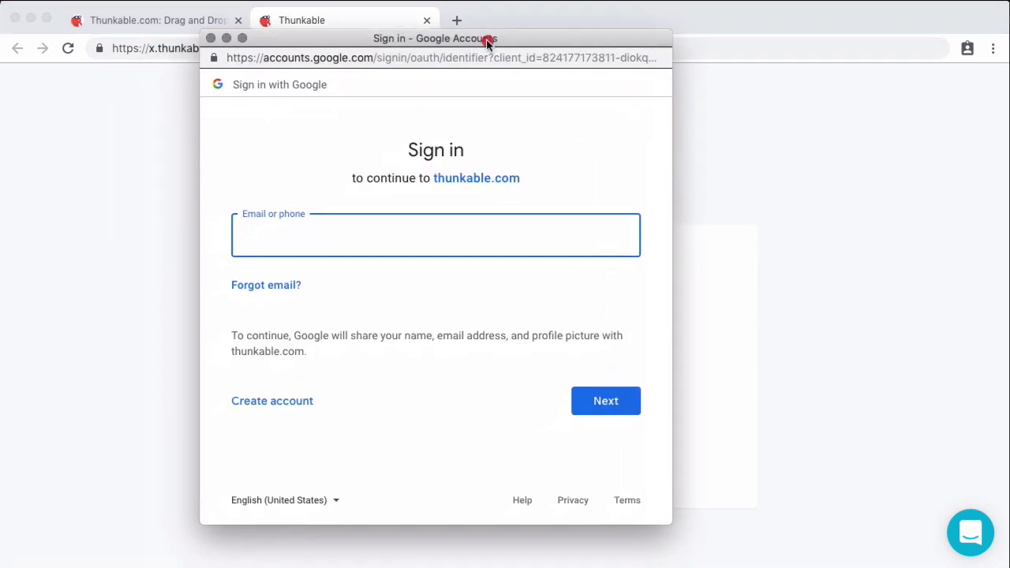
mouse_move(476, 376)
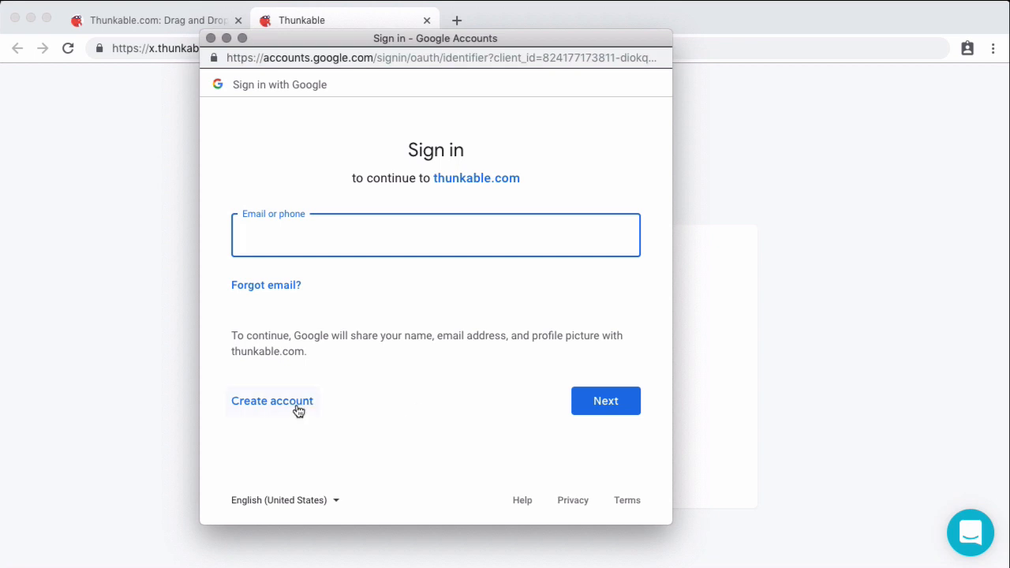
mouse_move(296, 407)
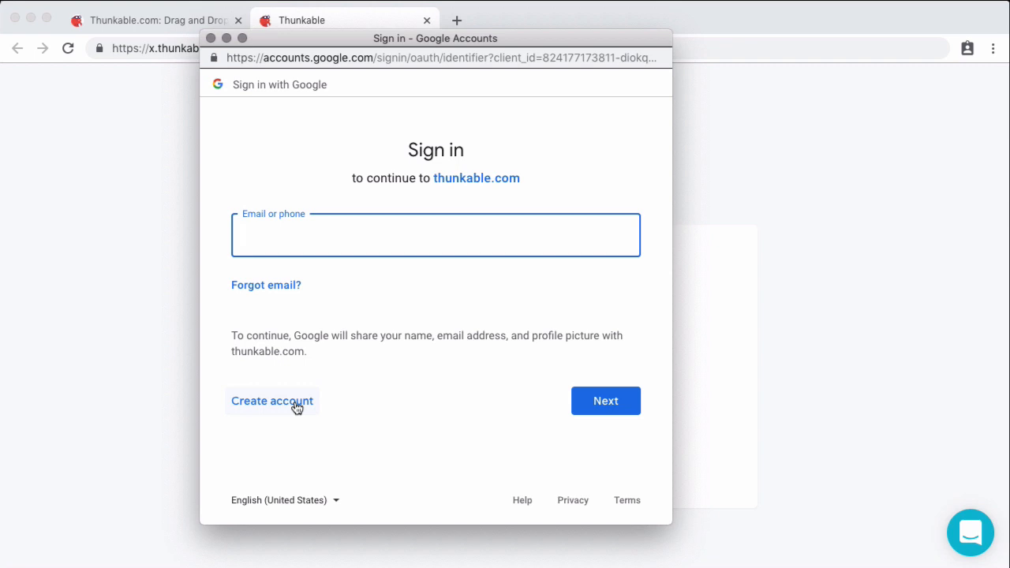
left_click(271, 400)
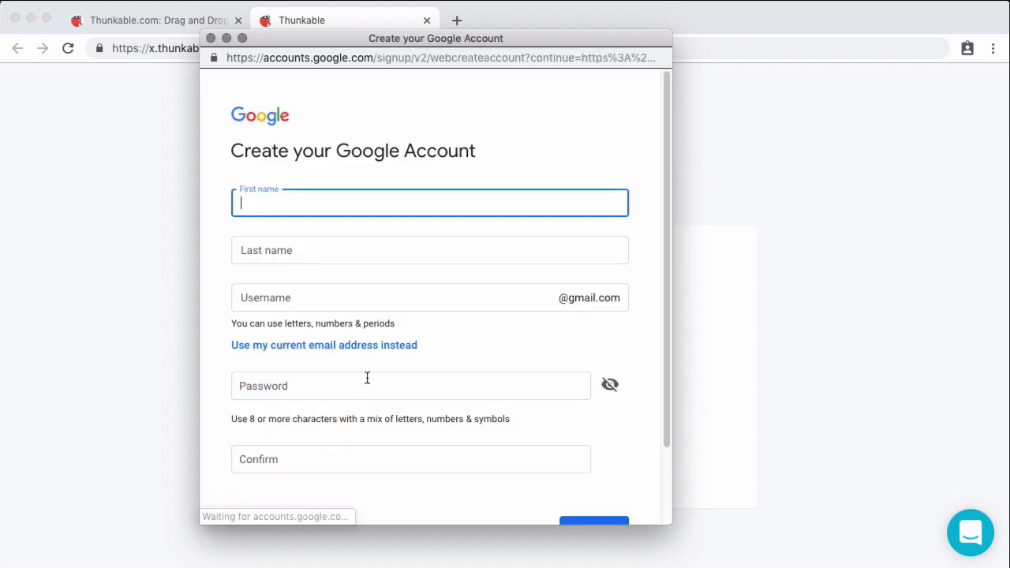
mouse_move(387, 327)
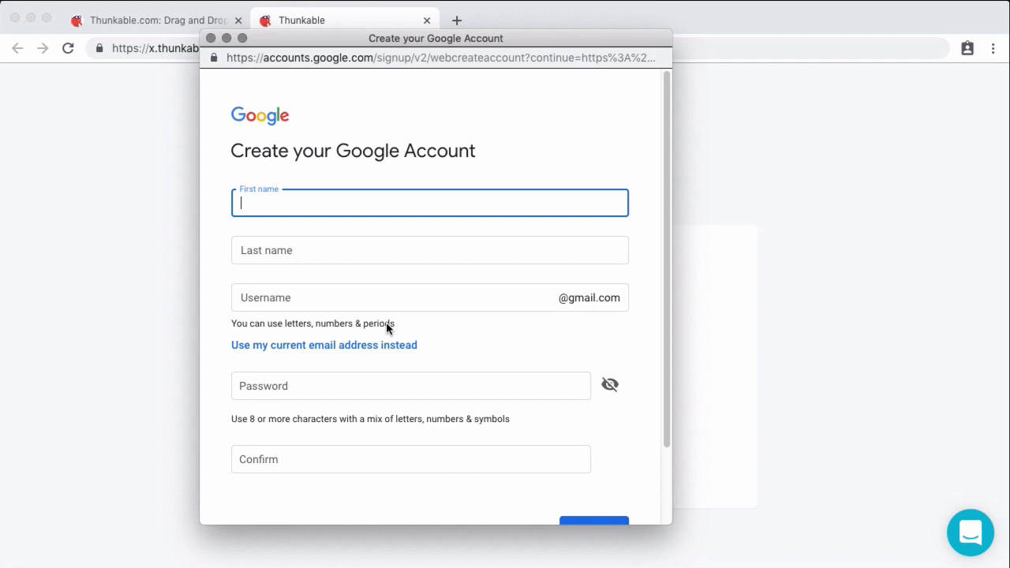
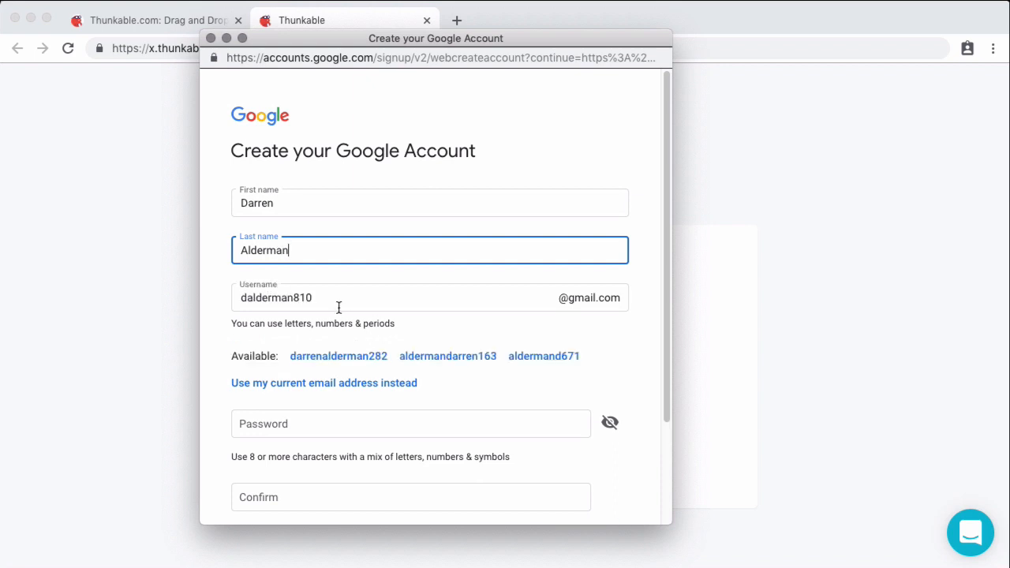
mouse_move(262, 281)
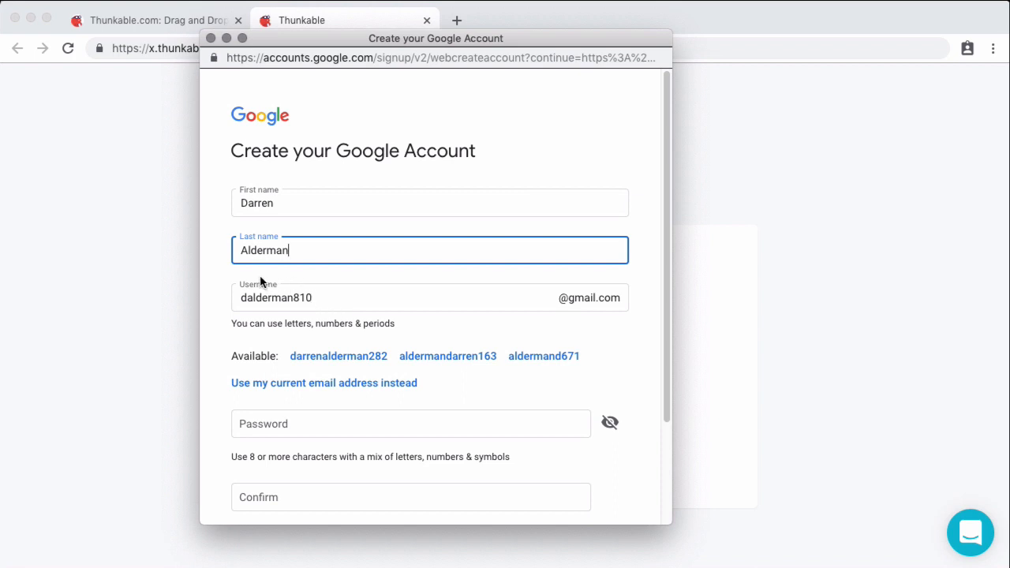
mouse_move(271, 283)
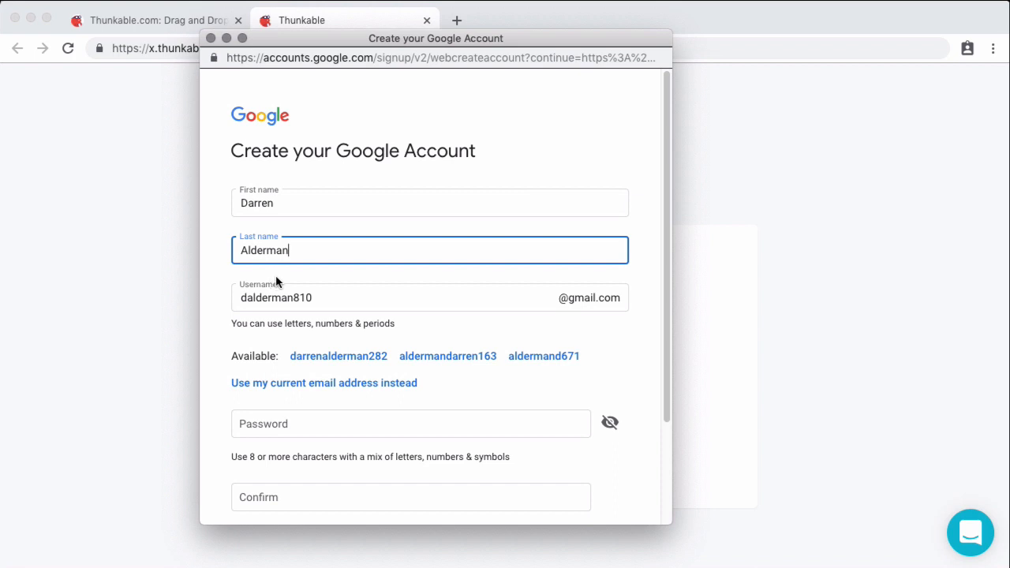
mouse_move(278, 284)
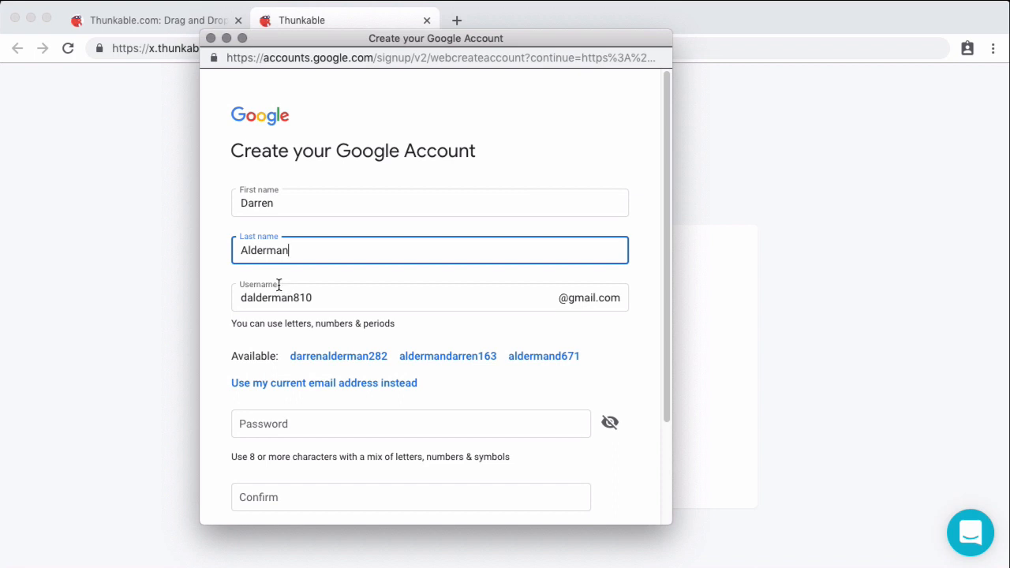
mouse_move(278, 285)
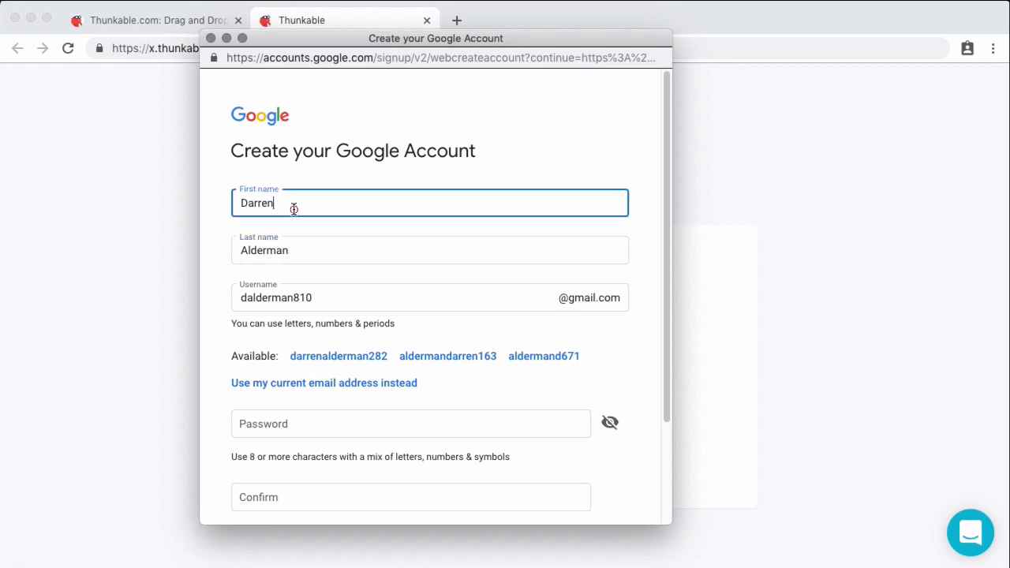
left_click(429, 249)
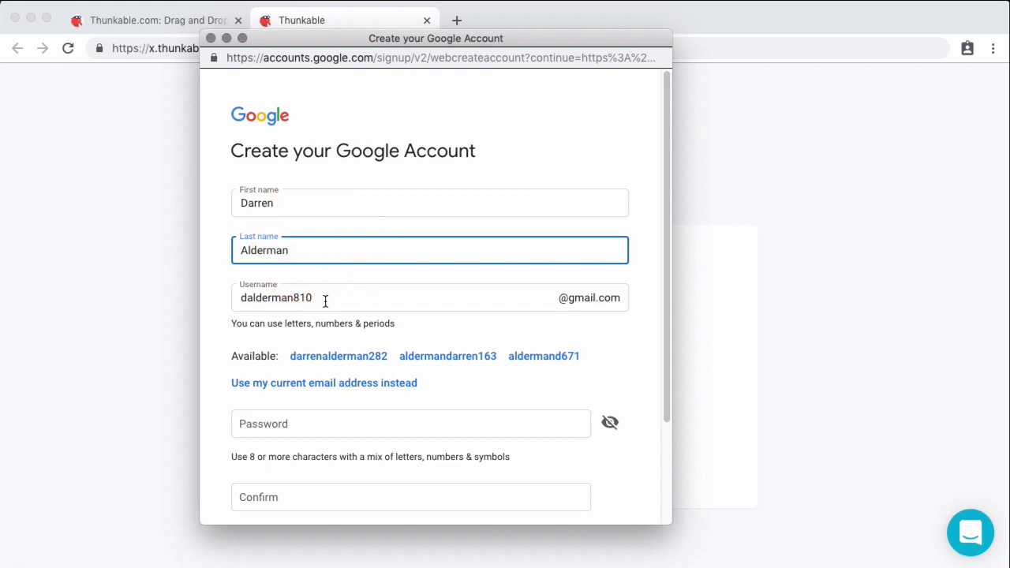
double_click(275, 297)
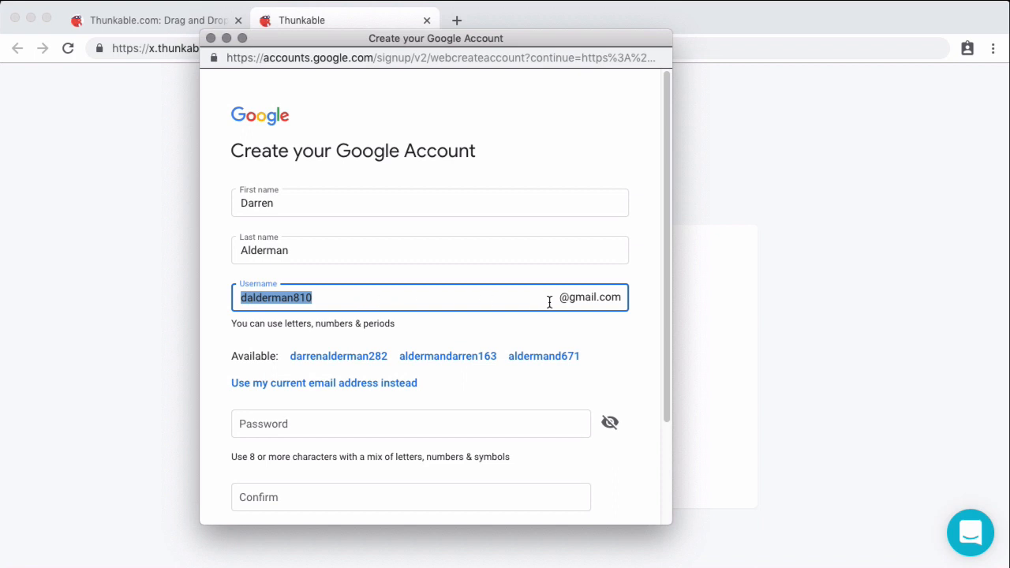
mouse_move(502, 301)
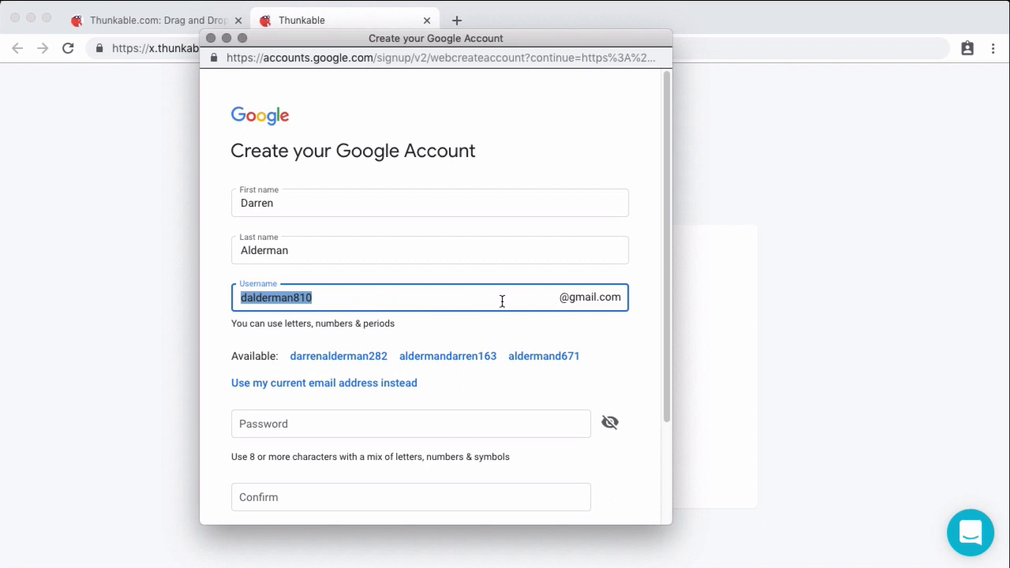
mouse_move(603, 307)
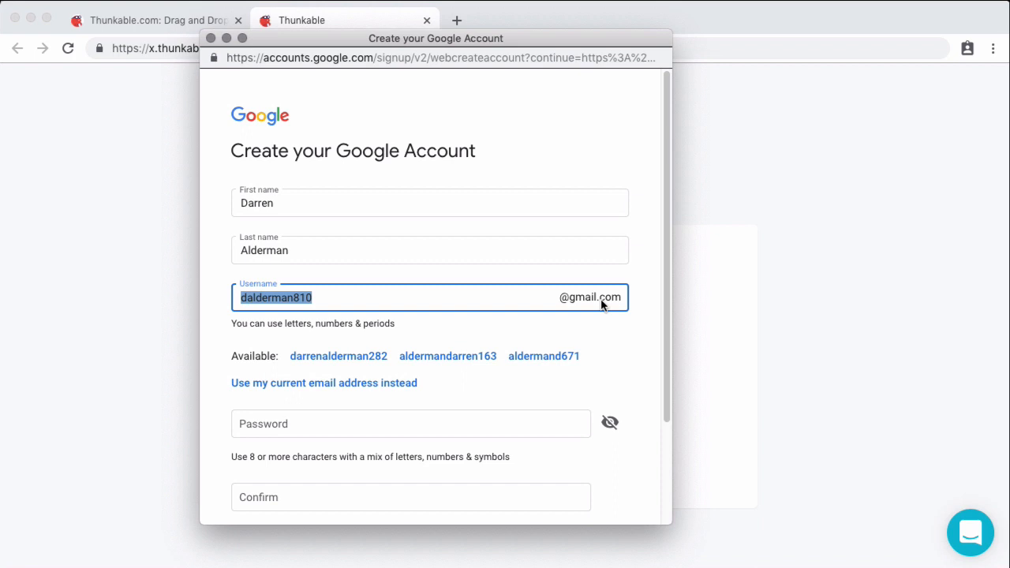
mouse_move(359, 305)
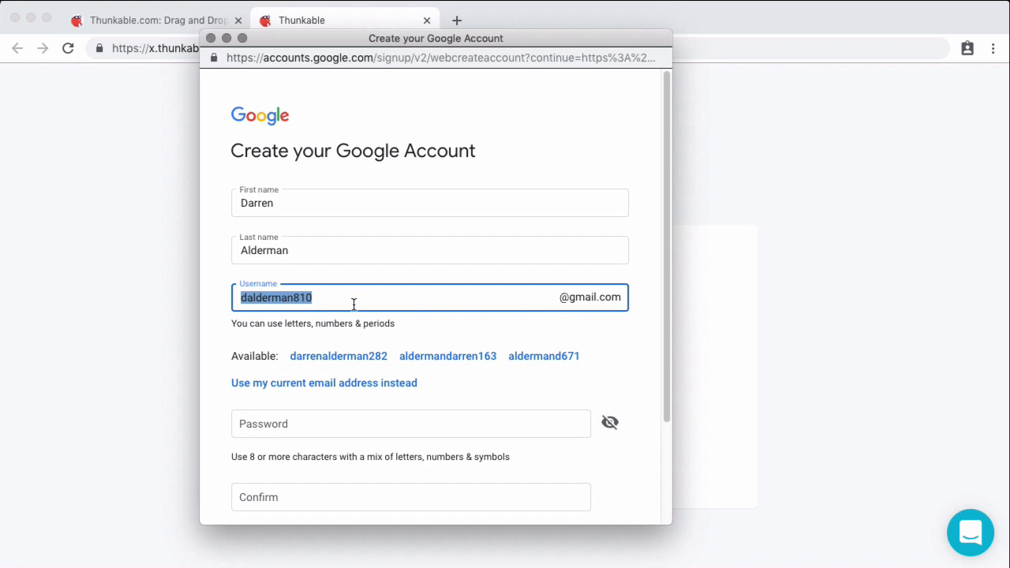
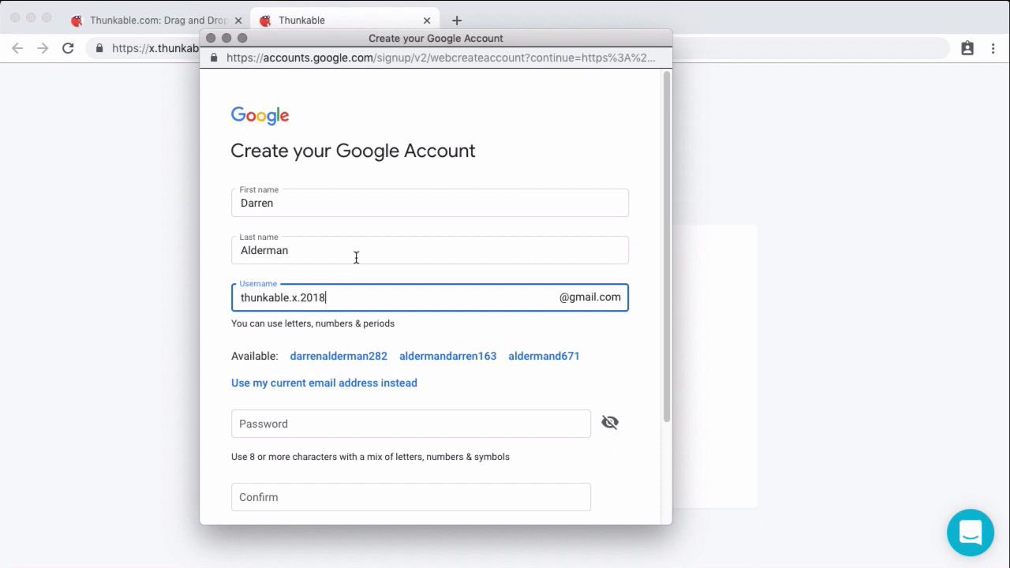
mouse_move(316, 319)
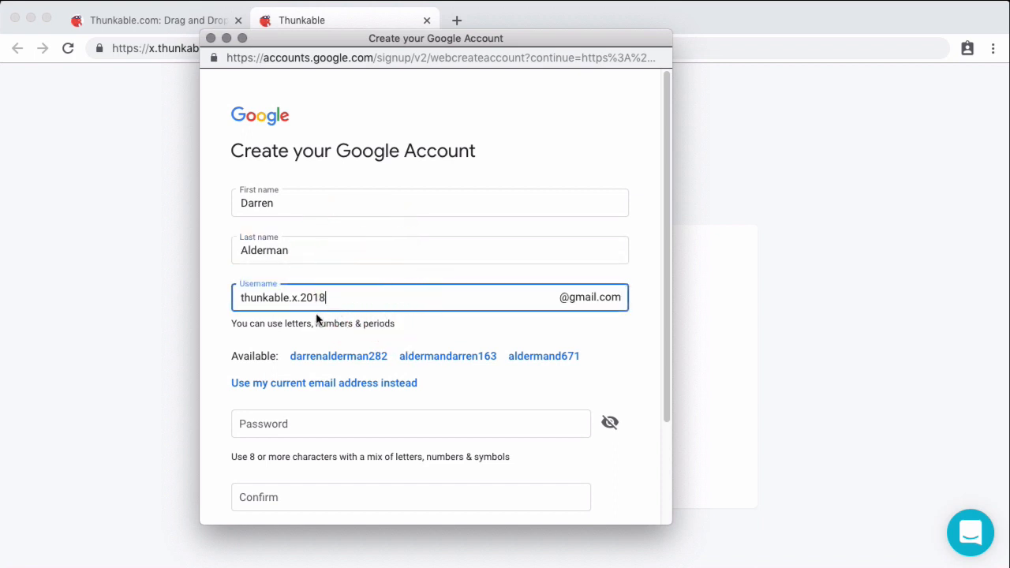
mouse_move(666, 298)
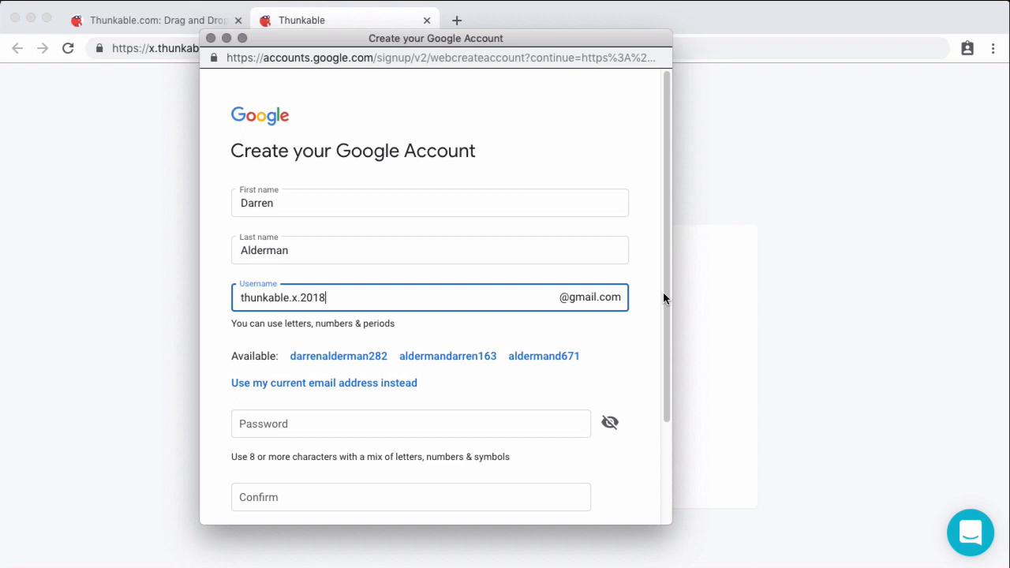
scroll("down", 3)
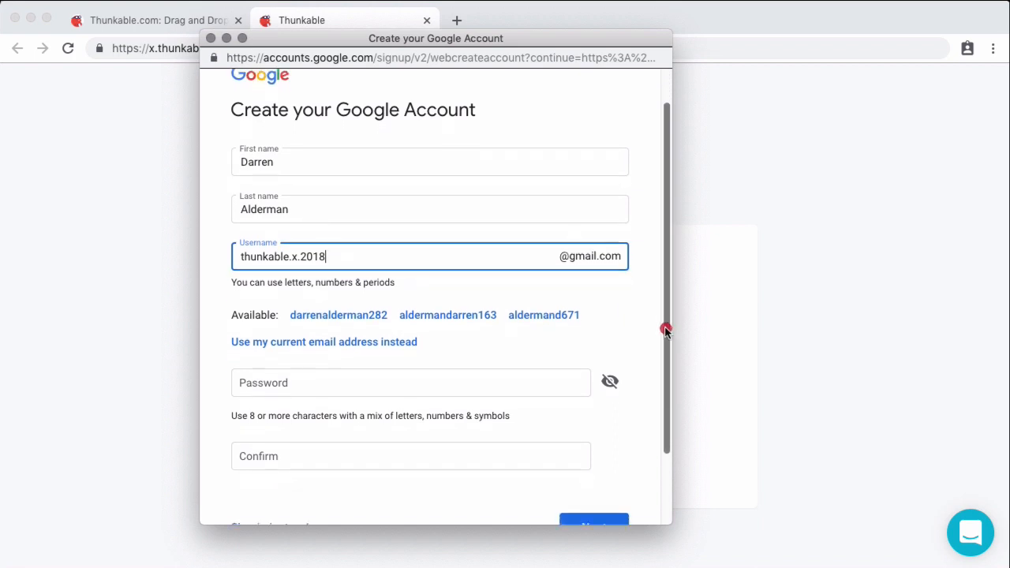
scroll("down", 3)
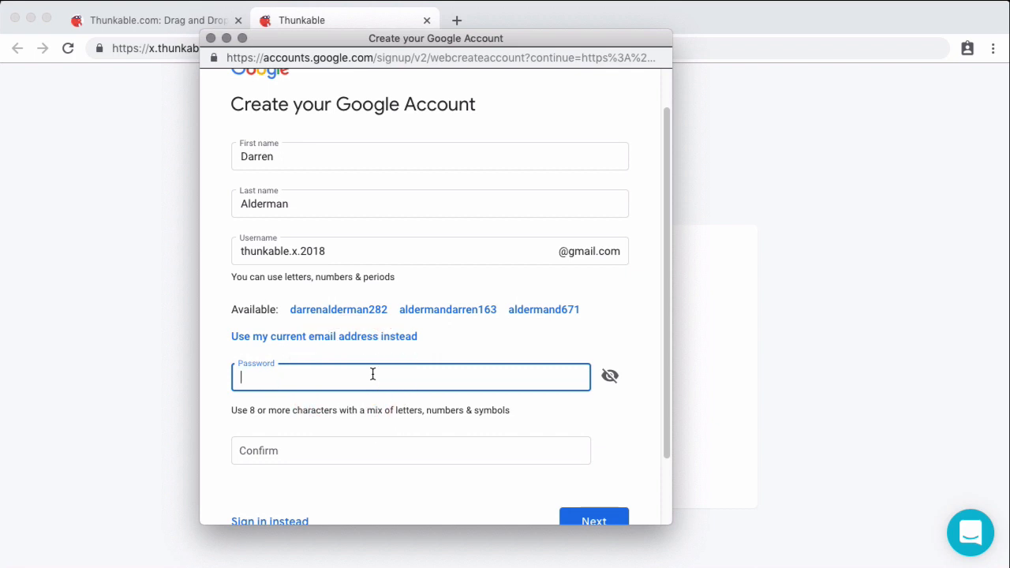
mouse_move(442, 365)
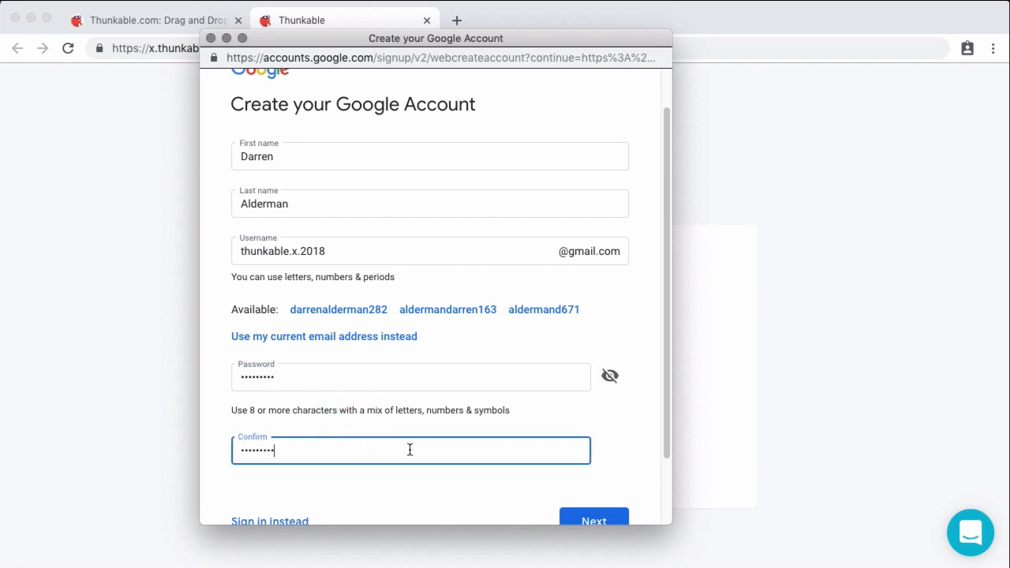
mouse_move(365, 409)
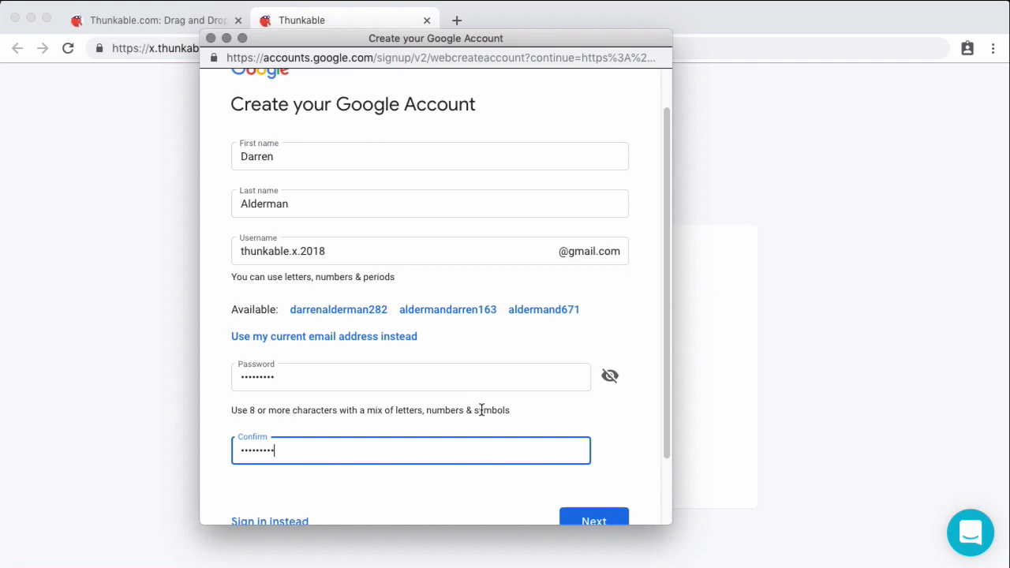
Step: Submit the account form, send the text code to the phone number and verify it with the received code
left_click(593, 521)
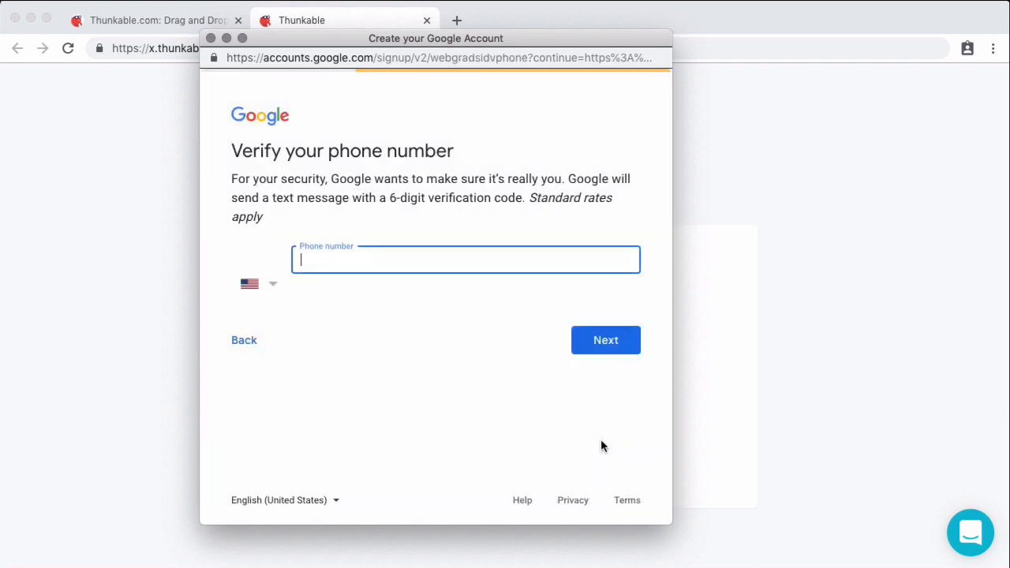
mouse_move(587, 440)
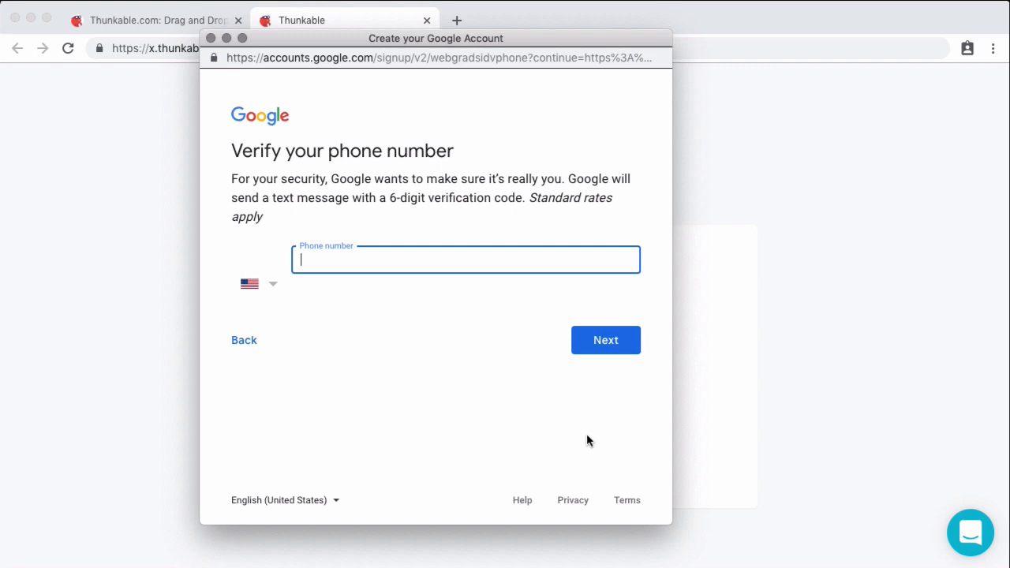
mouse_move(442, 259)
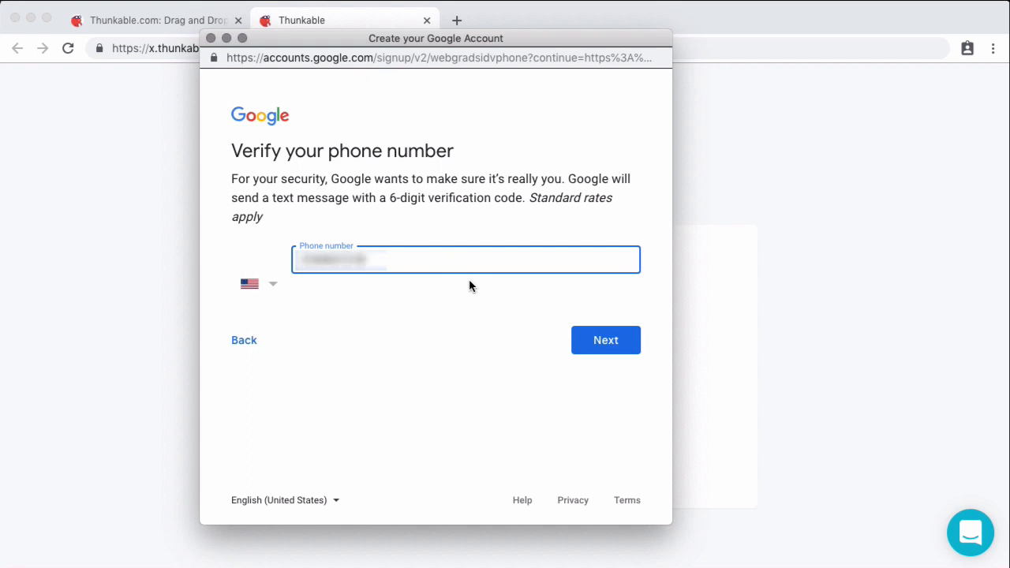
left_click(606, 340)
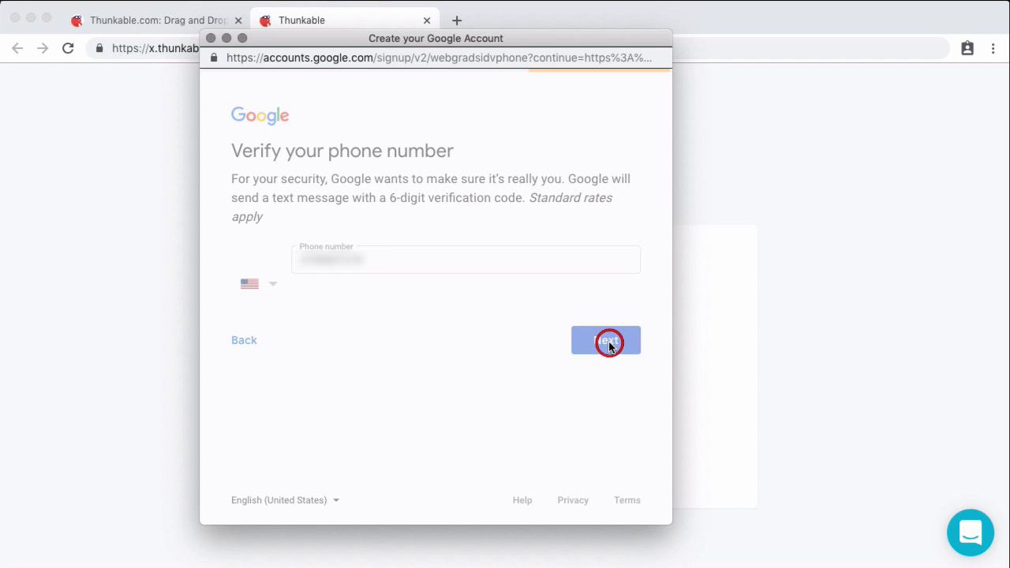
left_click(606, 341)
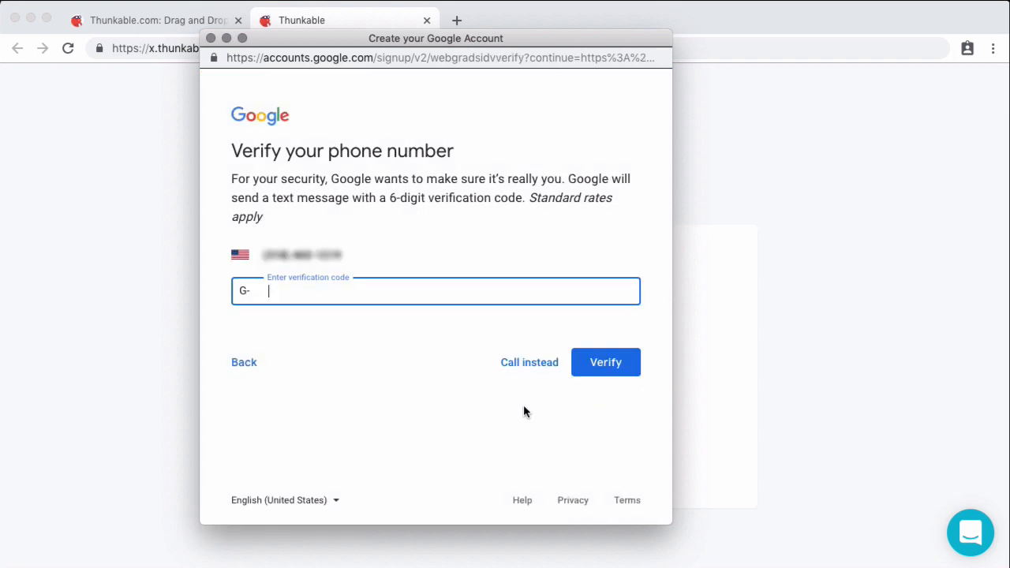
mouse_move(508, 439)
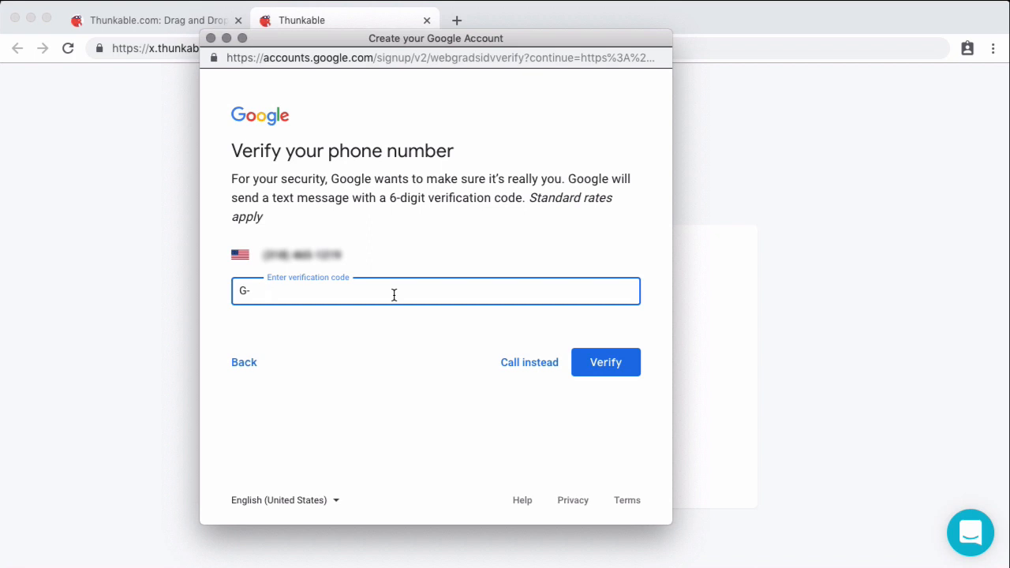
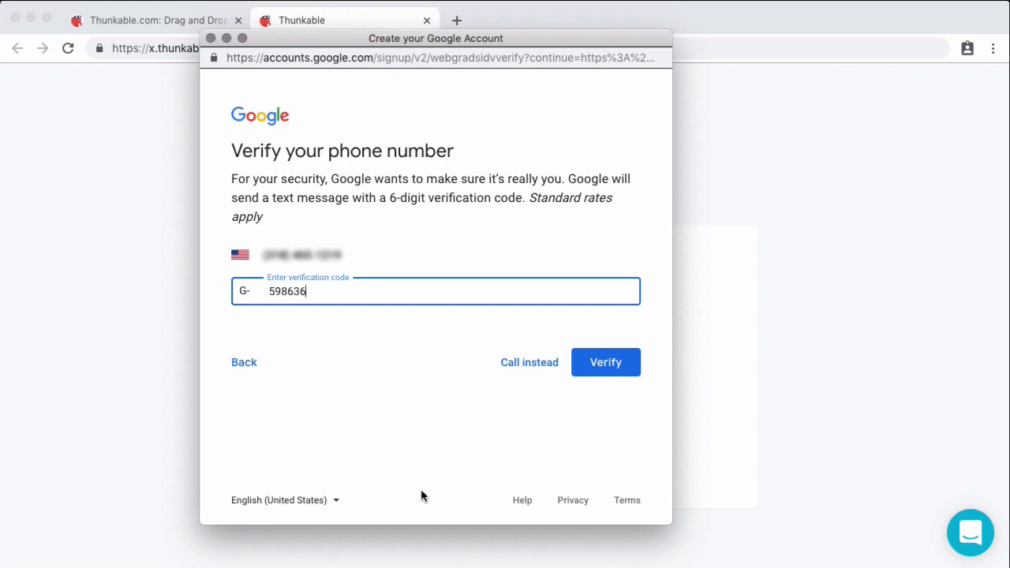
mouse_move(546, 375)
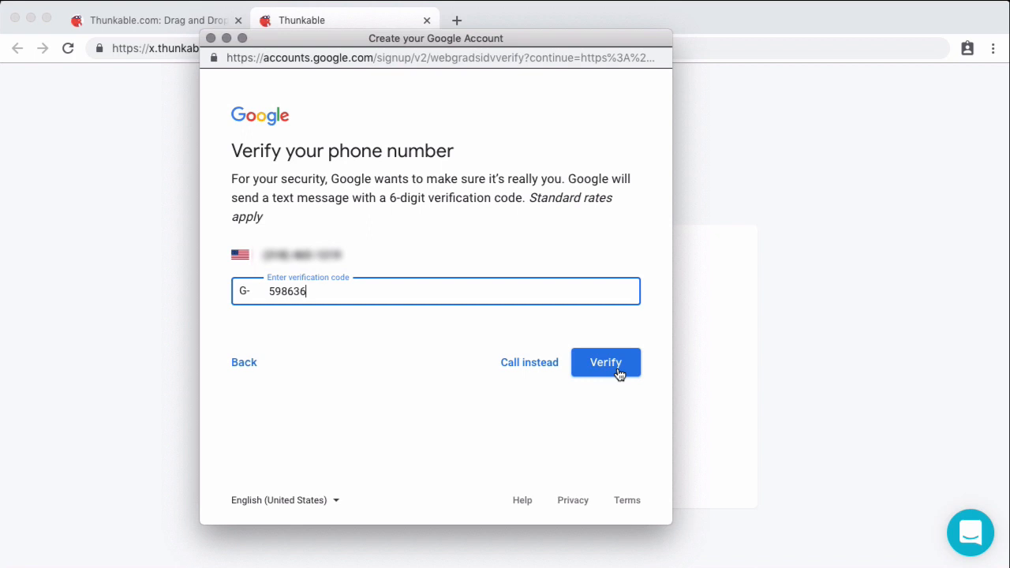
left_click(606, 362)
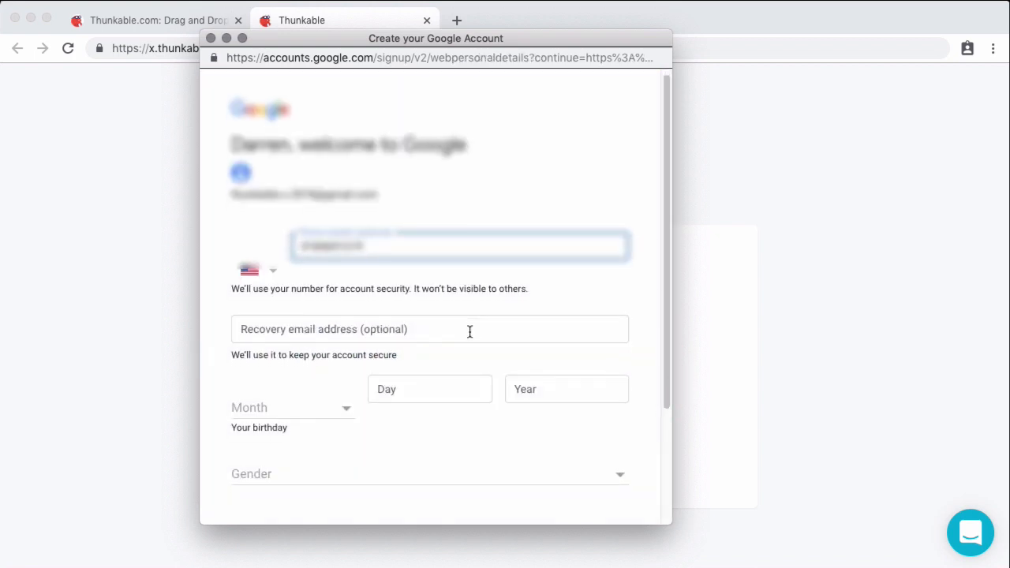
Step: Fill in the personal details page, reaching the recovery email, birthday and gender fields
scroll("down", 3)
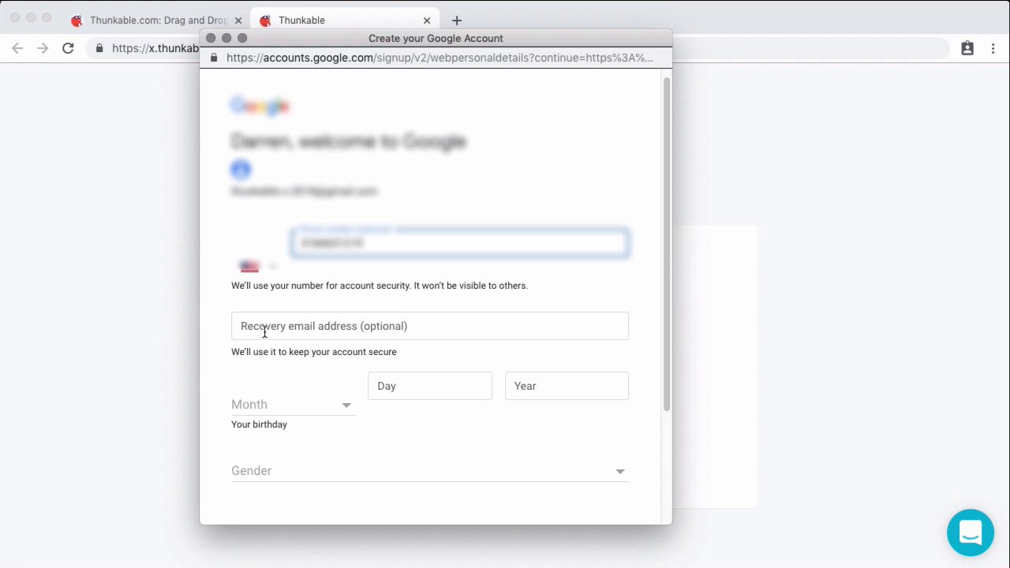
mouse_move(259, 330)
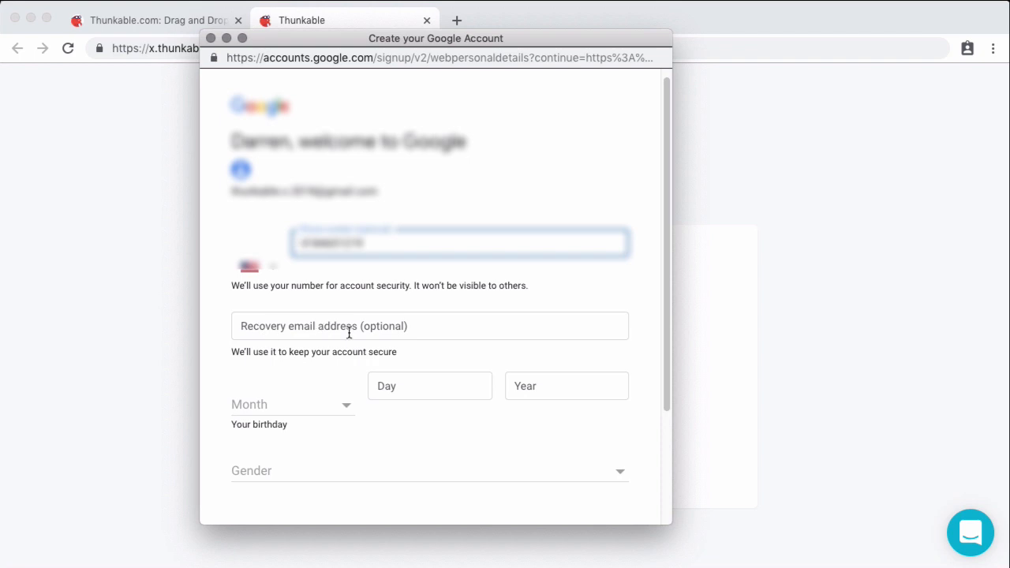
left_click(429, 325)
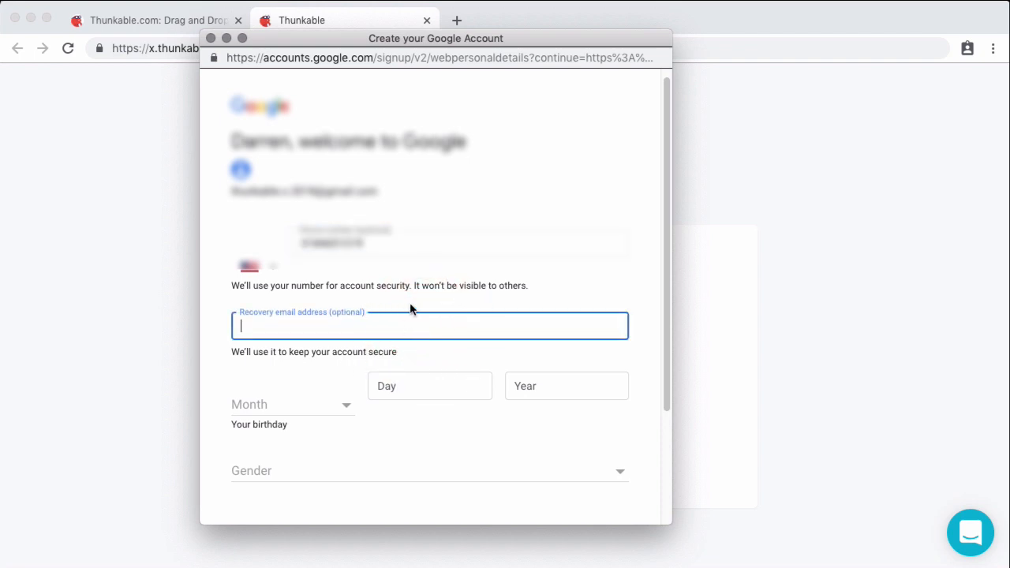
scroll("down", 3)
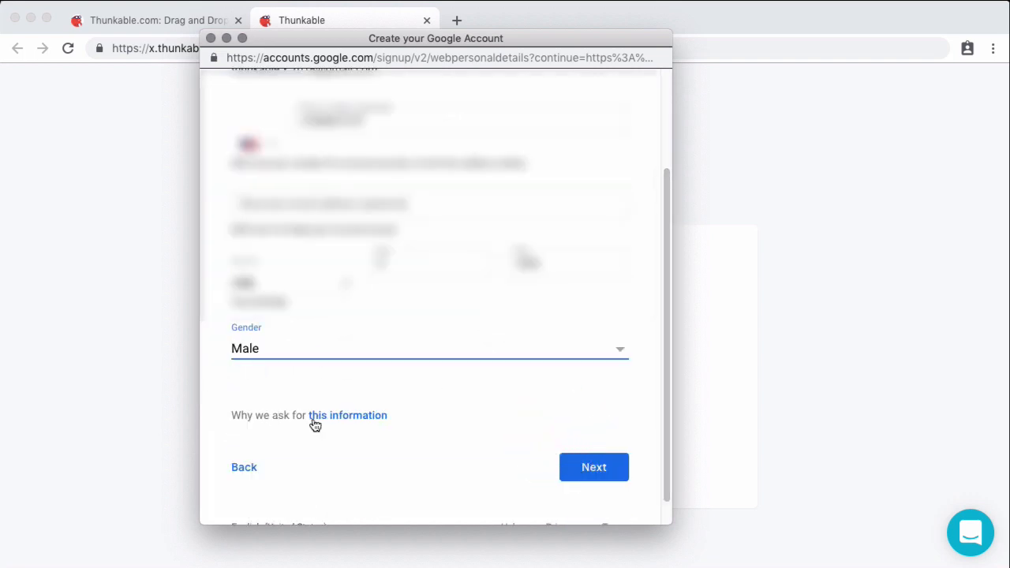
mouse_move(386, 420)
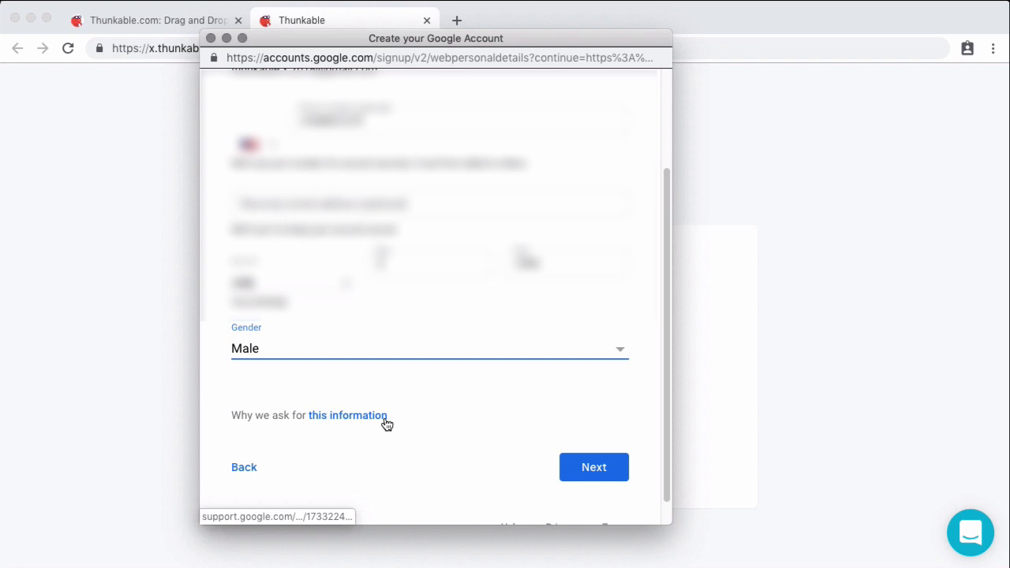
mouse_move(587, 430)
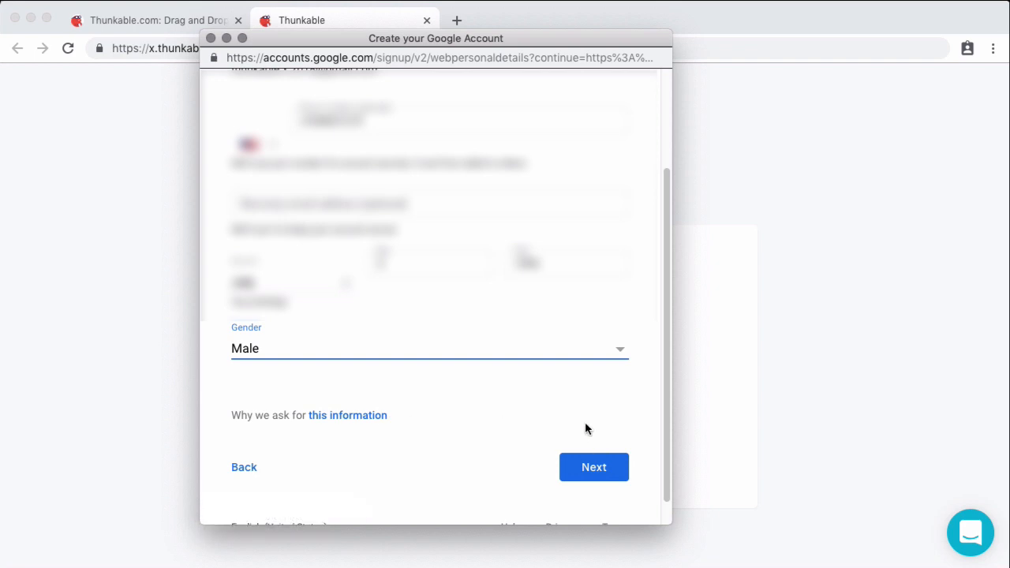
Step: Submit the personal details and expand More options for how the phone number is used
left_click(594, 467)
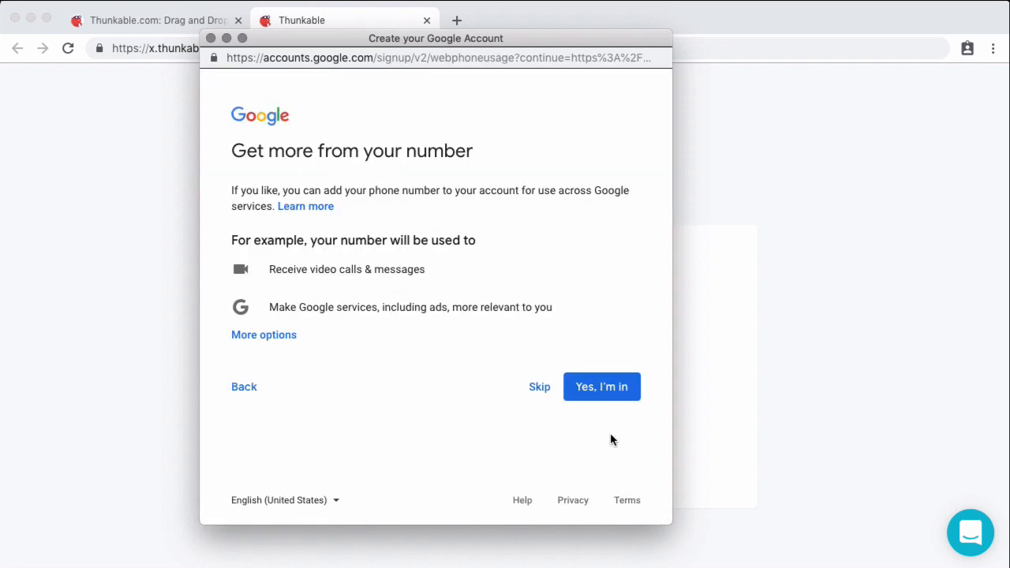
mouse_move(473, 397)
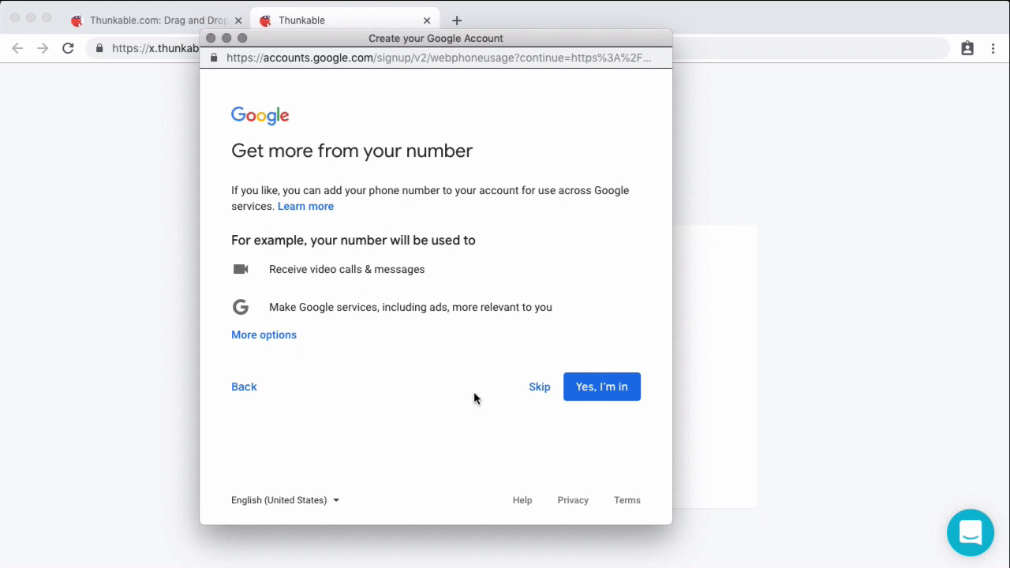
mouse_move(420, 350)
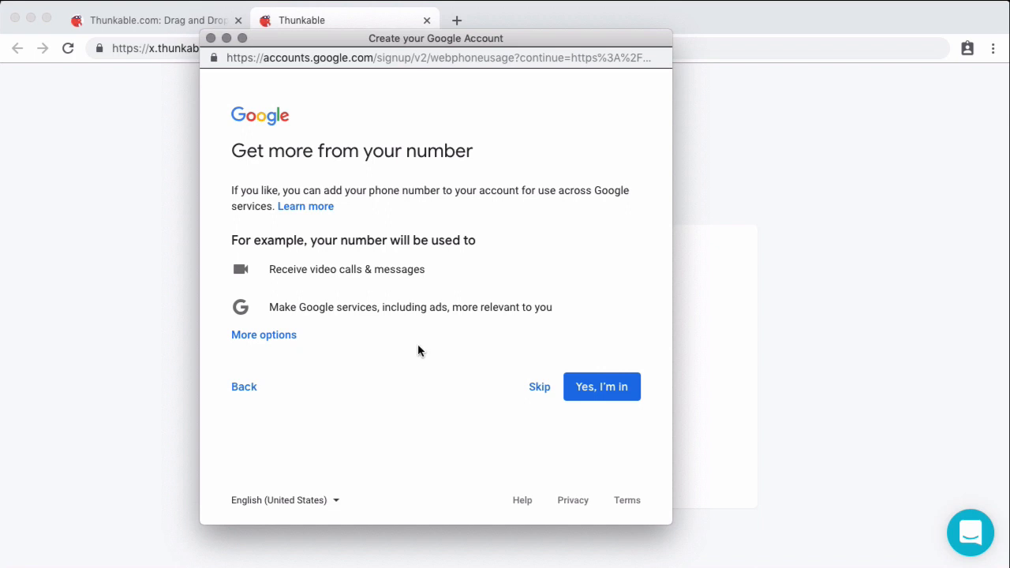
mouse_move(411, 348)
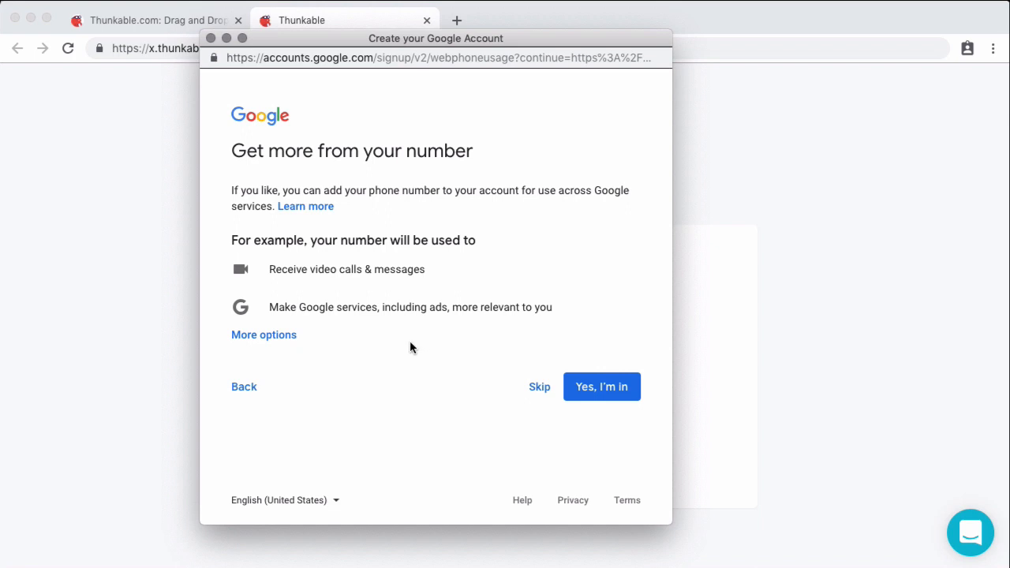
mouse_move(407, 344)
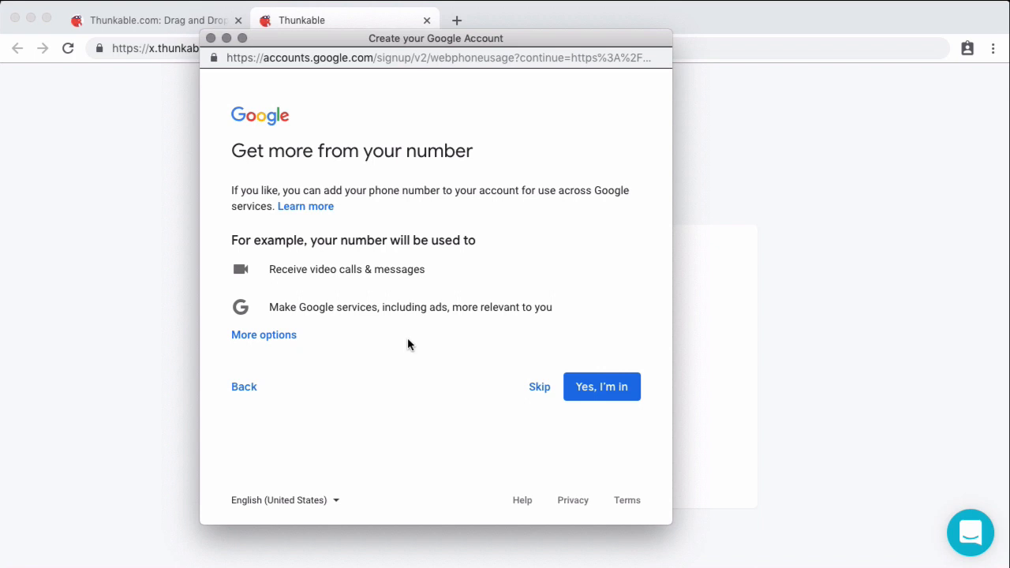
mouse_move(421, 292)
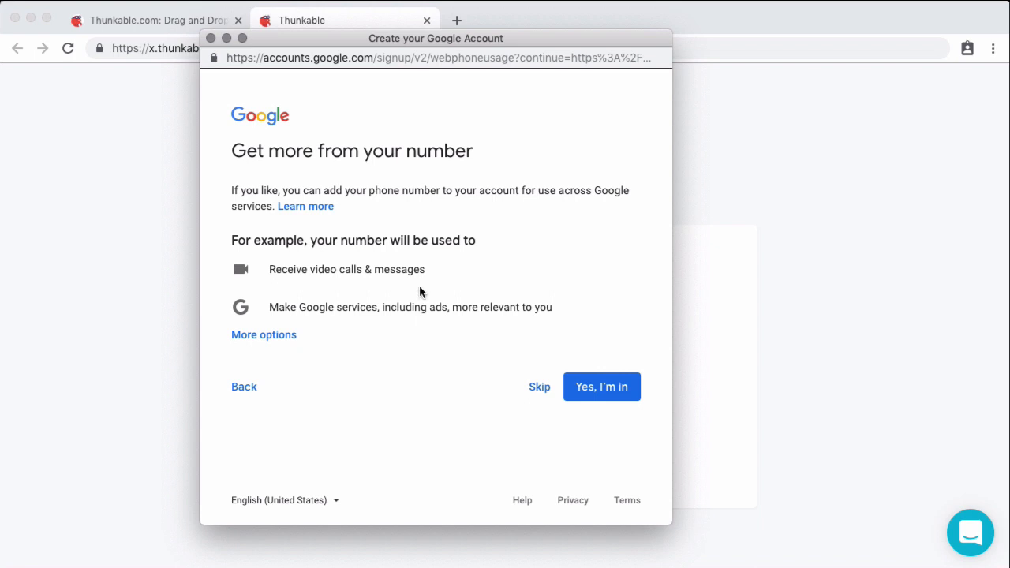
mouse_move(232, 202)
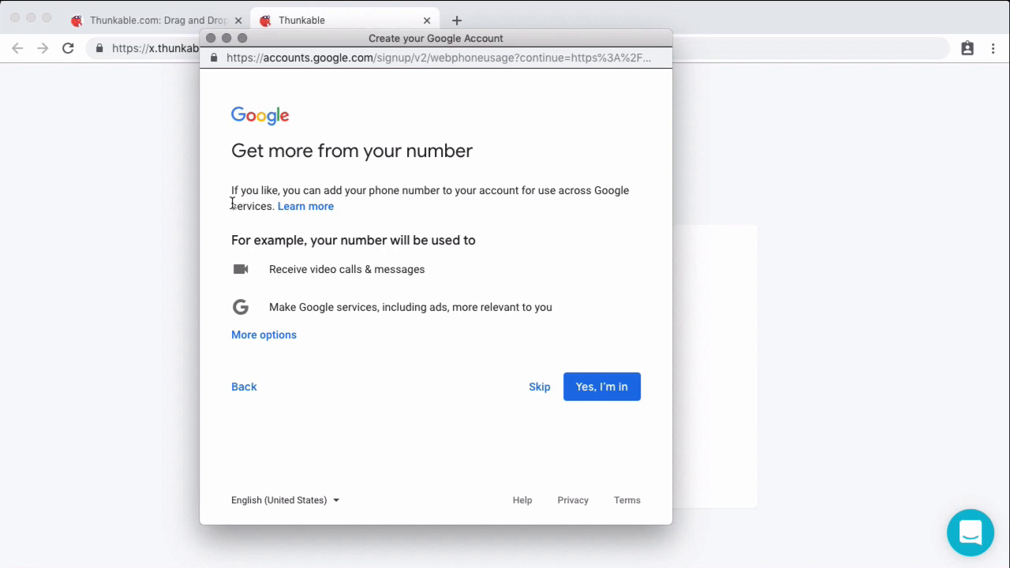
mouse_move(327, 261)
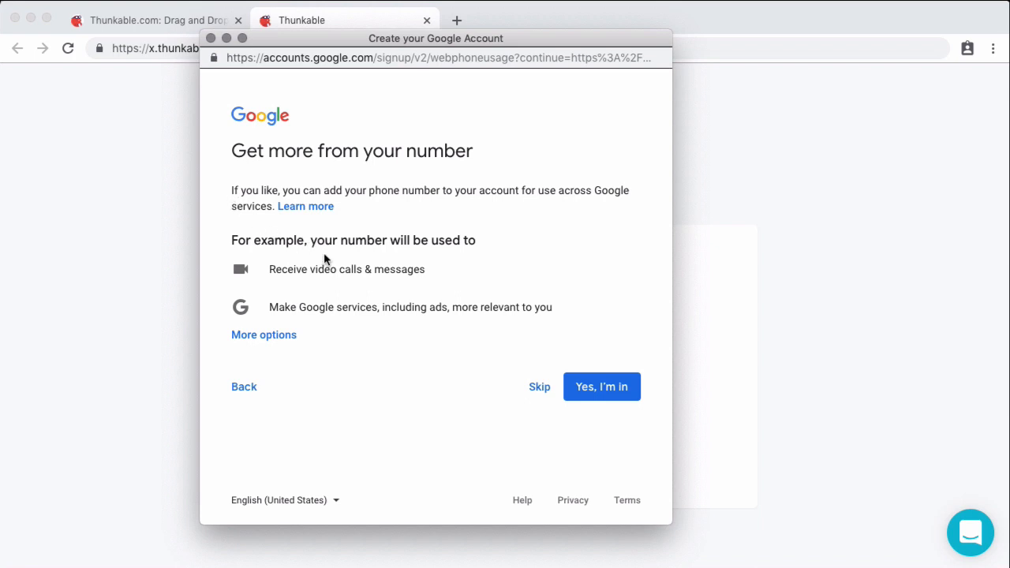
mouse_move(363, 264)
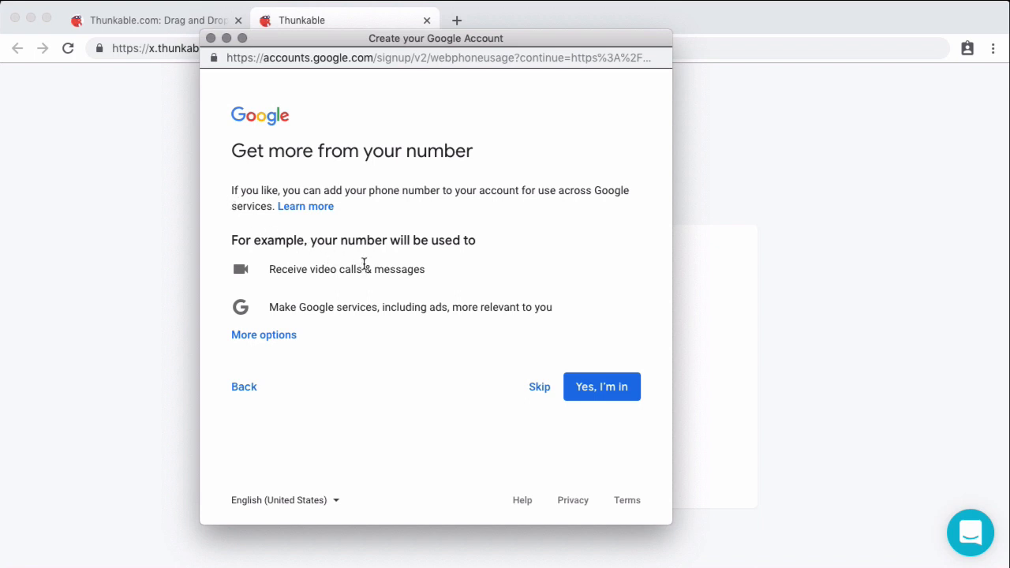
mouse_move(367, 282)
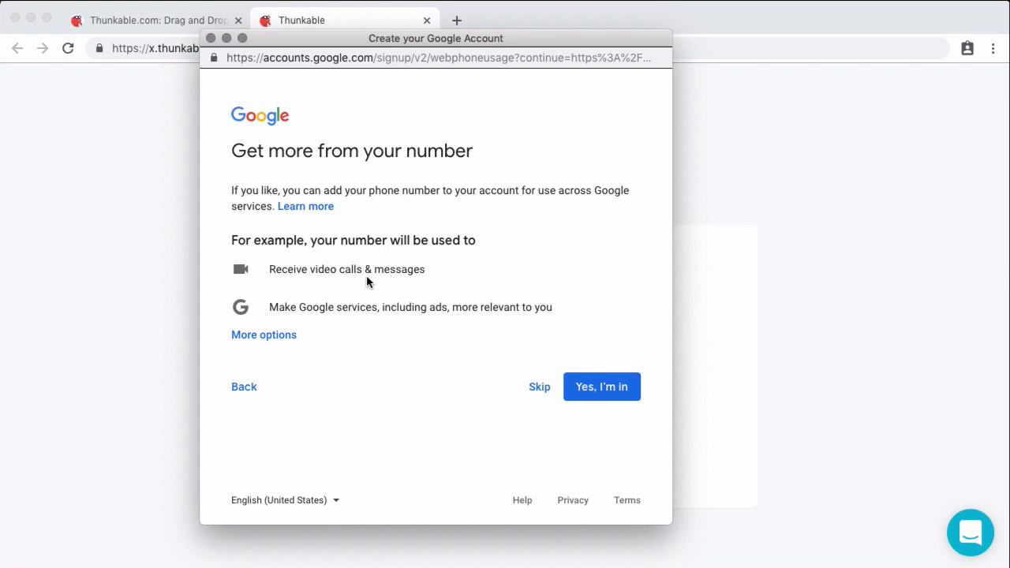
mouse_move(366, 327)
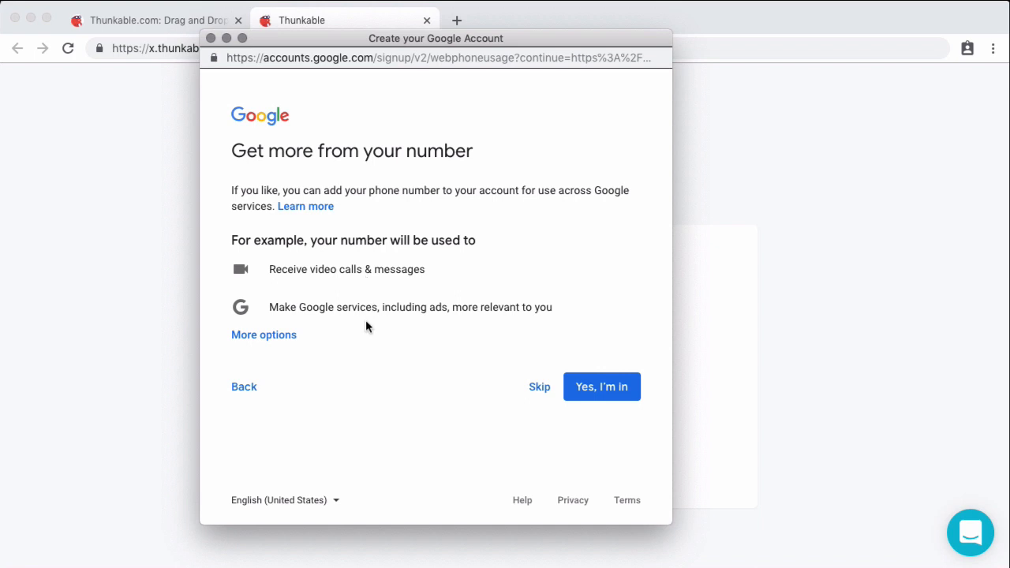
mouse_move(279, 344)
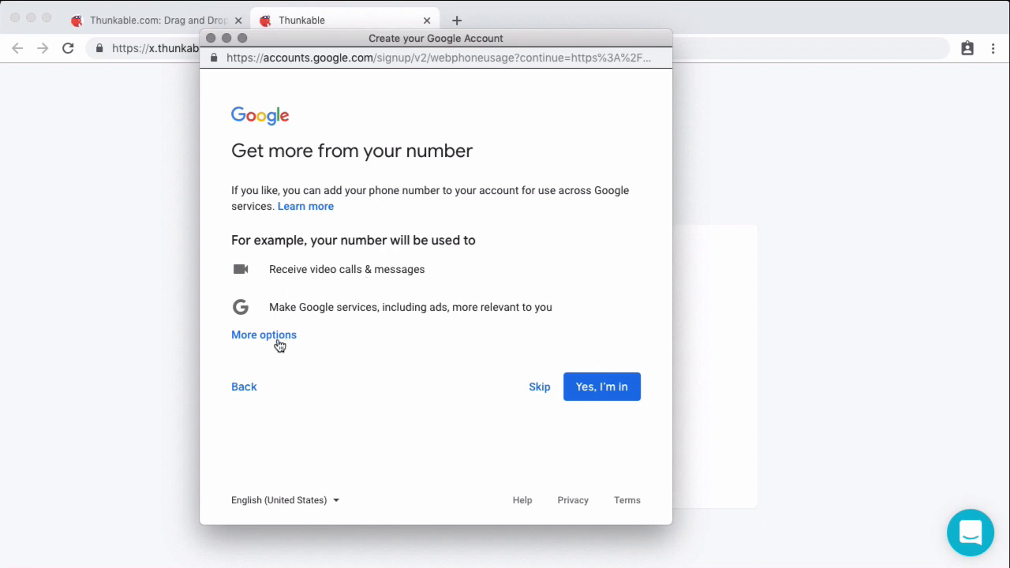
left_click(264, 335)
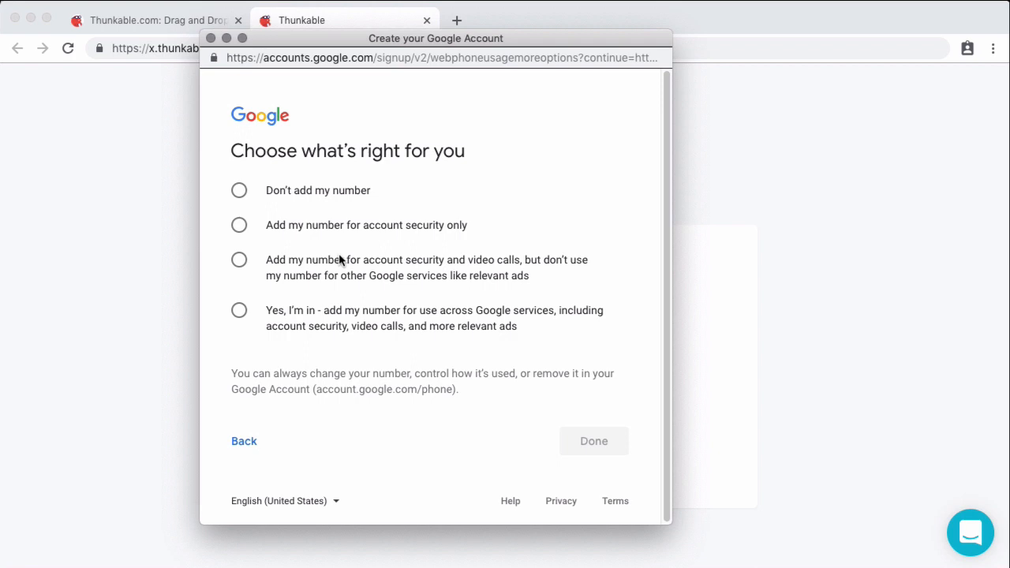
mouse_move(369, 245)
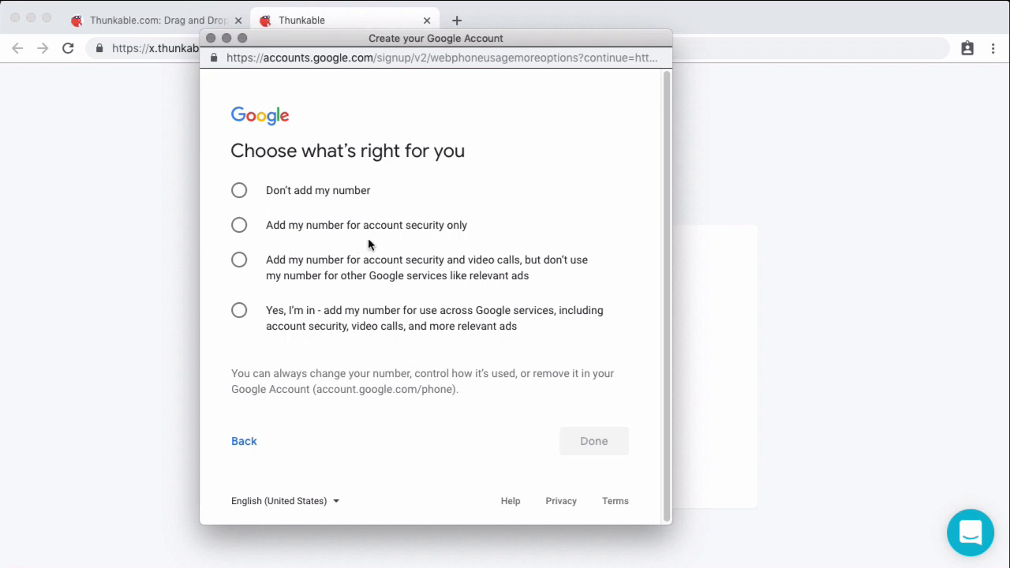
mouse_move(323, 276)
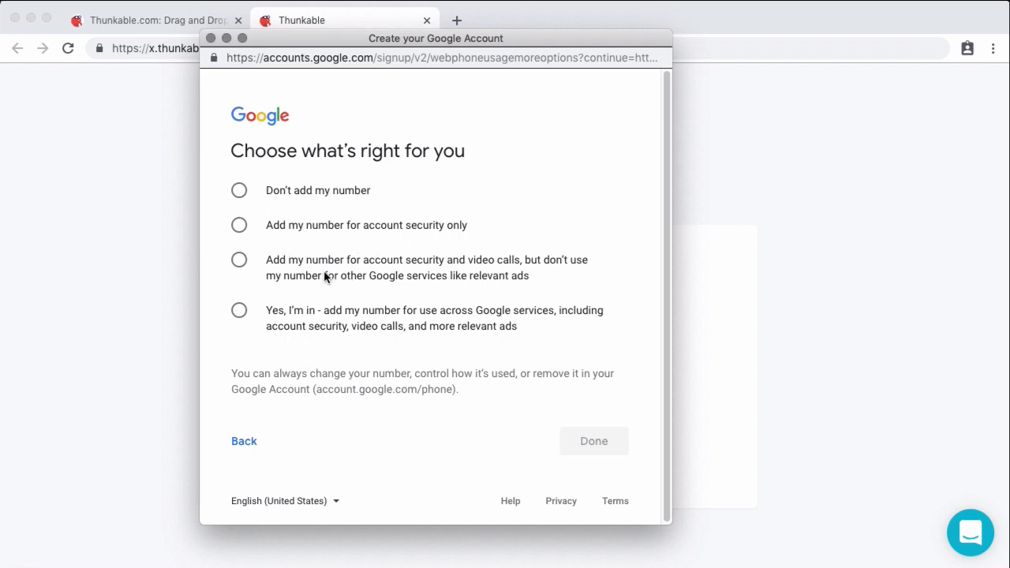
mouse_move(442, 283)
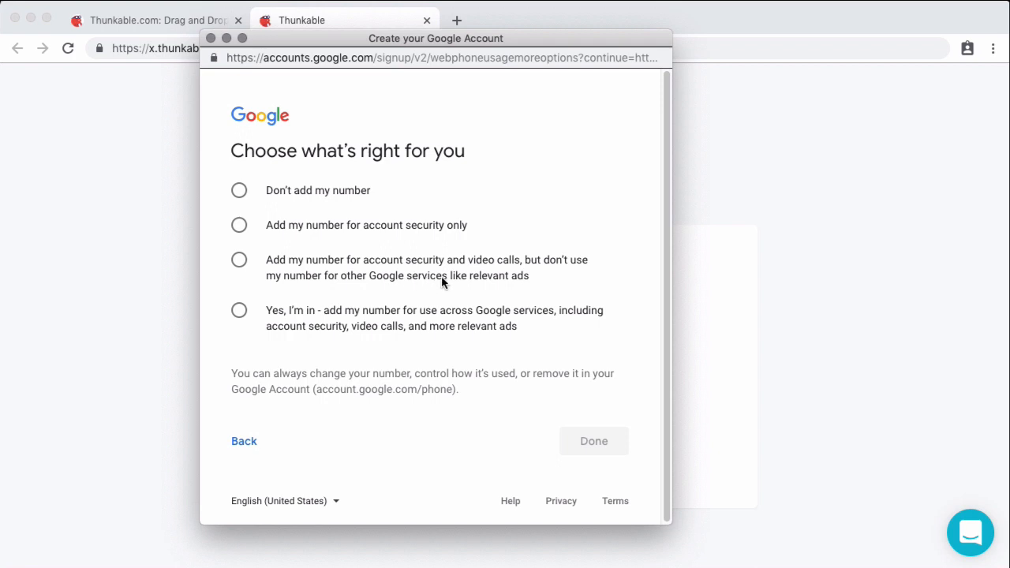
mouse_move(328, 300)
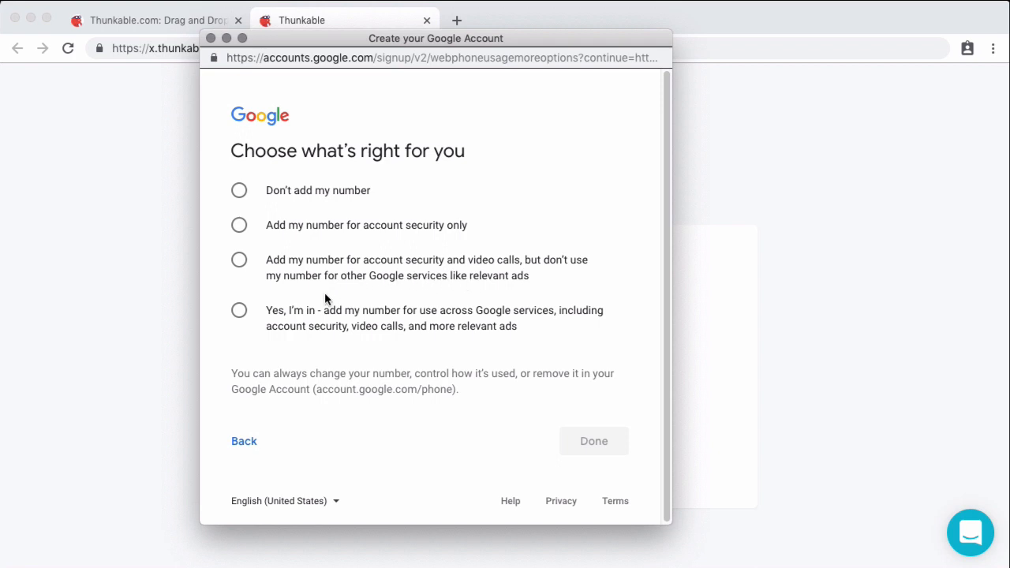
mouse_move(366, 321)
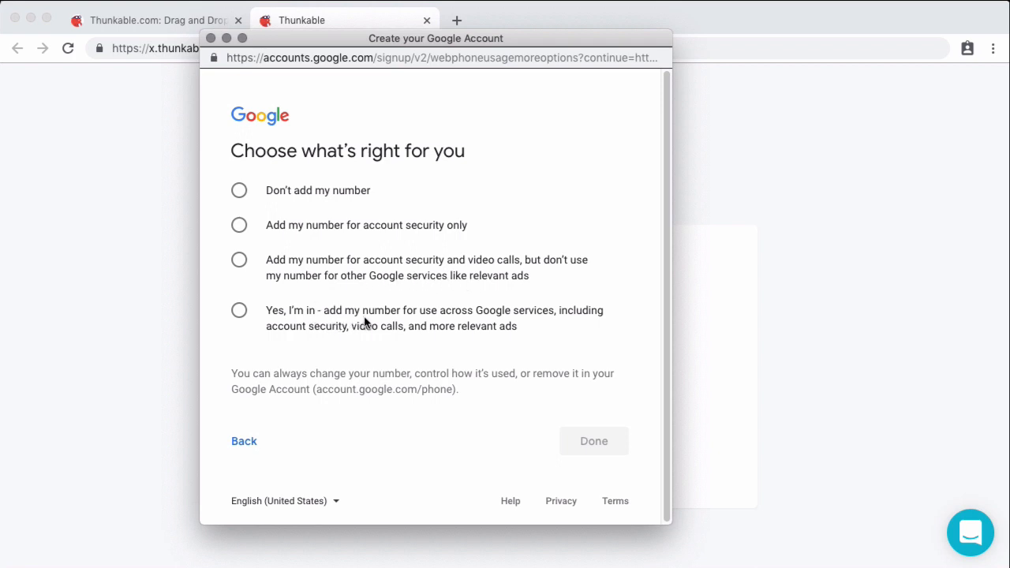
mouse_move(442, 340)
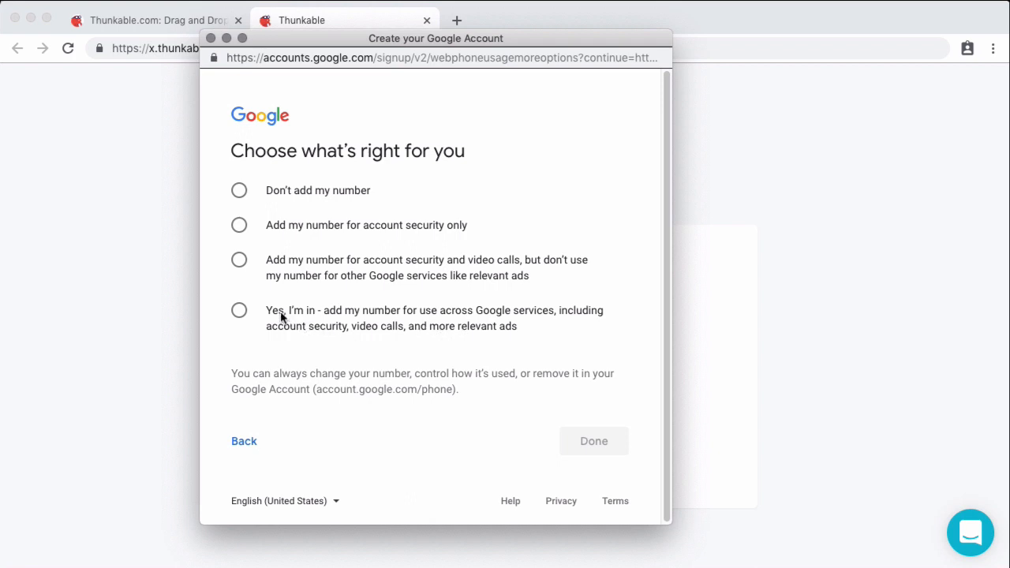
Step: Select 'Add my number for account security only'
left_click(240, 224)
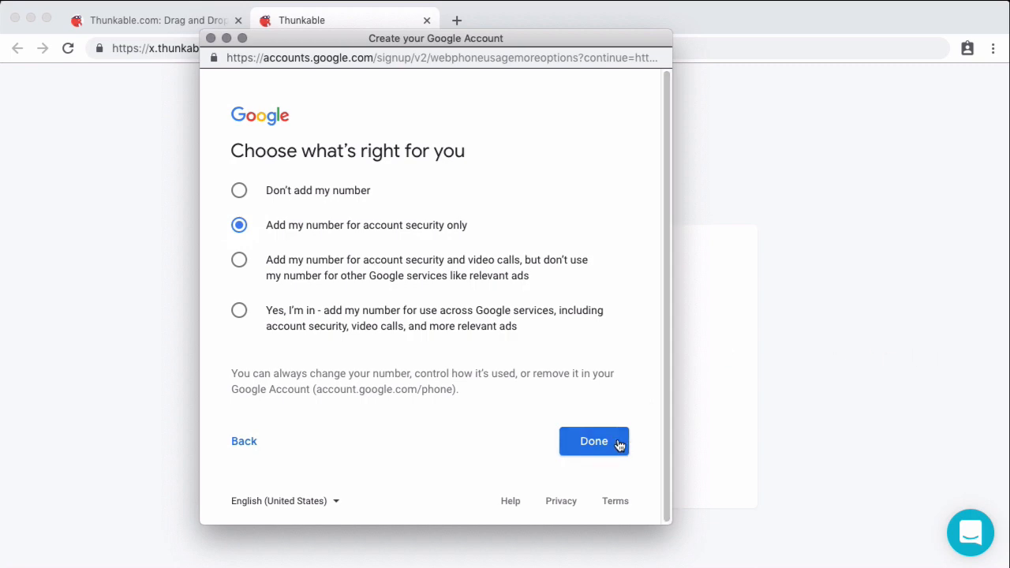
Step: Confirm the phone number choice with Done and read the Privacy and Terms page to the bottom
left_click(593, 442)
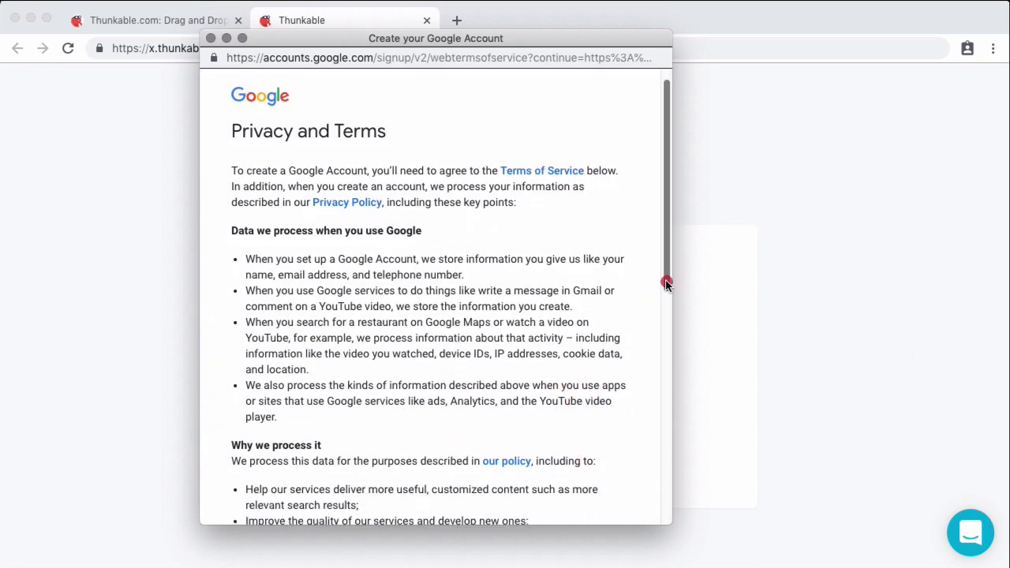
scroll("down", 3)
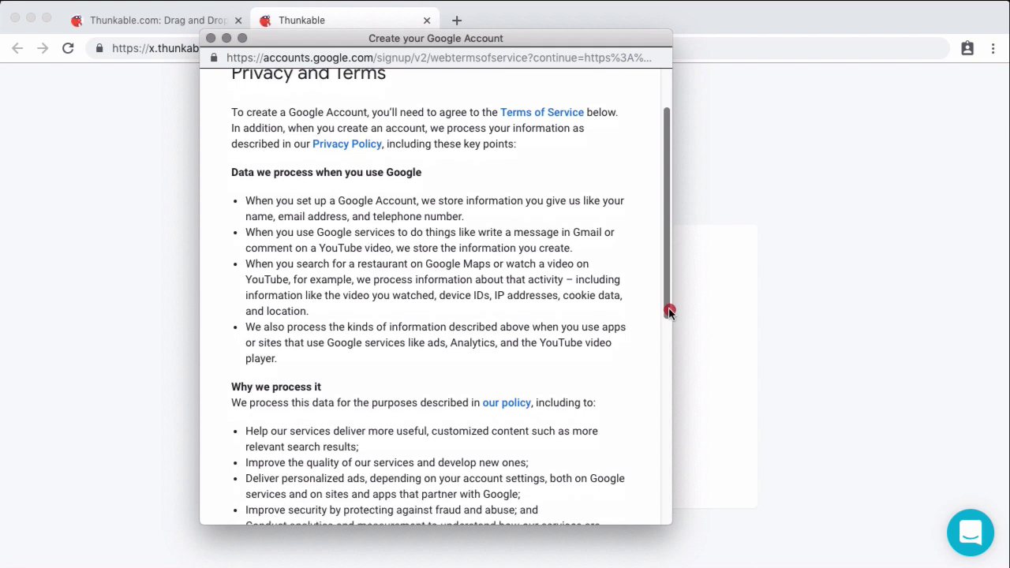
scroll("down", 3)
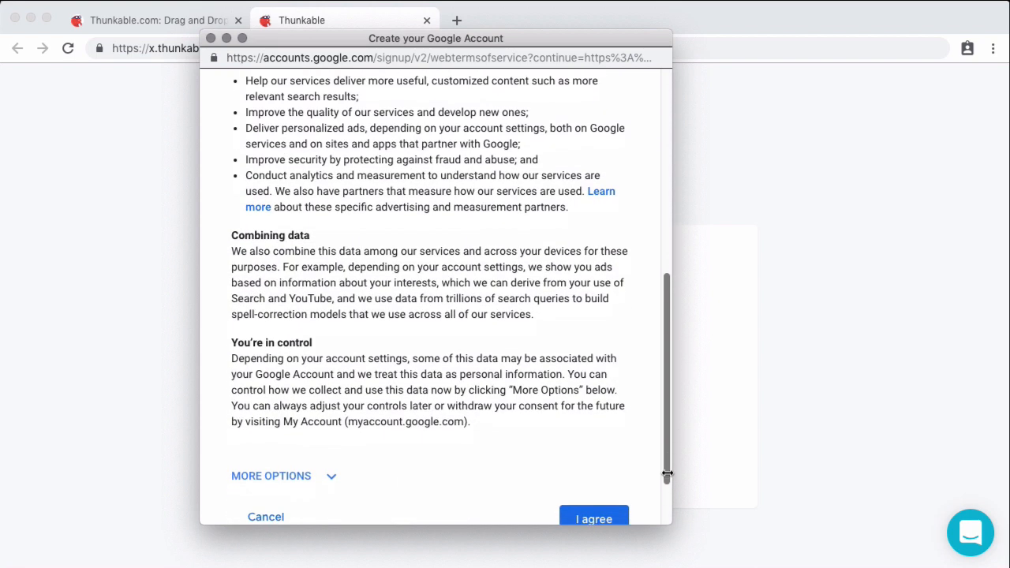
scroll("down", 3)
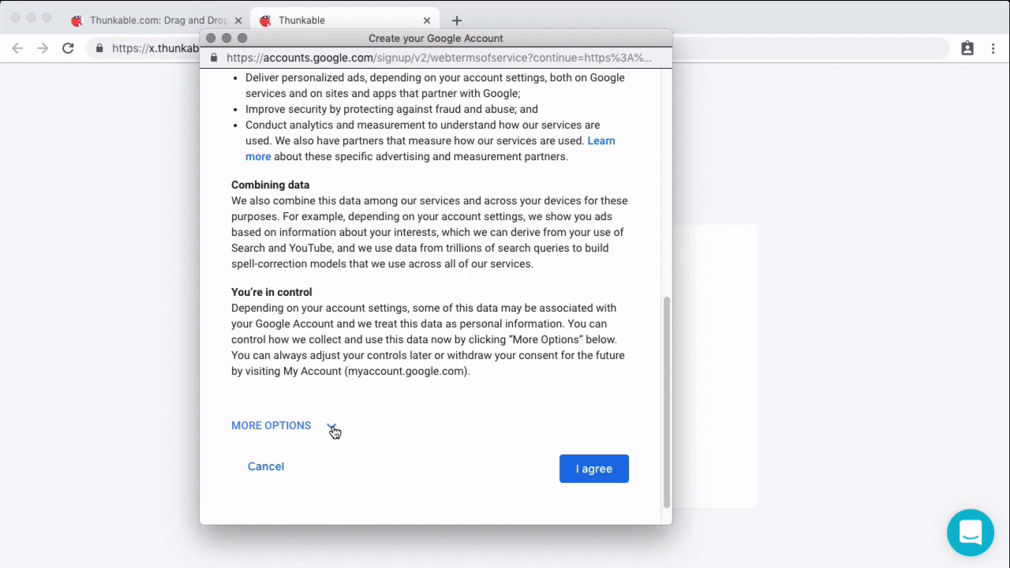
Step: Expand More Options and choose not to save Web & App Activity
left_click(271, 426)
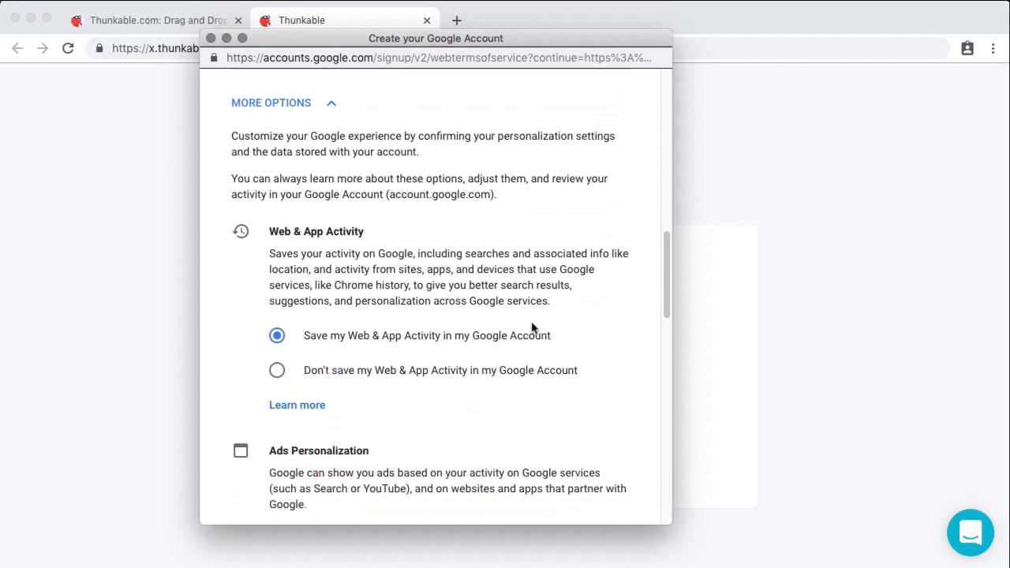
scroll("down", 3)
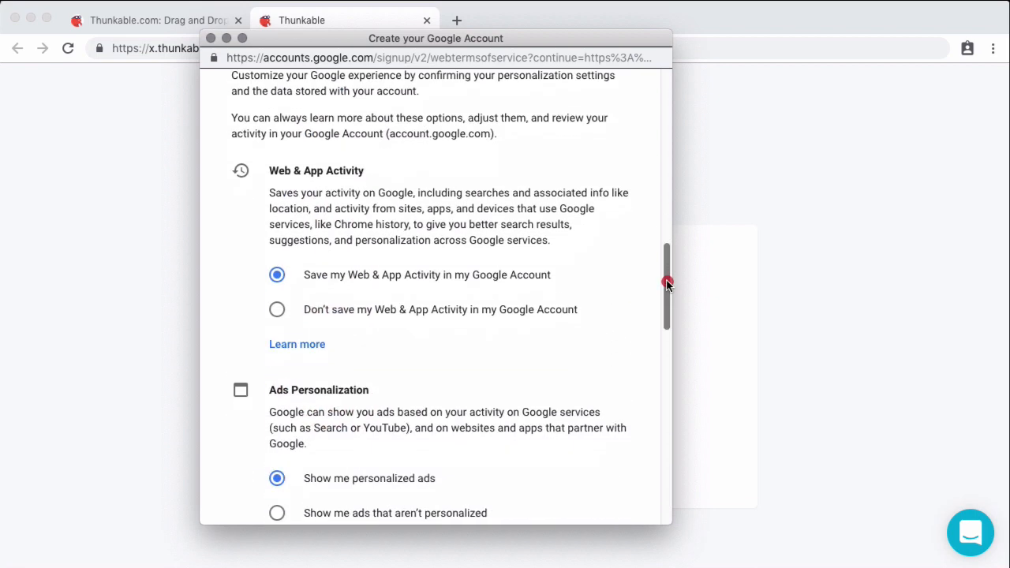
scroll("down", 3)
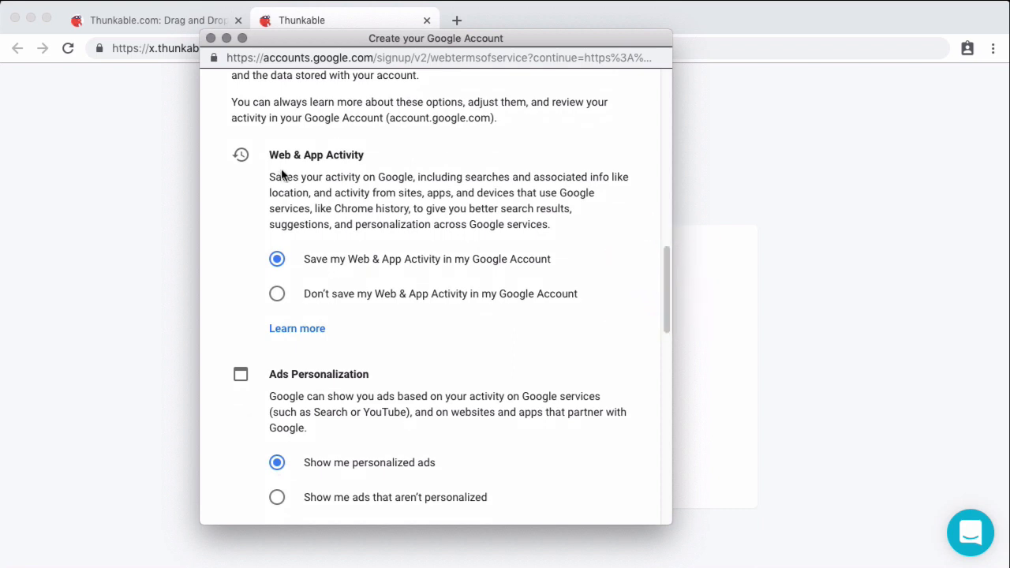
double_click(315, 154)
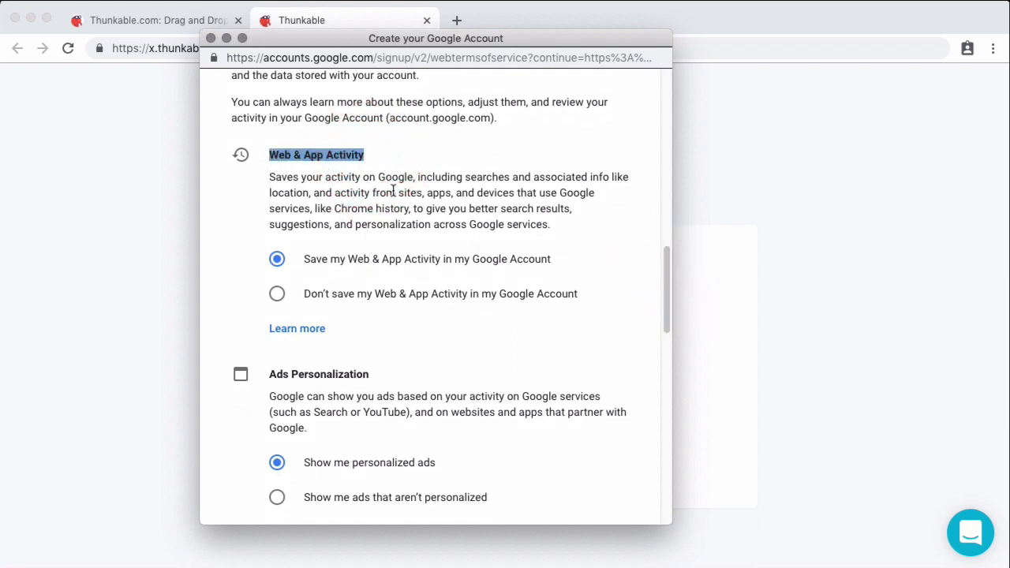
left_click(278, 294)
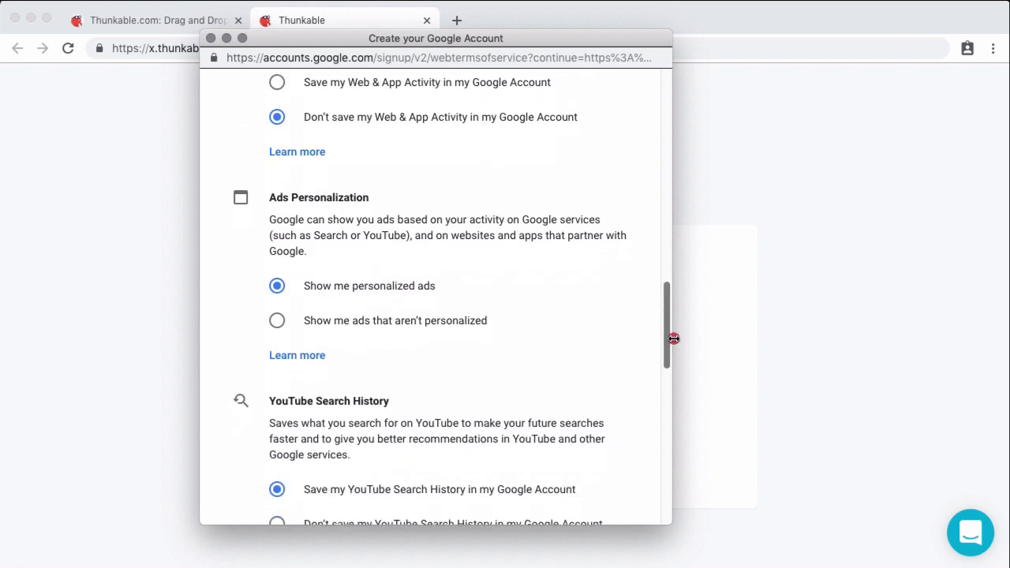
Step: Choose not to save YouTube history, then agree to the privacy terms to finish signup
scroll("down", 3)
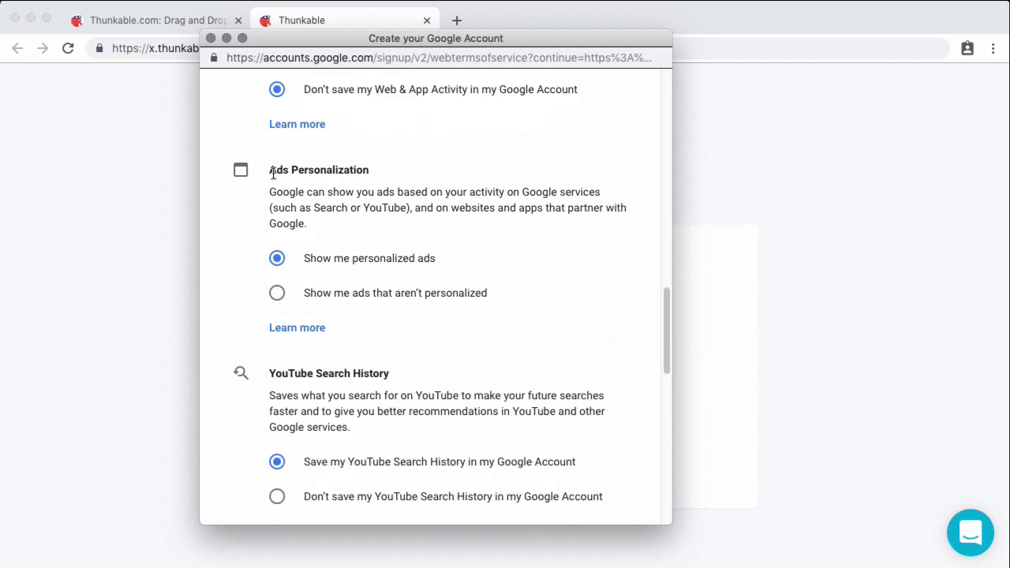
mouse_move(344, 284)
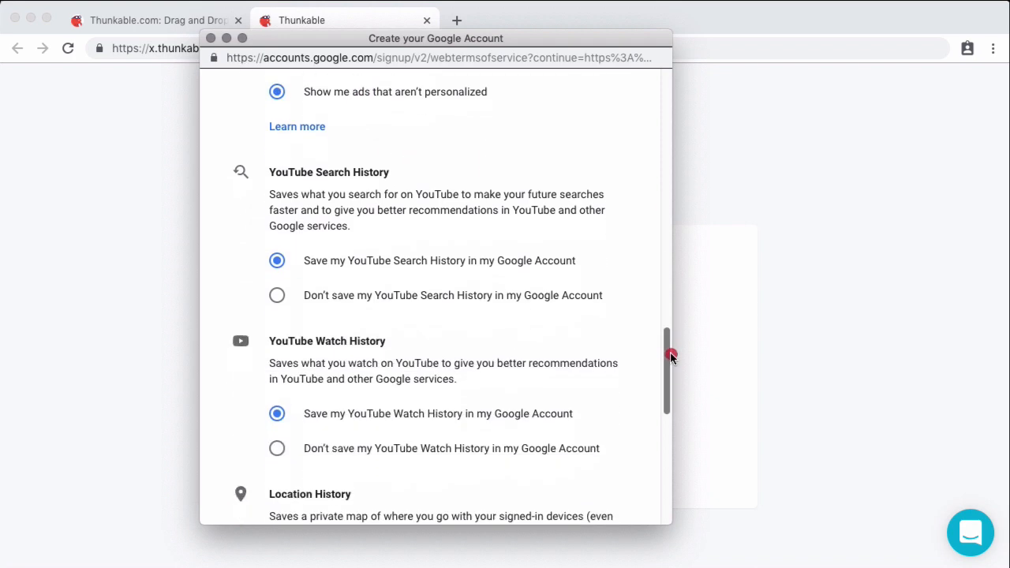
scroll("down", 3)
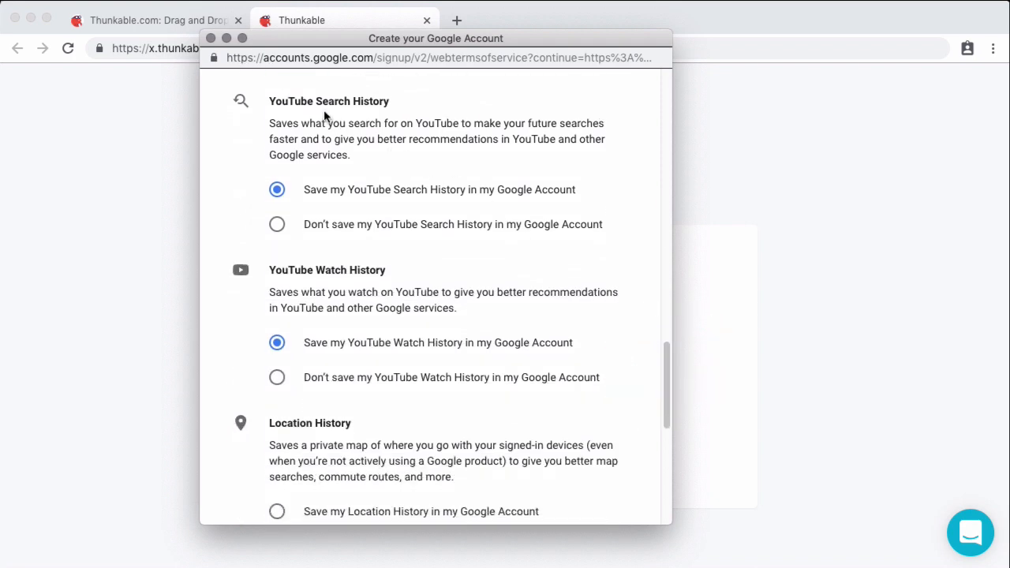
left_click(277, 224)
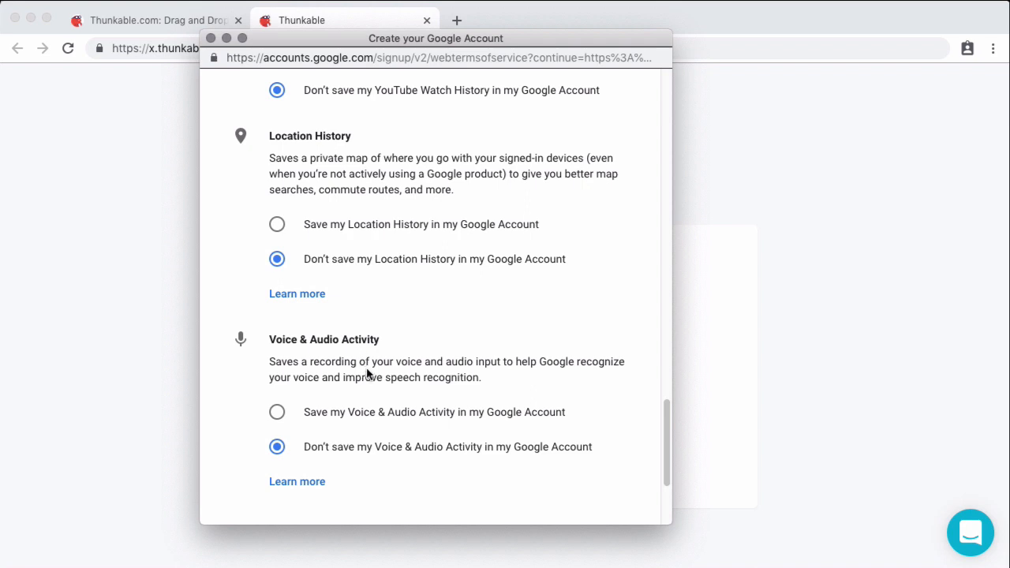
mouse_move(366, 354)
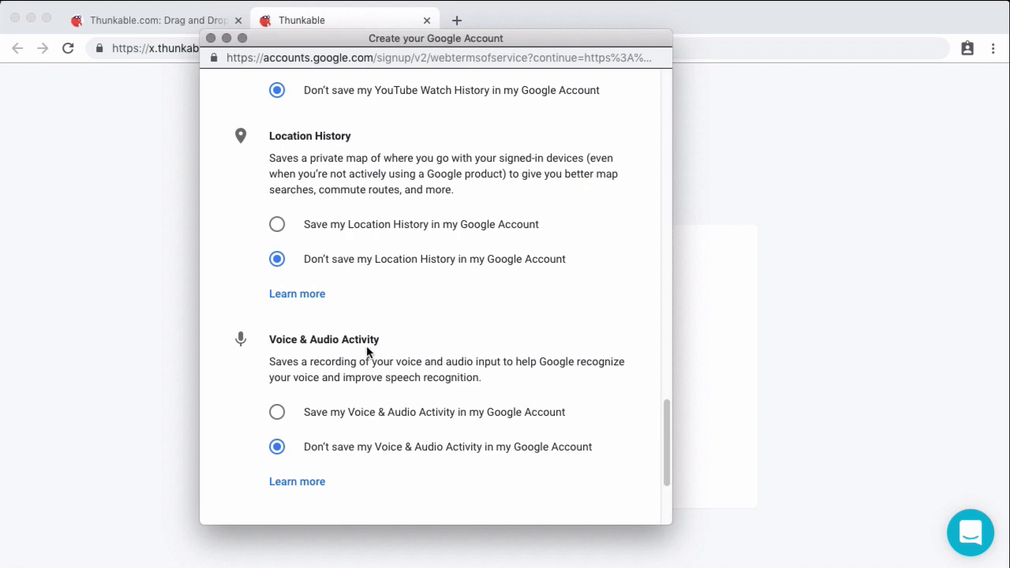
scroll("down", 3)
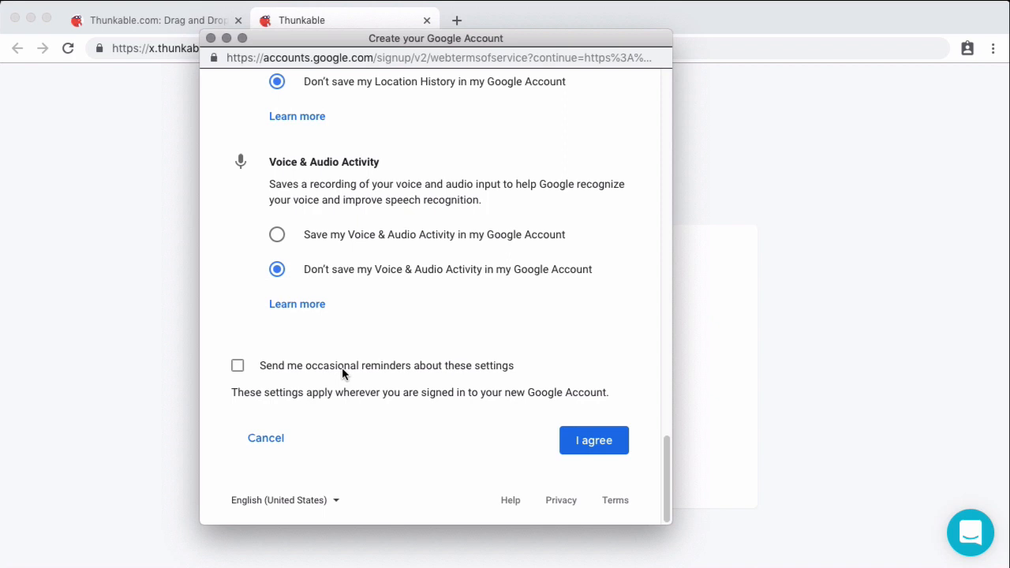
mouse_move(344, 378)
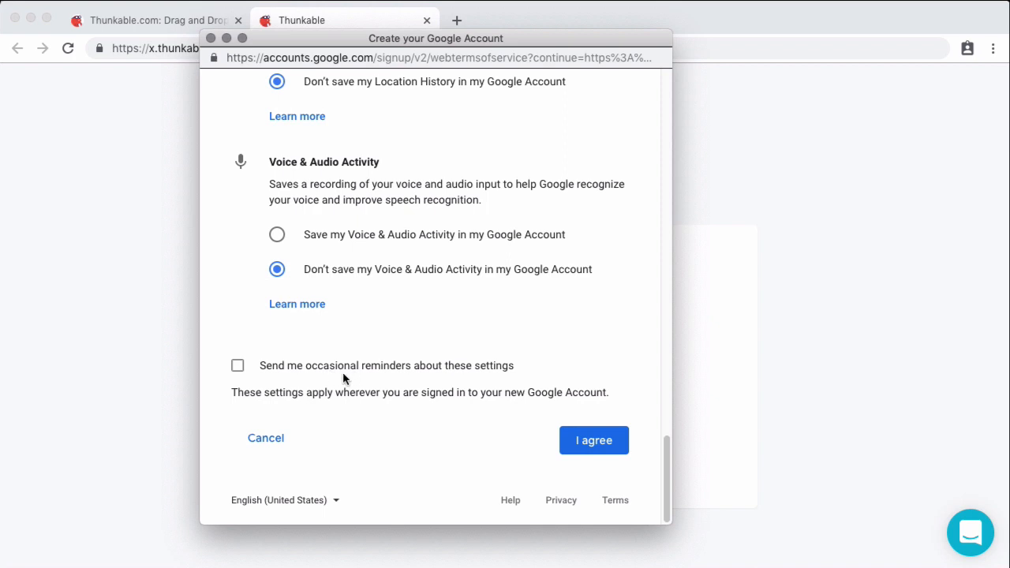
mouse_move(576, 431)
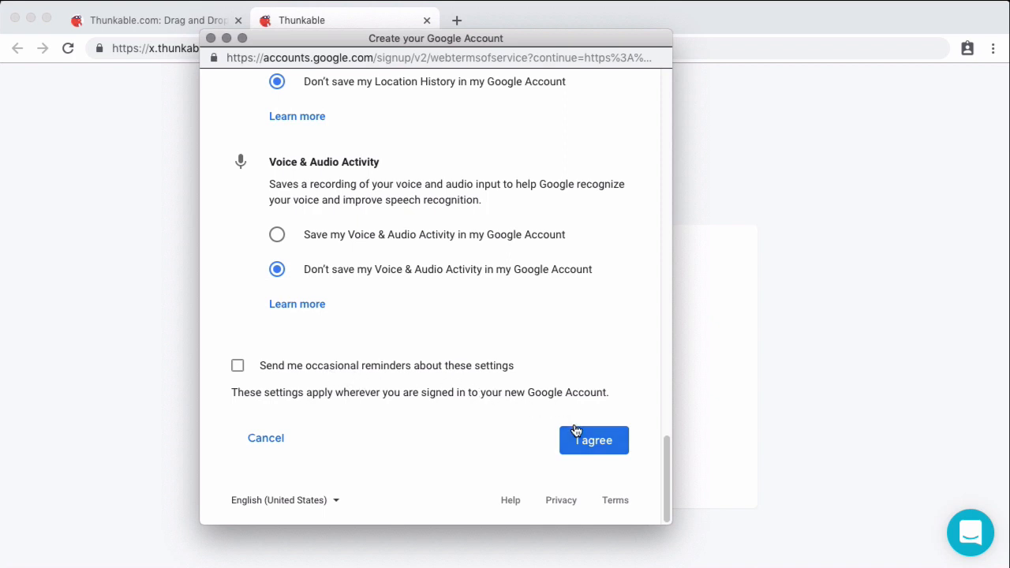
left_click(593, 440)
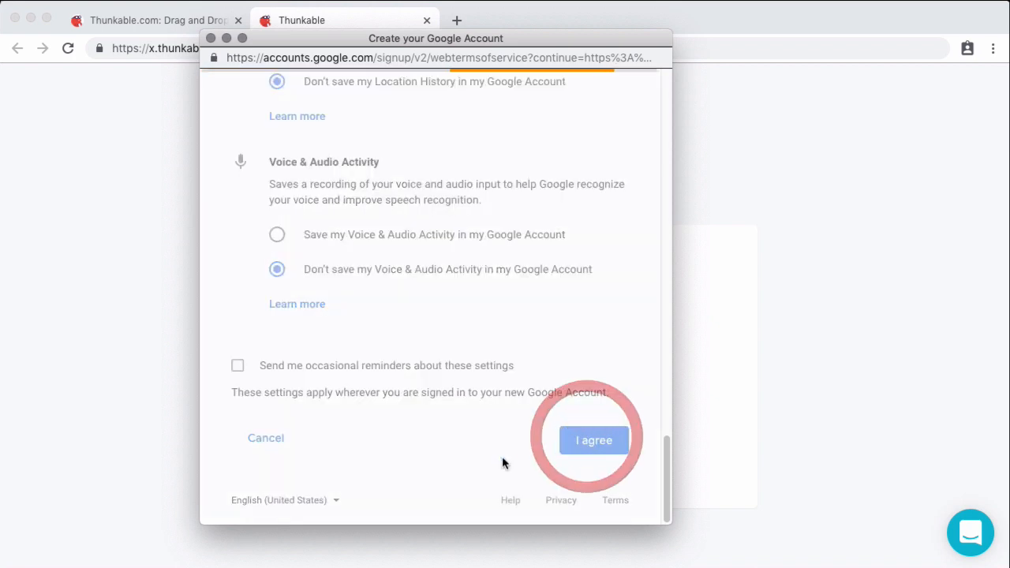
left_click(594, 440)
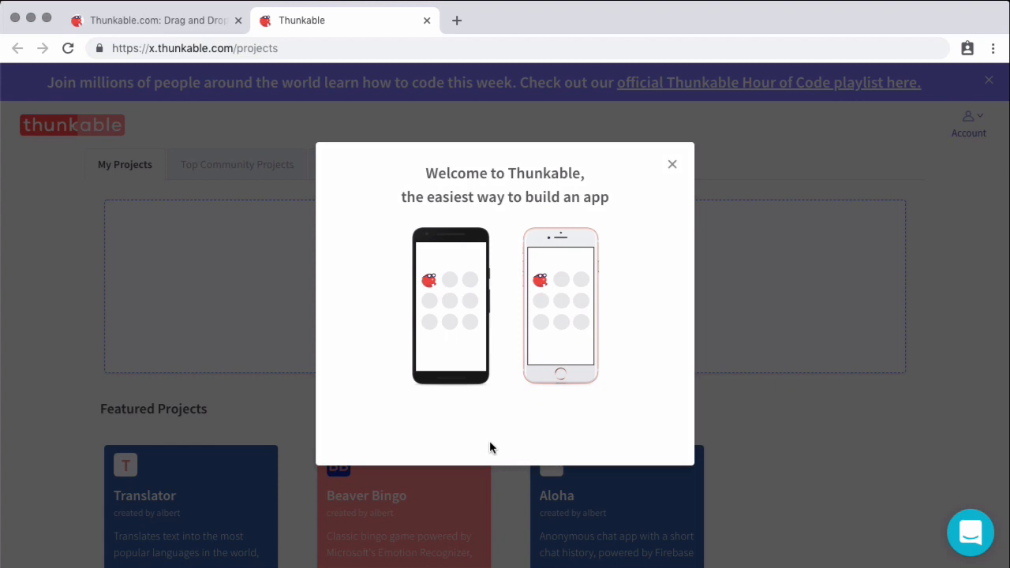
mouse_move(477, 439)
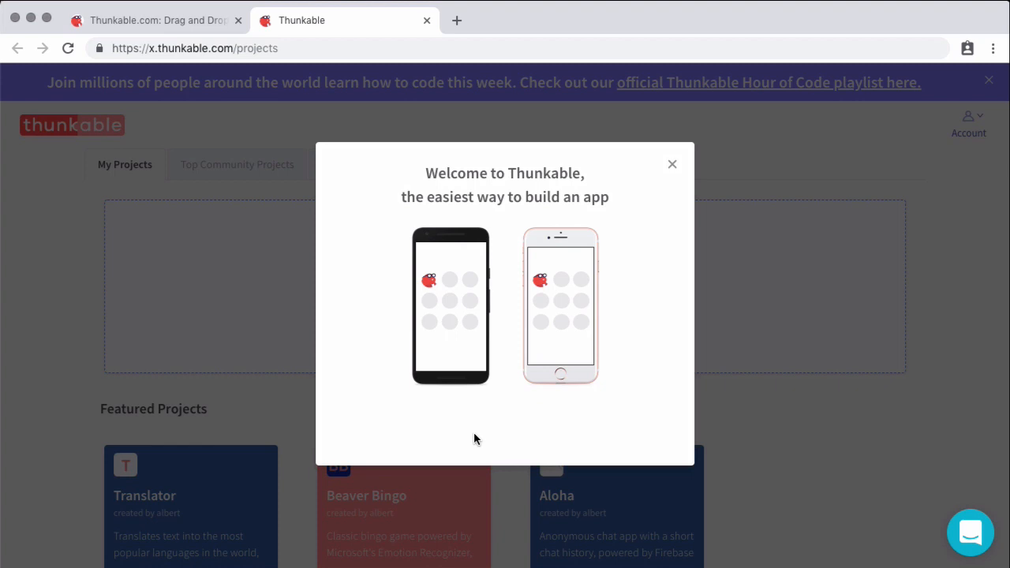
mouse_move(483, 432)
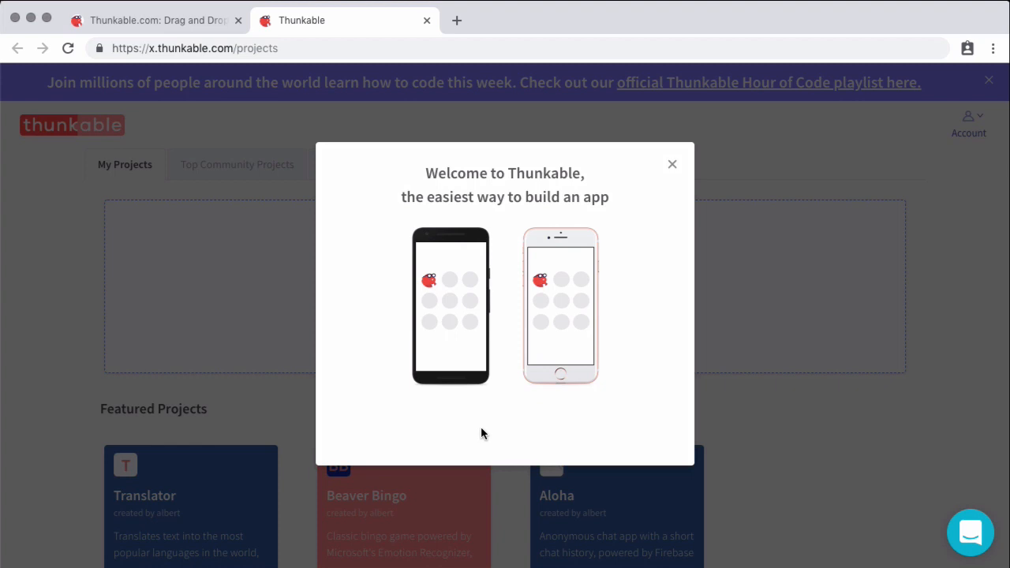
mouse_move(476, 429)
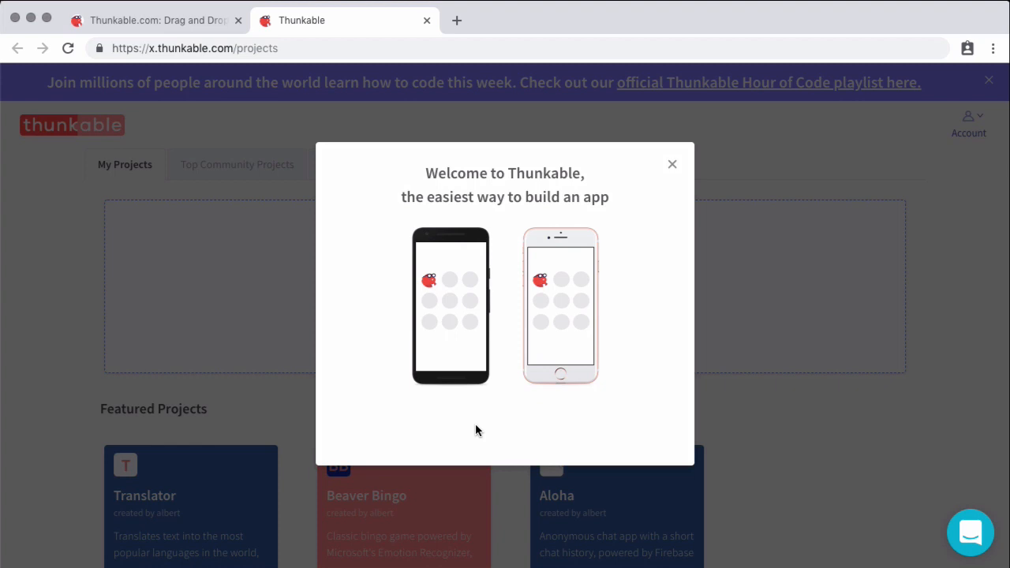
mouse_move(497, 416)
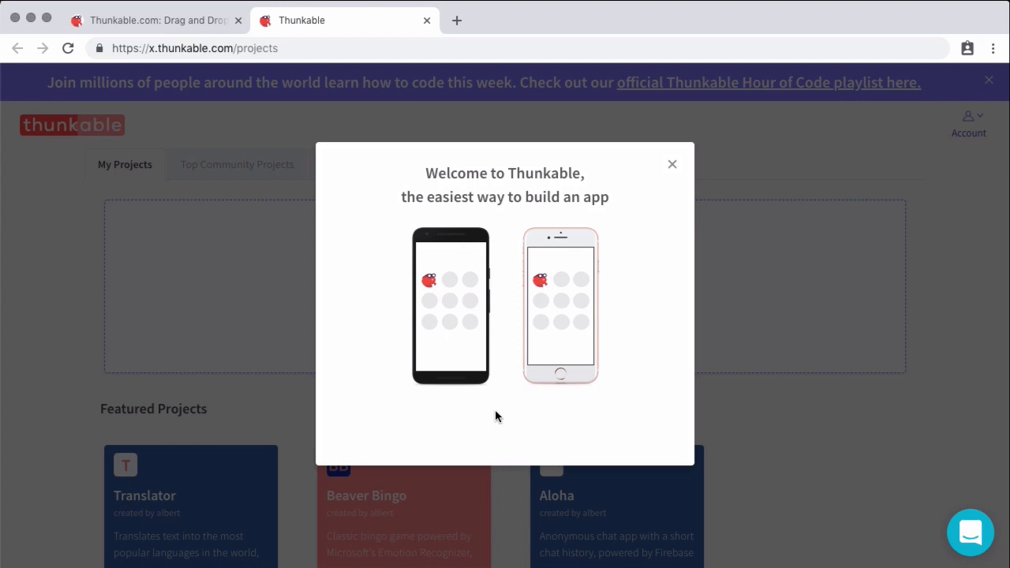
mouse_move(647, 195)
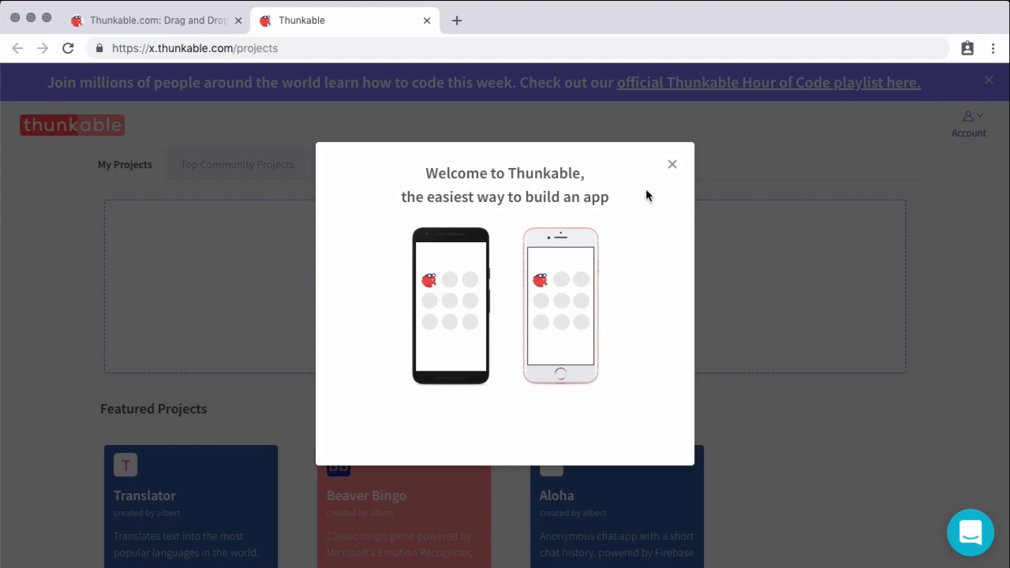
Step: Close the 'Welcome to Thunkable' message to reveal My Projects
left_click(673, 164)
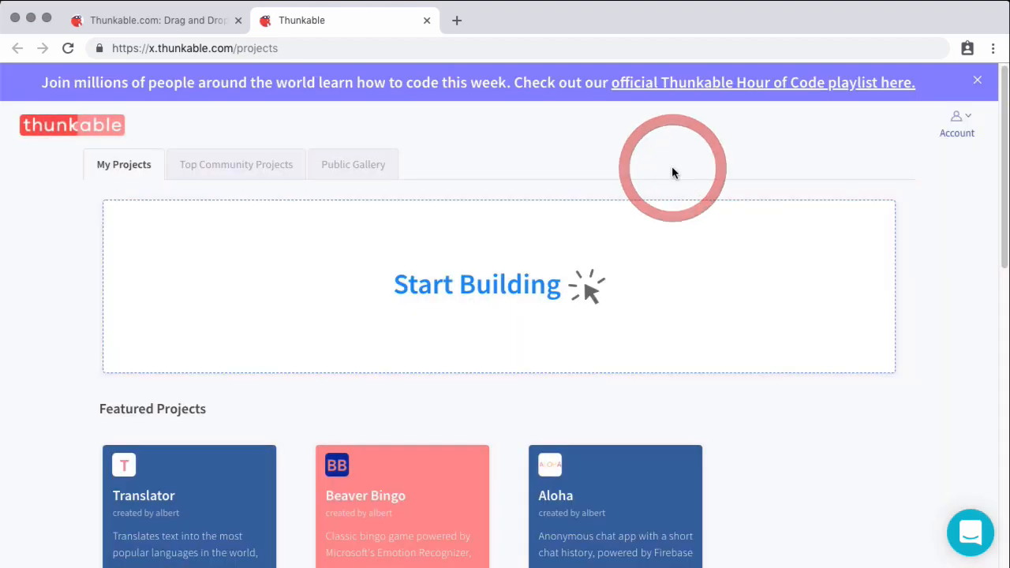
left_click(673, 167)
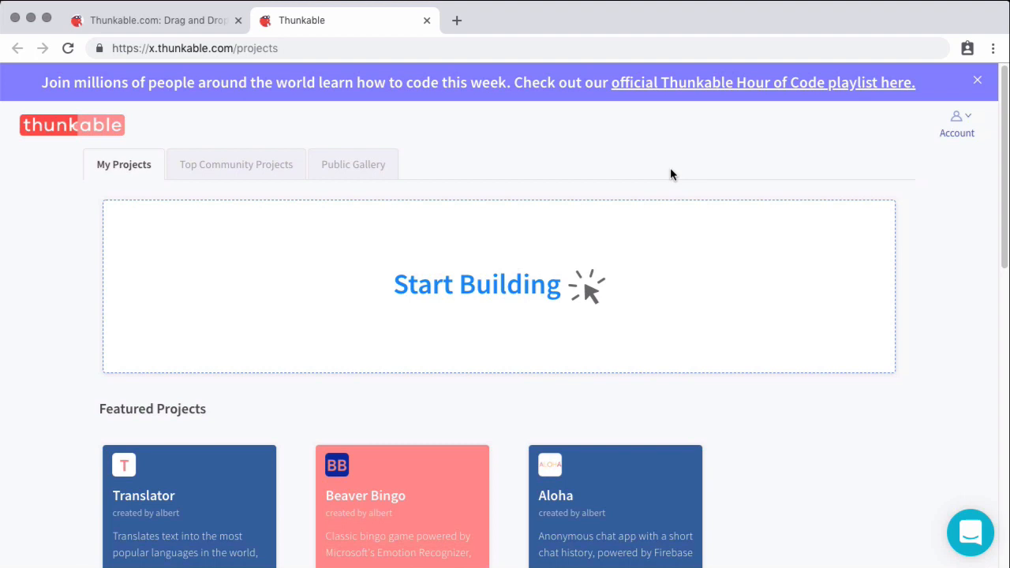
mouse_move(685, 239)
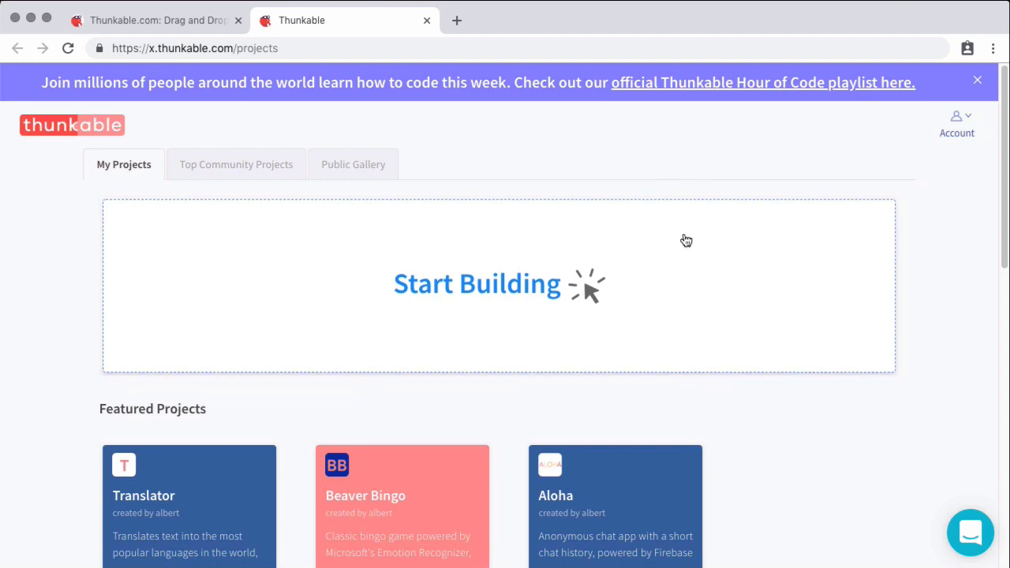
mouse_move(562, 319)
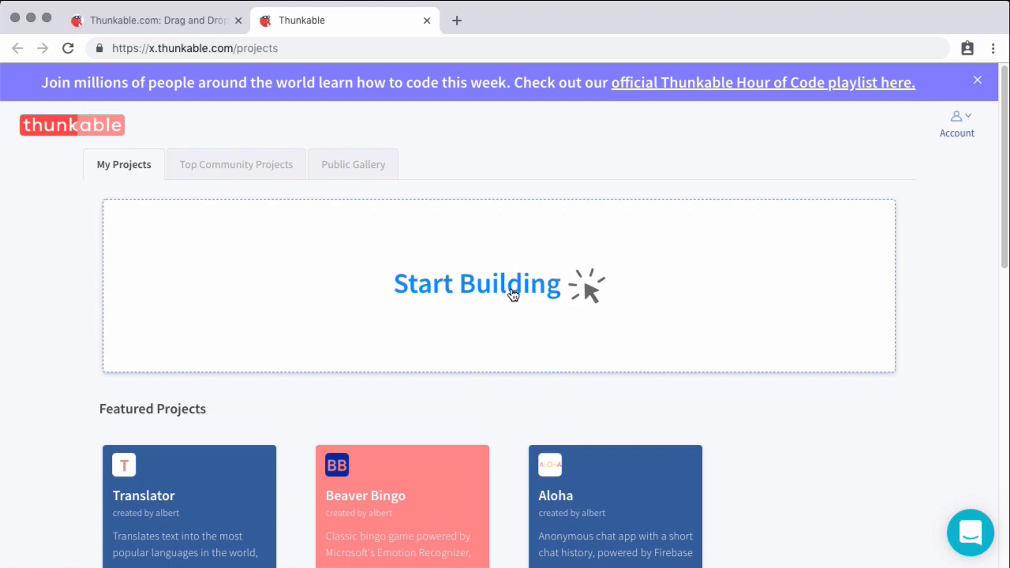
left_click(477, 284)
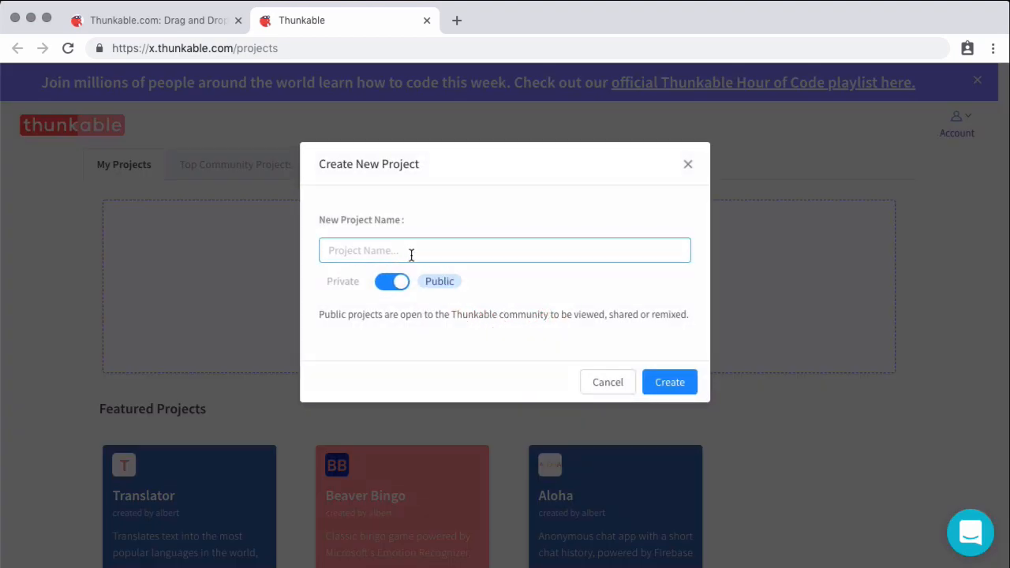
mouse_move(418, 187)
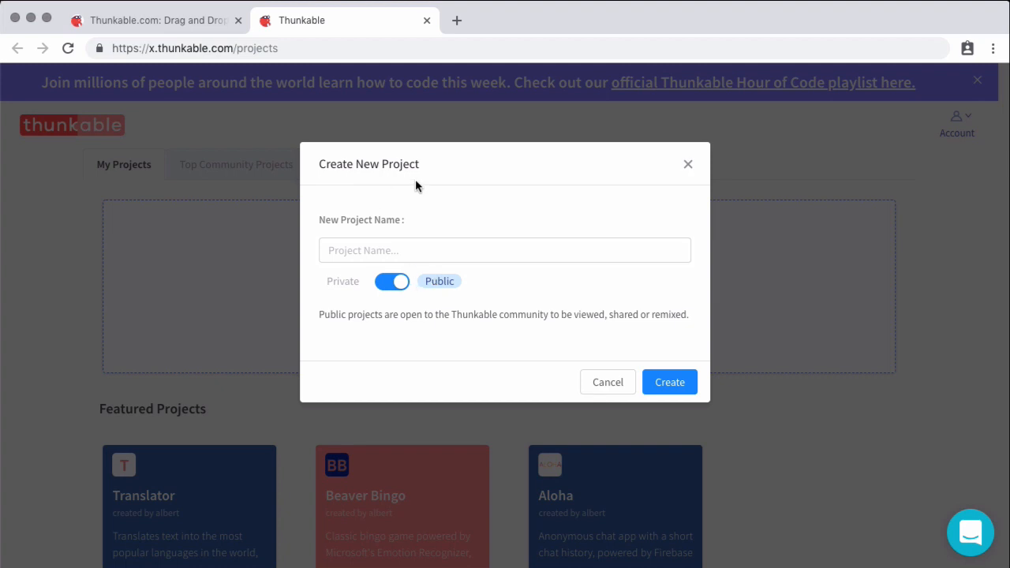
mouse_move(688, 167)
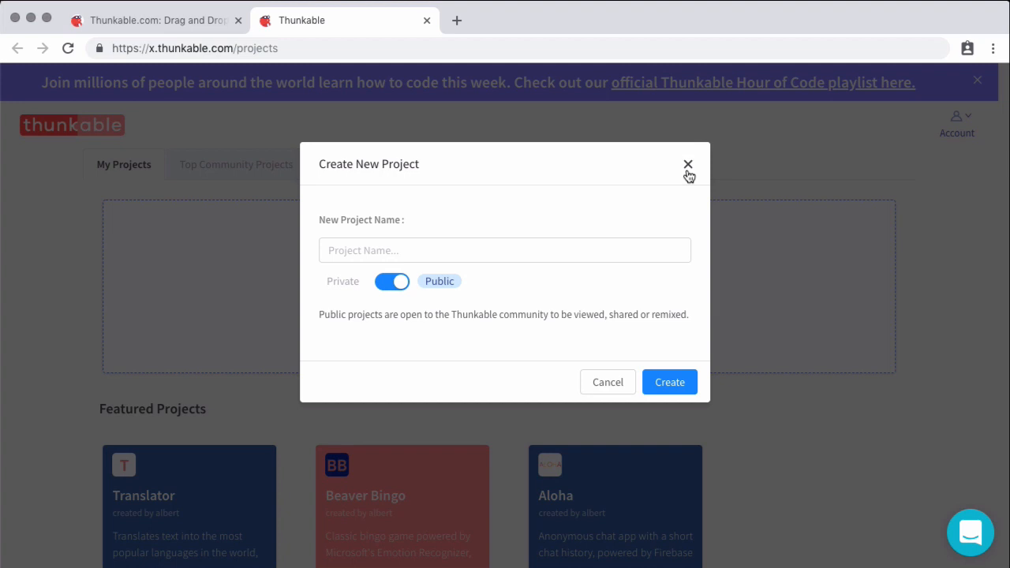
mouse_move(655, 199)
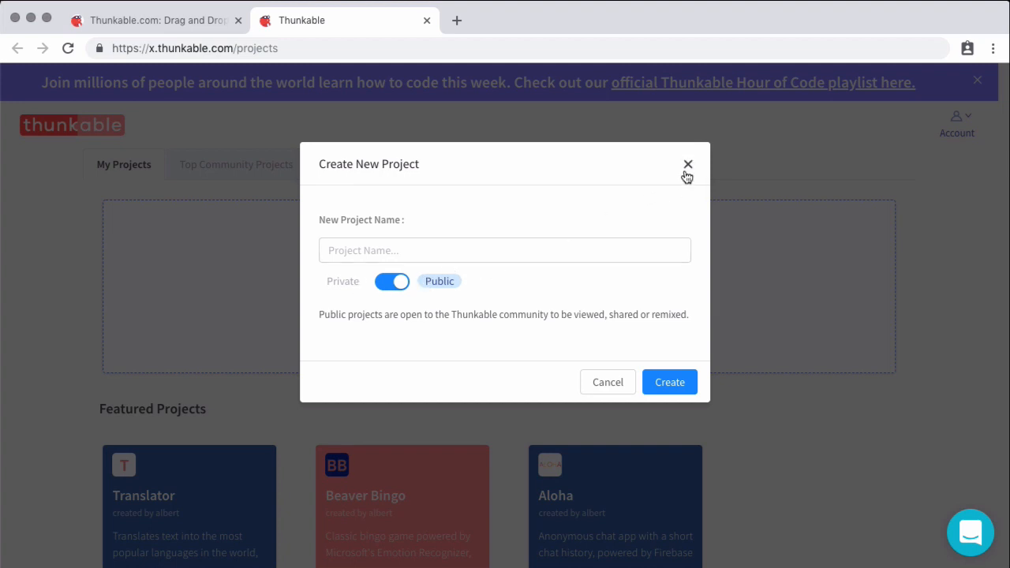
left_click(688, 164)
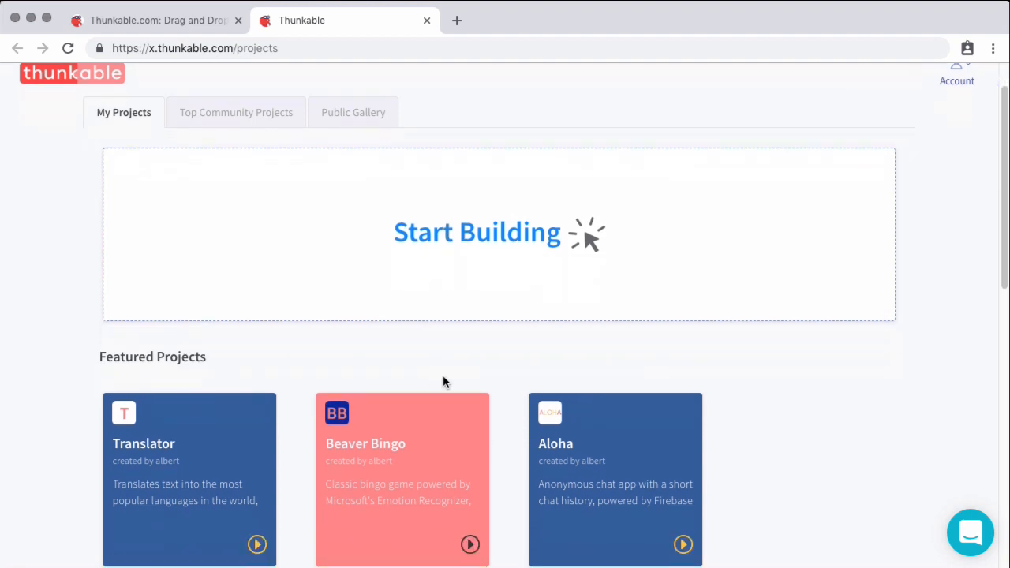
Step: Browse Featured Projects and open the Rollin dice app's page
scroll("down", 3)
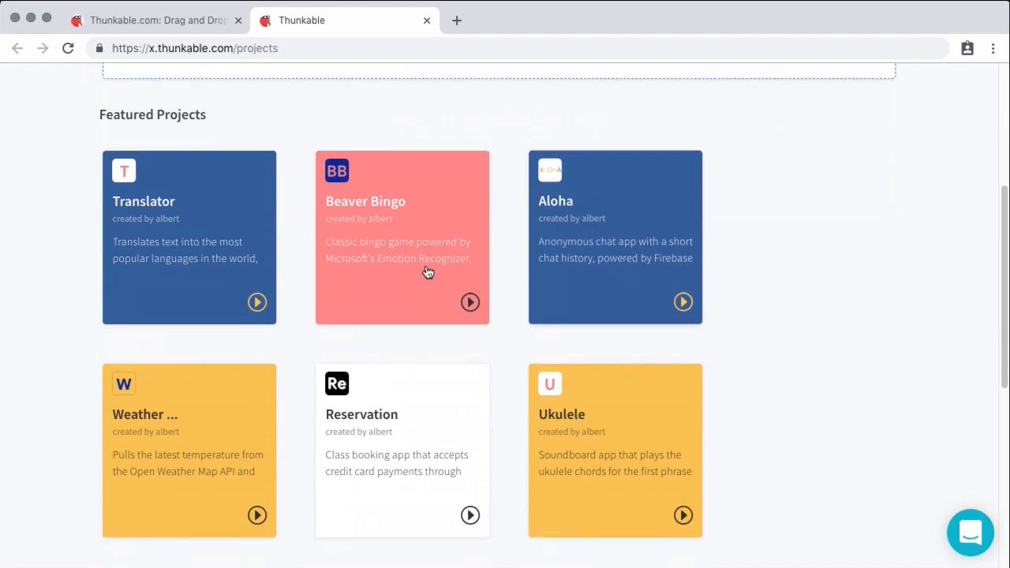
mouse_move(300, 272)
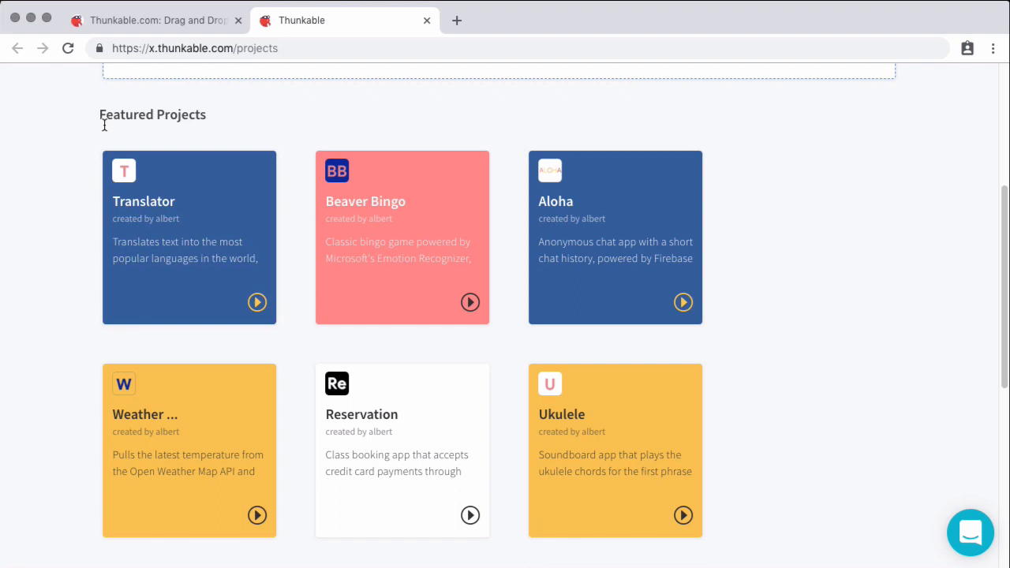
double_click(152, 114)
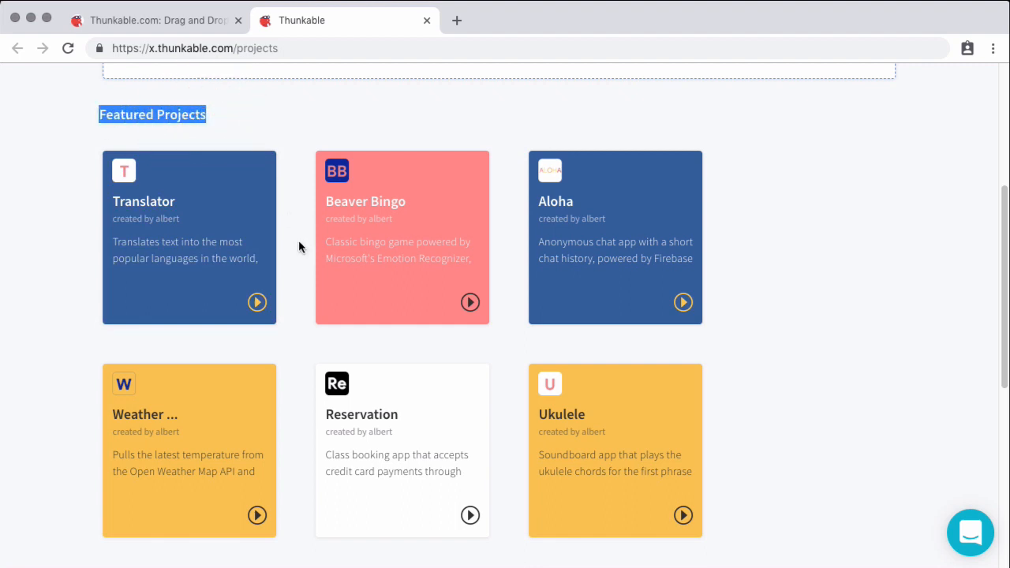
scroll("down", 3)
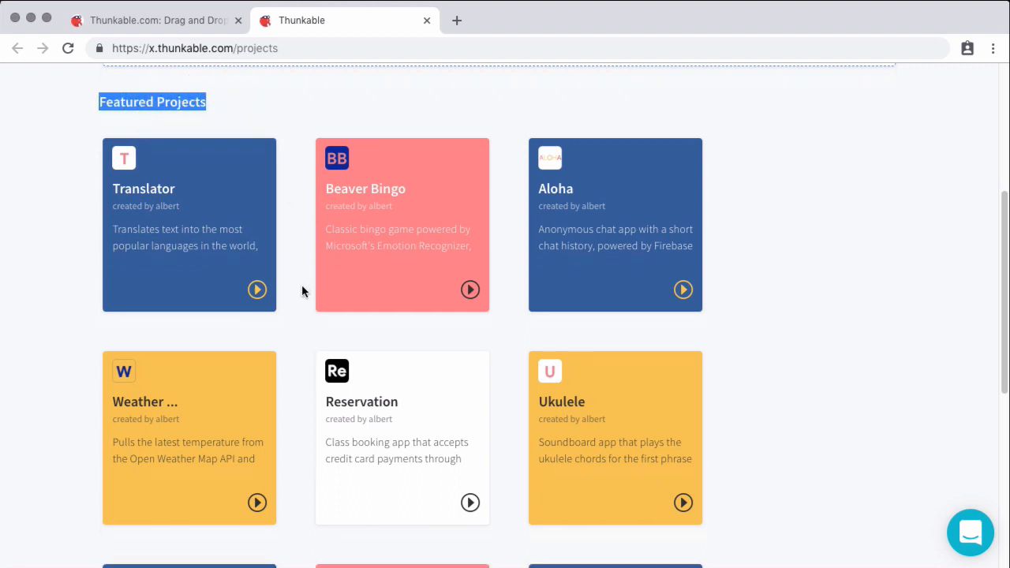
scroll("down", 3)
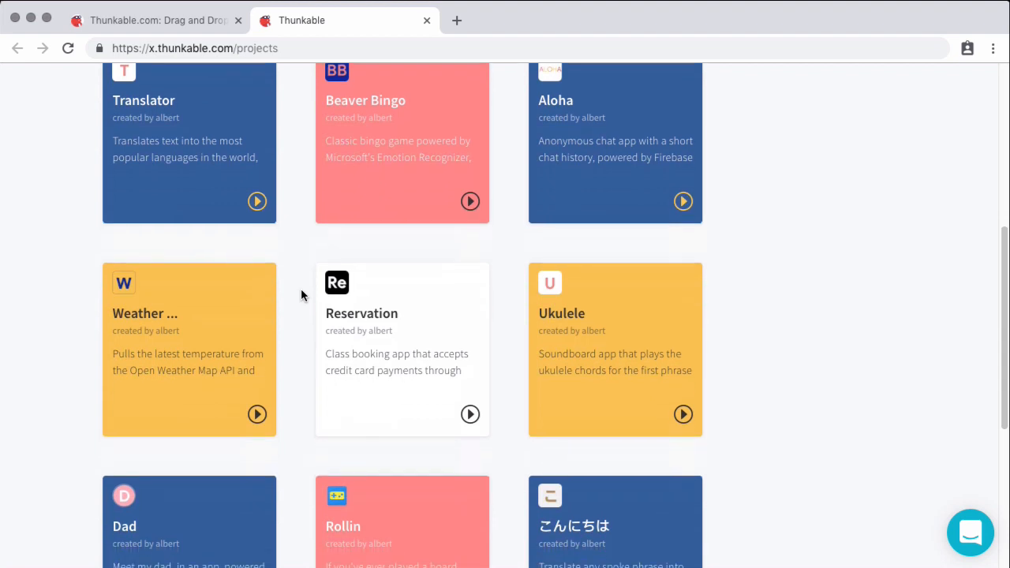
scroll("down", 3)
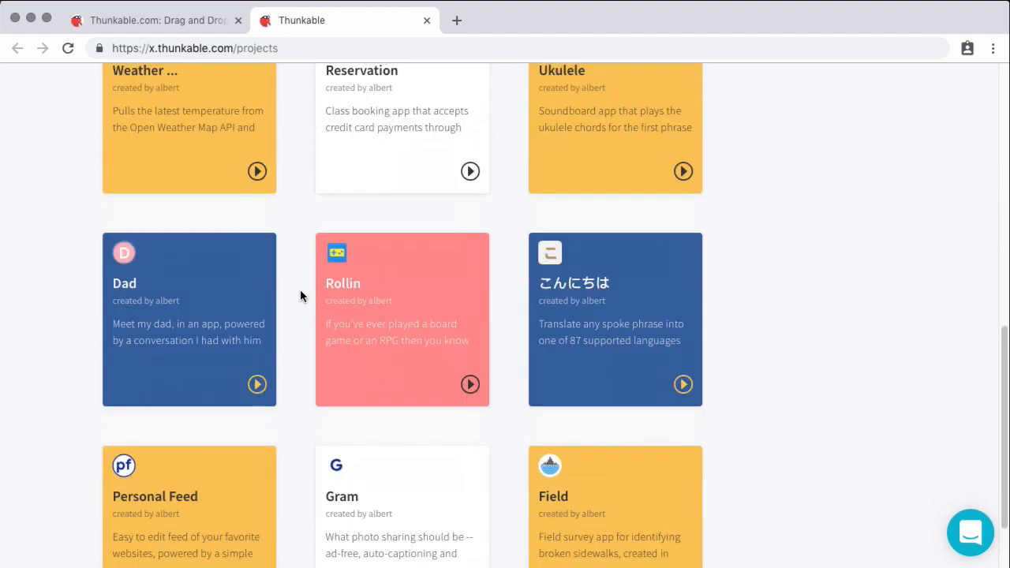
left_click(403, 319)
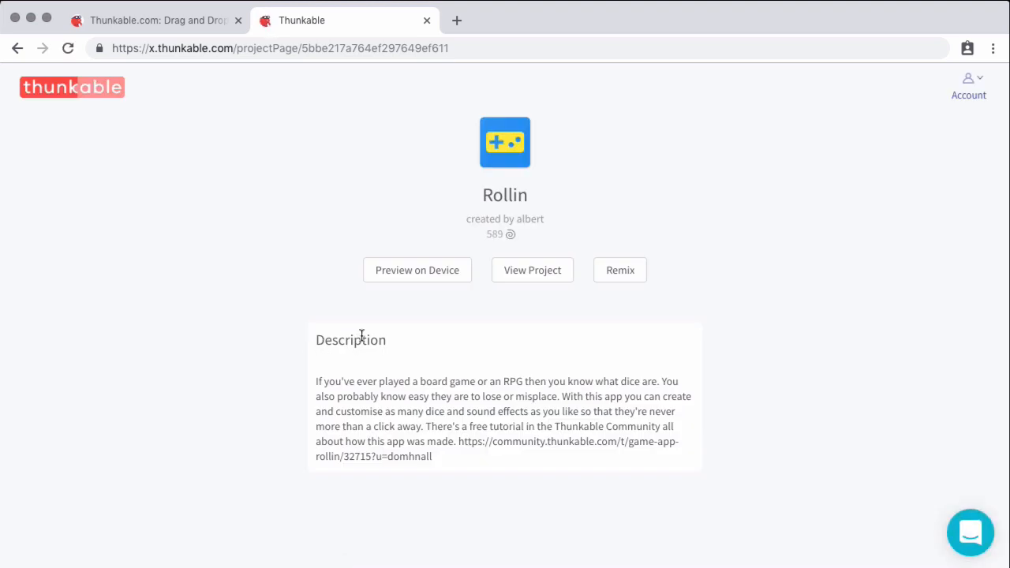
mouse_move(532, 270)
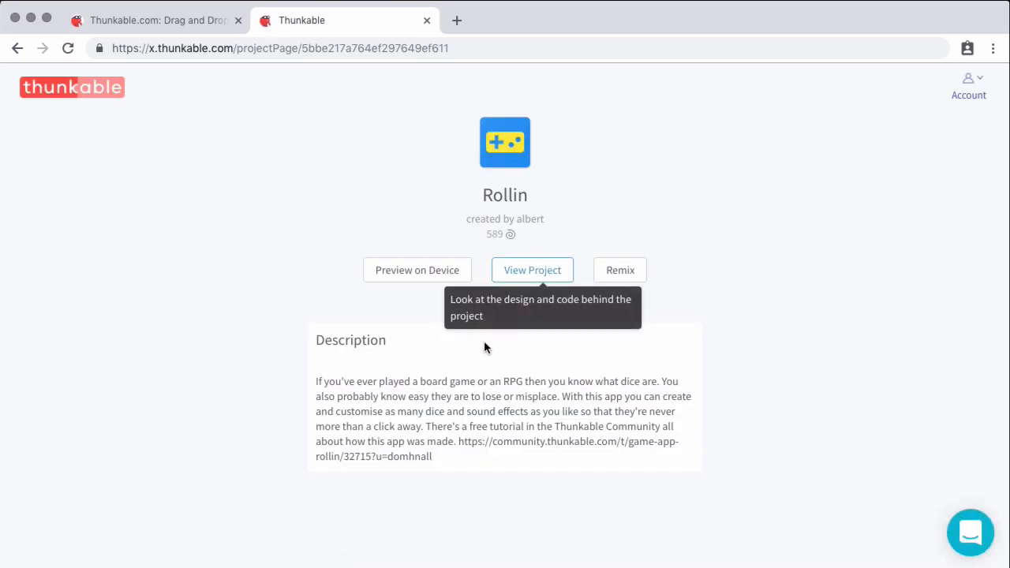
mouse_move(620, 281)
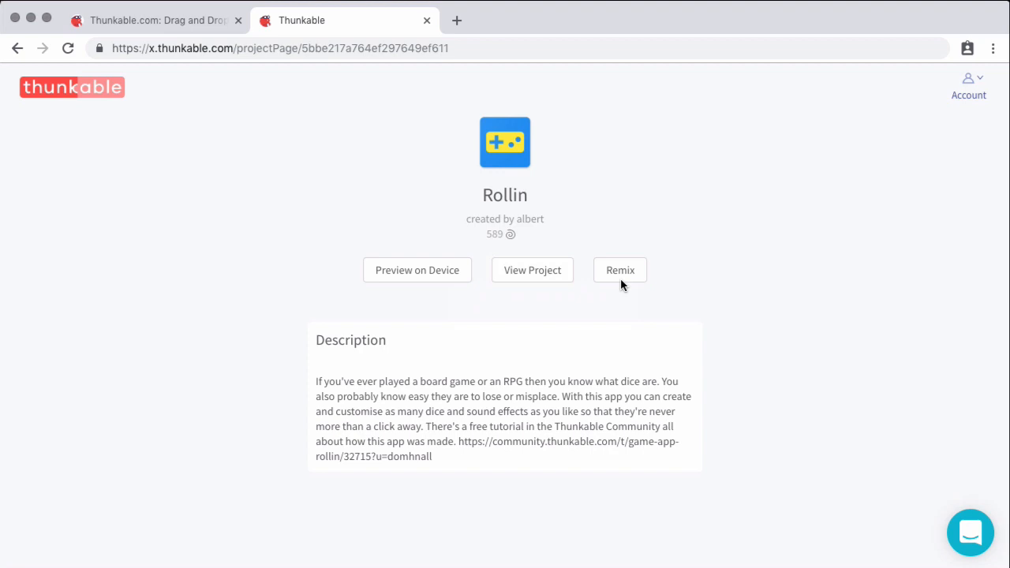
mouse_move(620, 270)
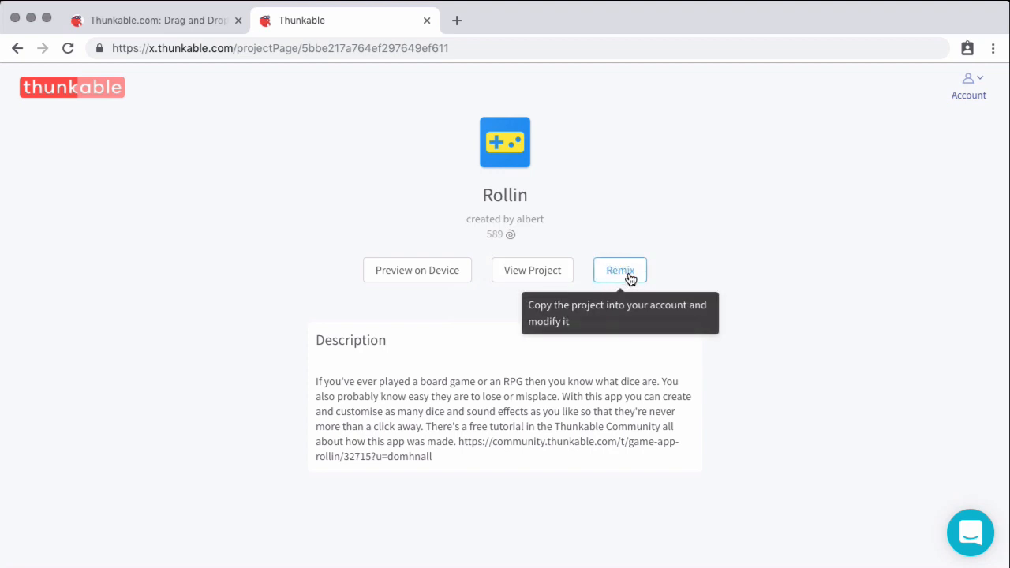
Step: Remix the Rollin project into your own account
left_click(620, 270)
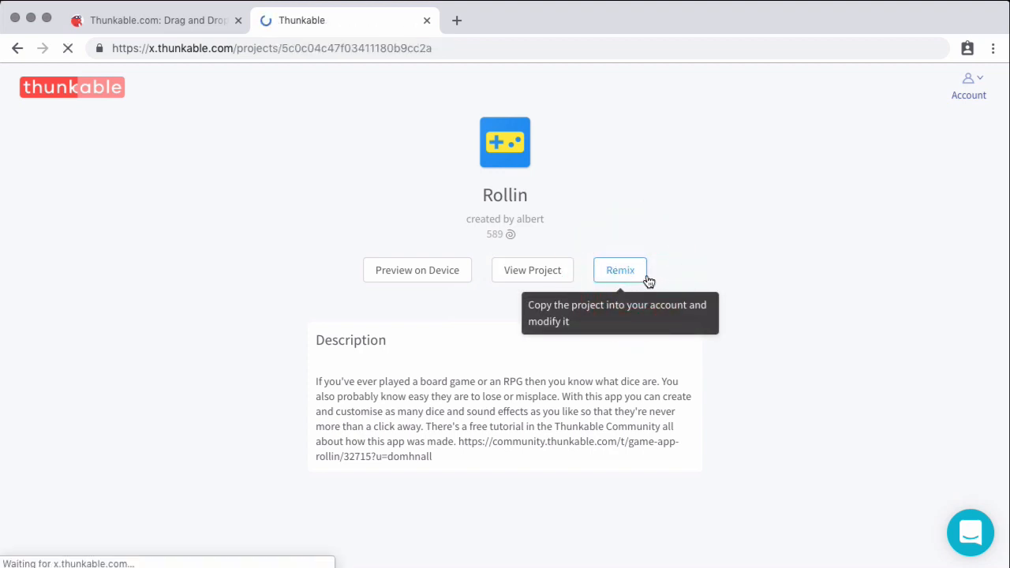
Step: Hide the Hour of Code tutorials panel and show Screen1's blocks in the Rollin copy
left_click(621, 270)
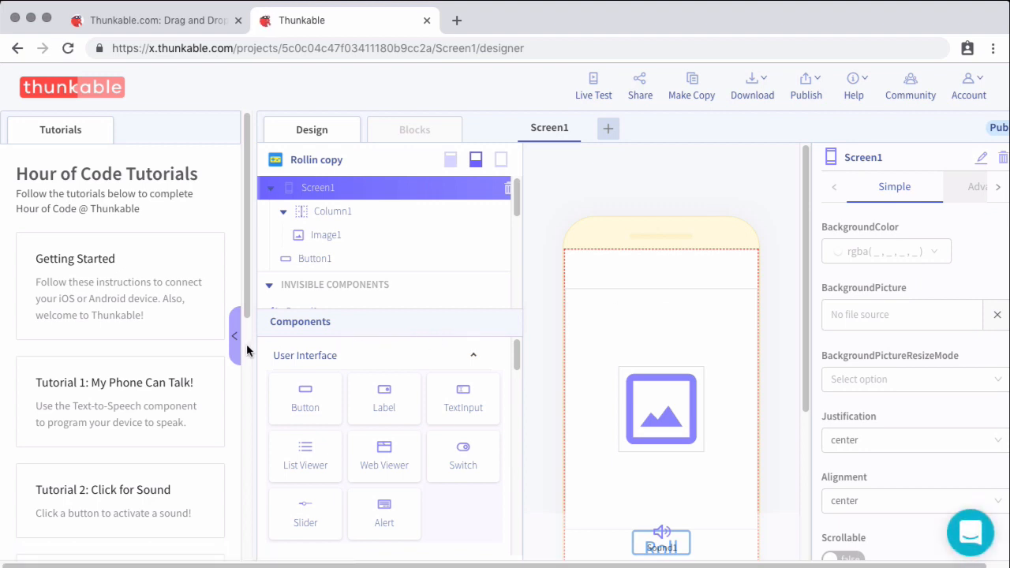
left_click(234, 335)
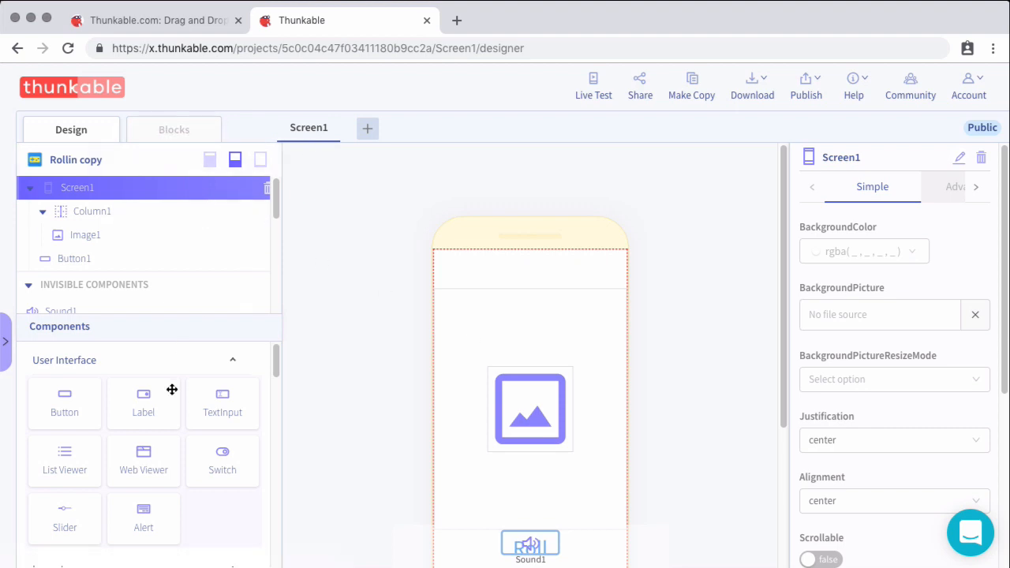
left_click(174, 130)
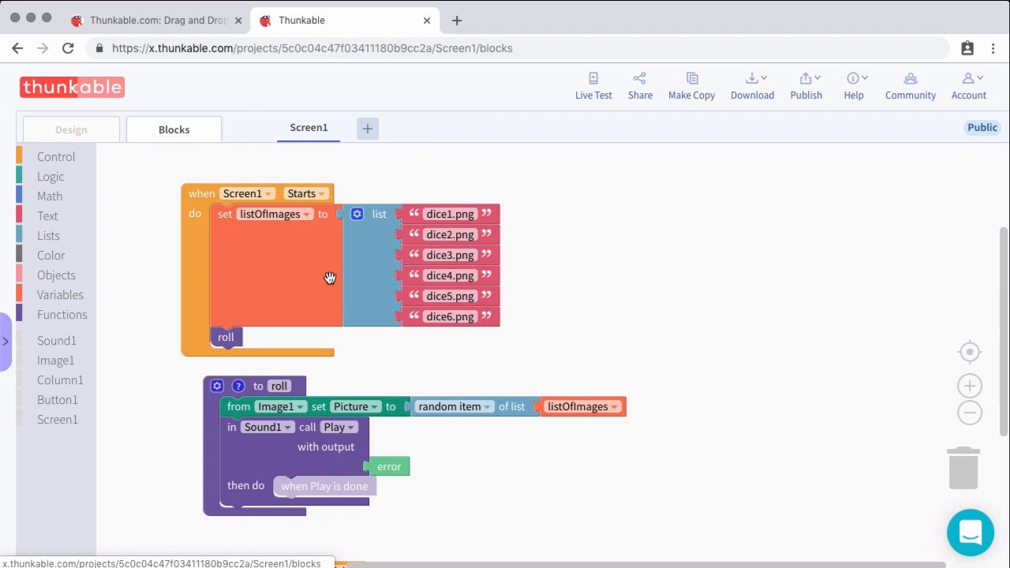
Step: Inspect the dice image list blocks, then return to projects via the Thunkable logo
left_click(450, 215)
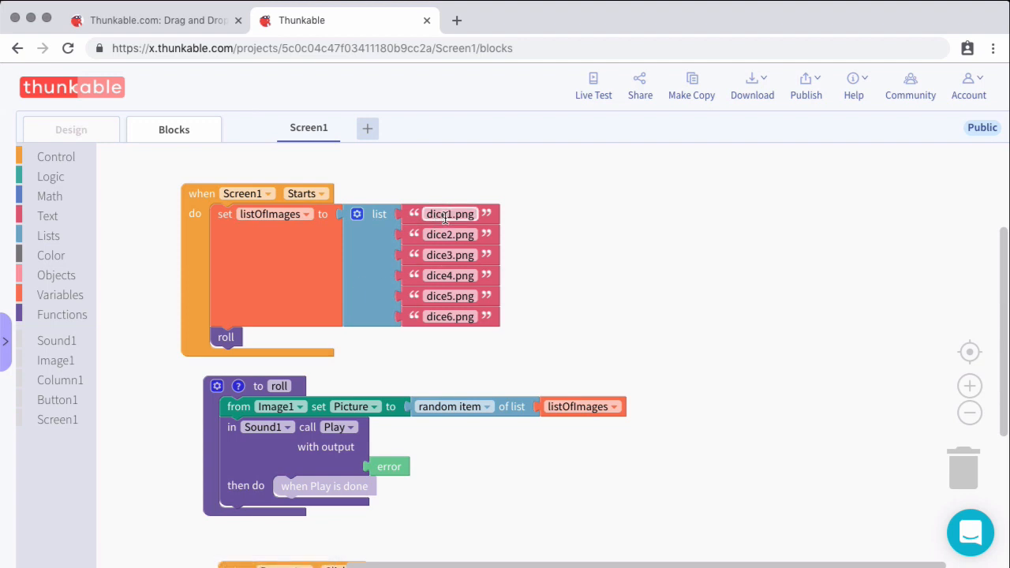
double_click(450, 254)
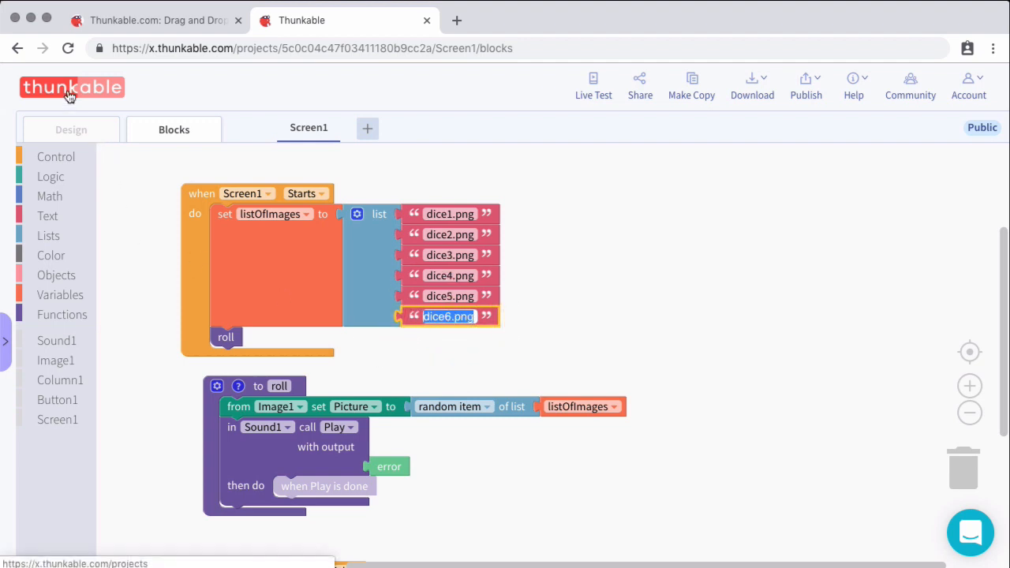
mouse_move(70, 95)
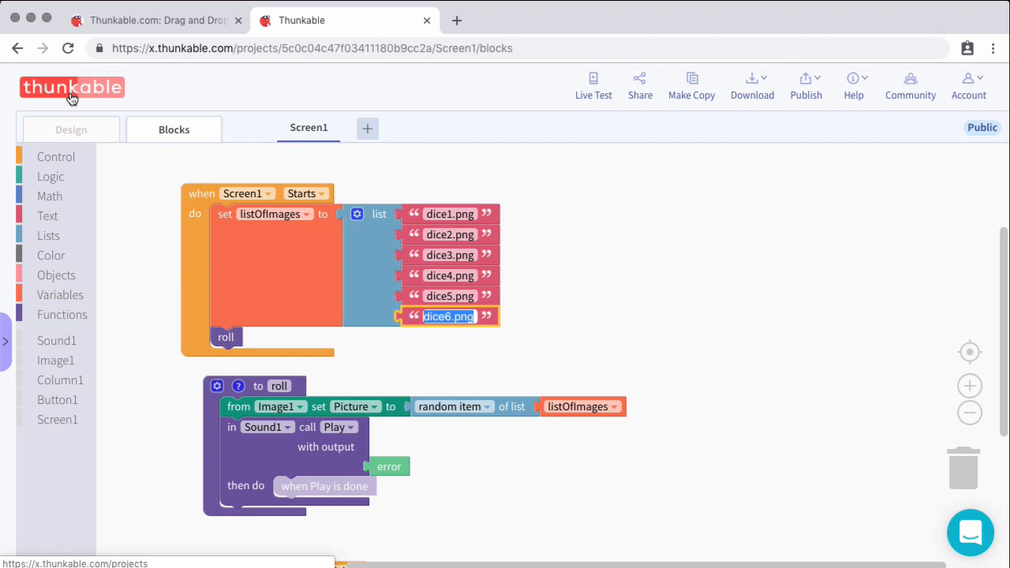
left_click(72, 88)
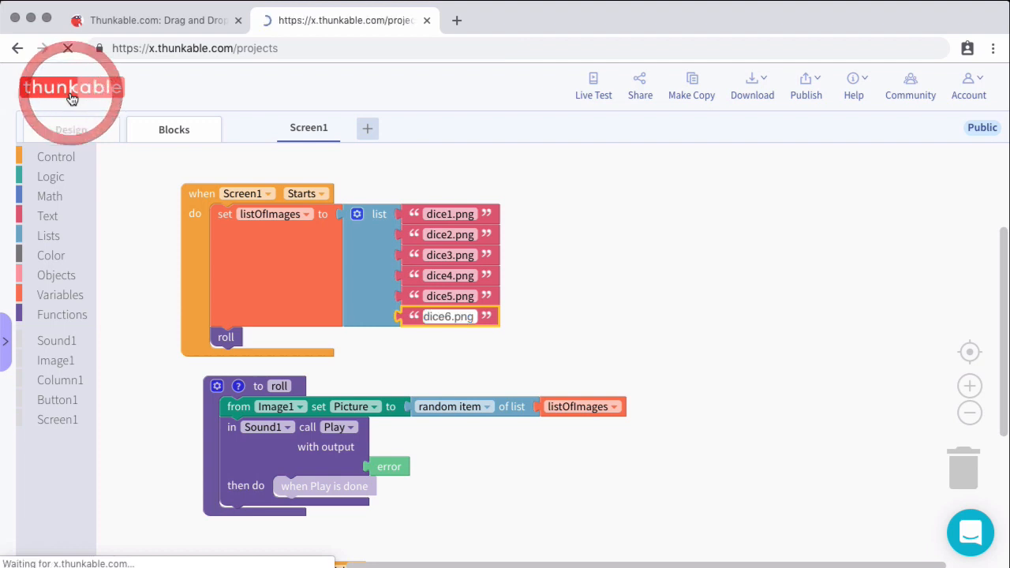
Step: Return to My Projects, now listing the Rollin copy project
left_click(71, 87)
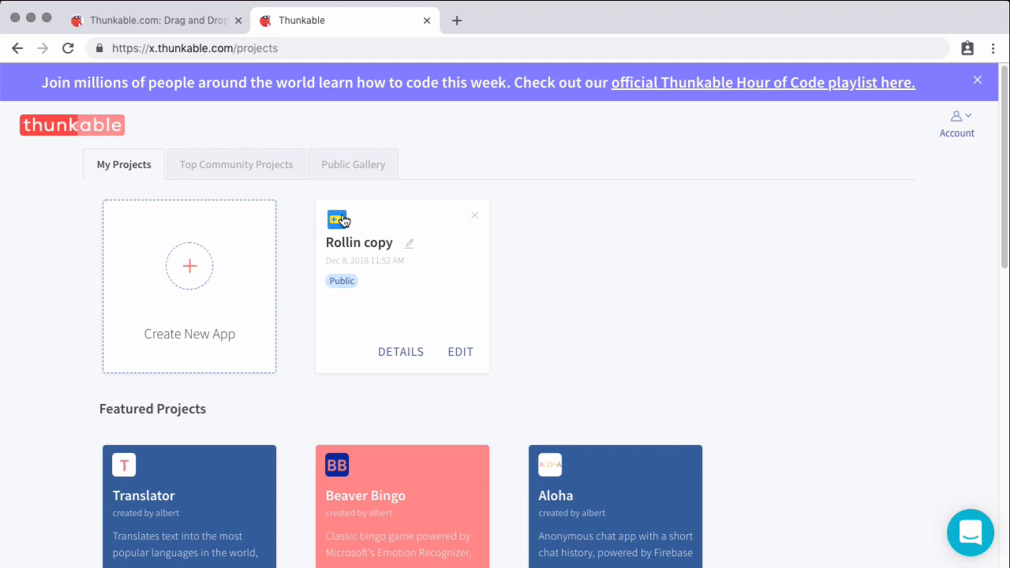
mouse_move(533, 306)
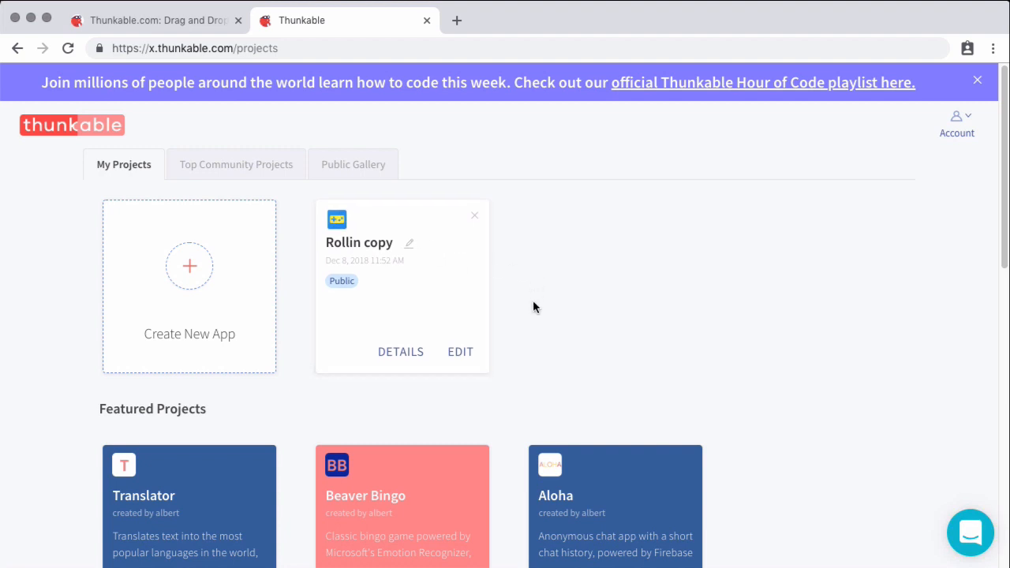
mouse_move(476, 66)
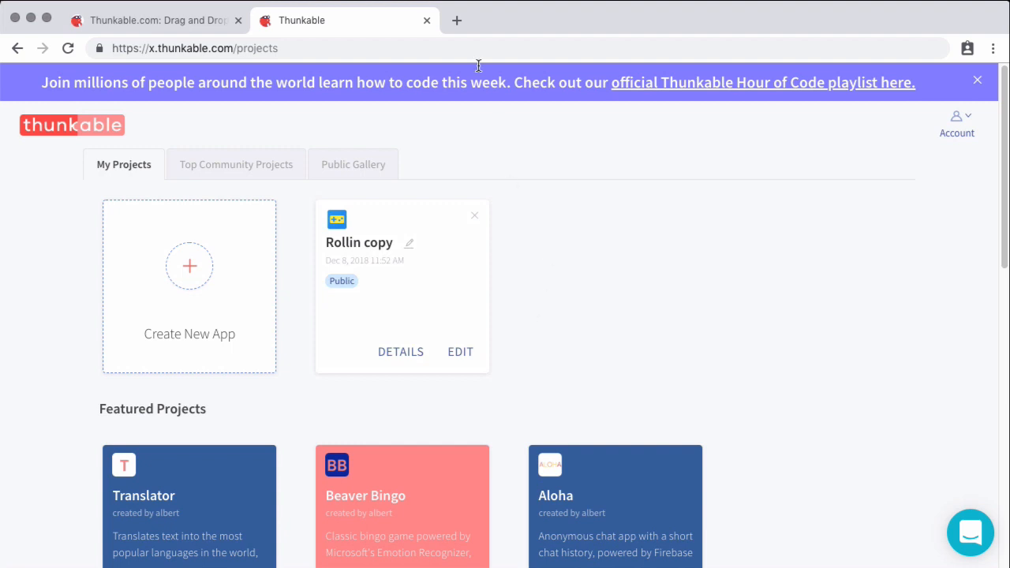
mouse_move(476, 66)
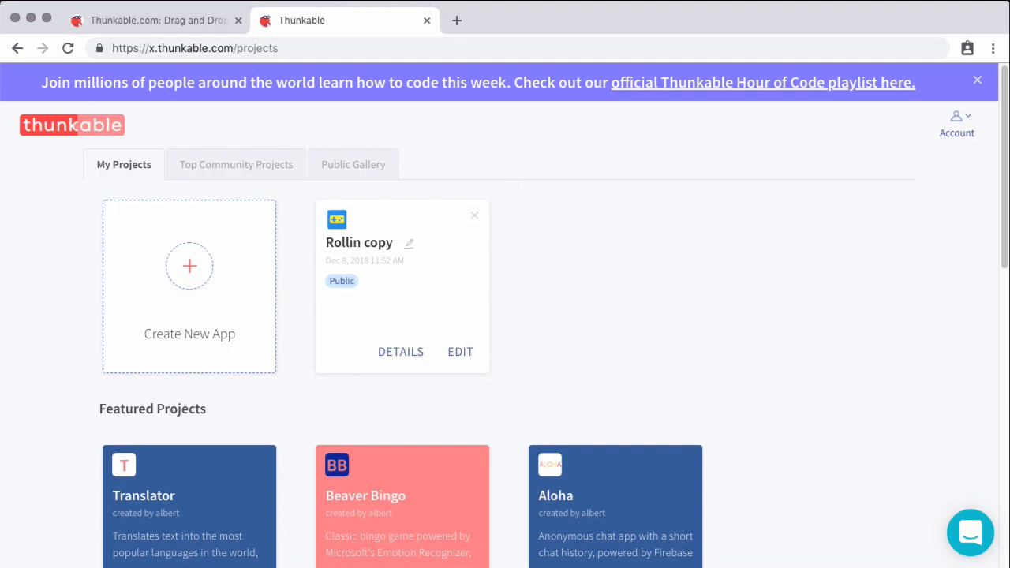